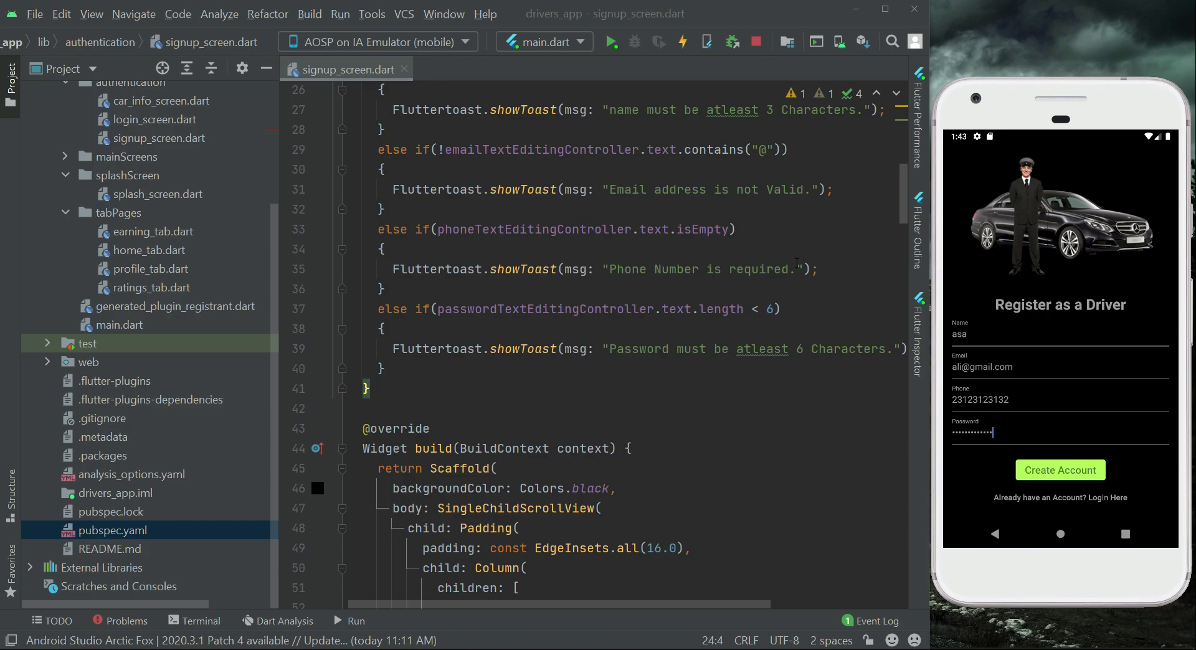
Create a new 'widgets' directory inside the project's lib folder
{"action": "scroll", "scroll_direction": "up", "scroll_amount": 3}
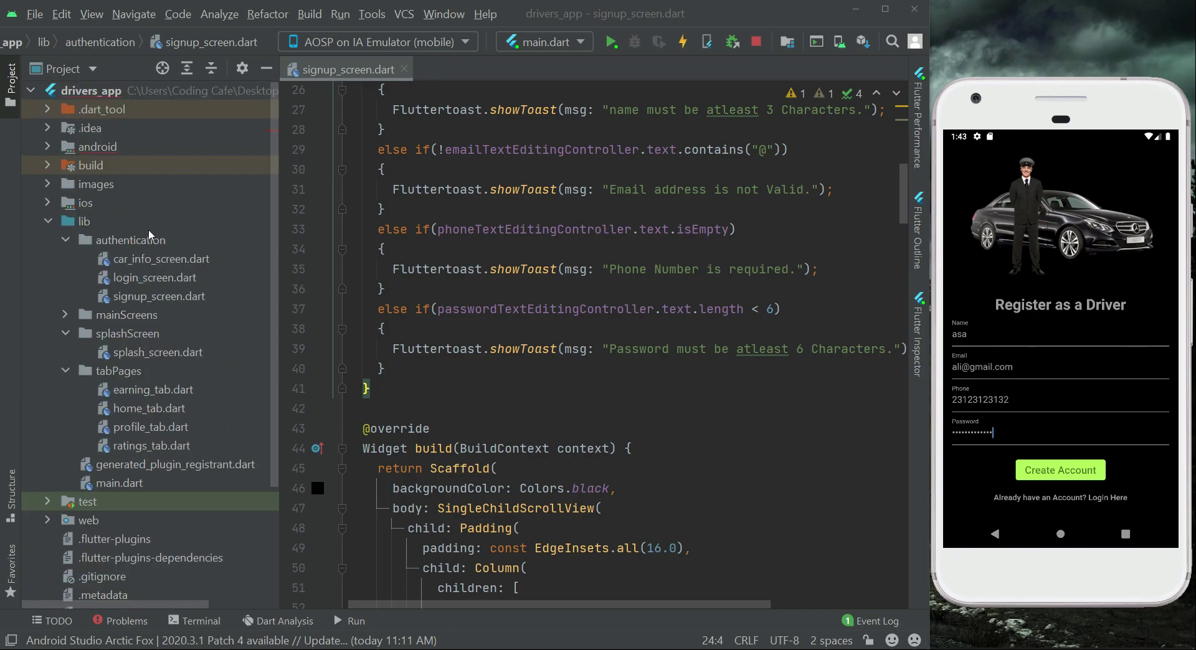
{"action": "left_click", "coordinate": [81, 221]}
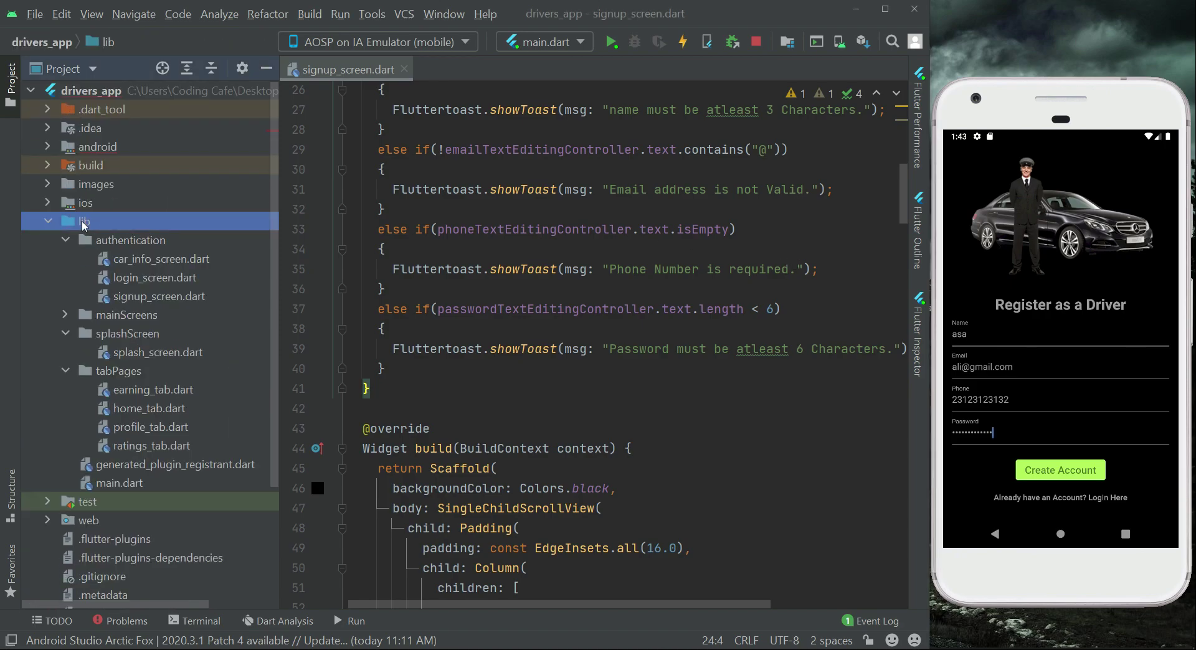
{"action": "right_click", "coordinate": [82, 220]}
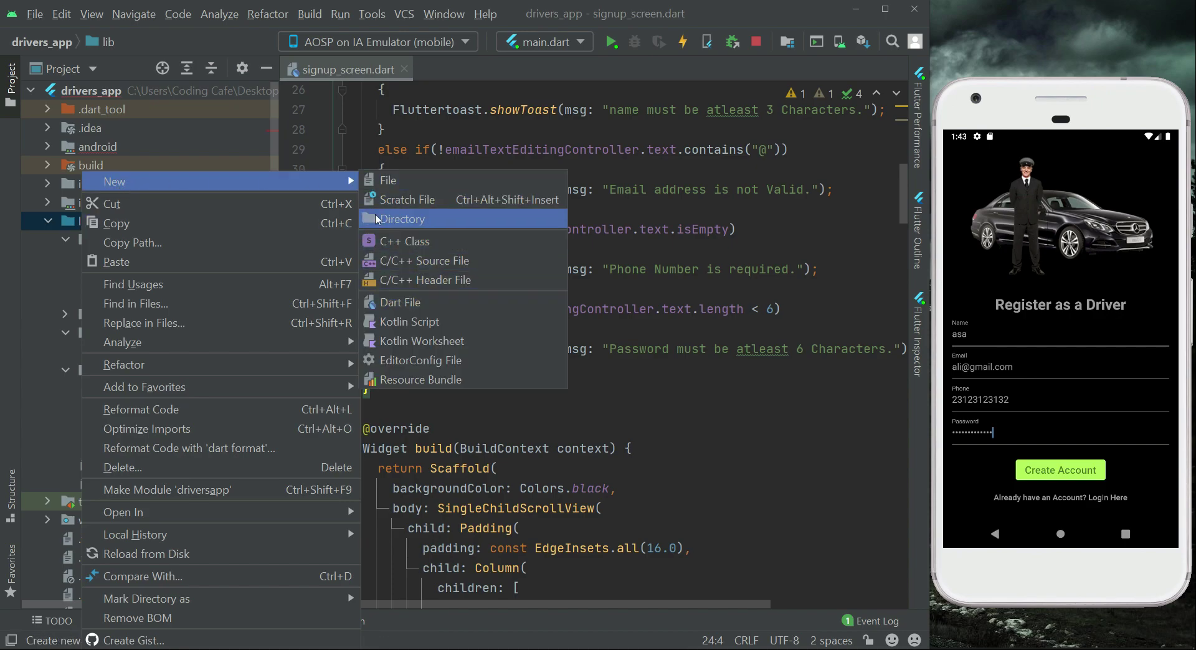
{"action": "left_click", "coordinate": [402, 219]}
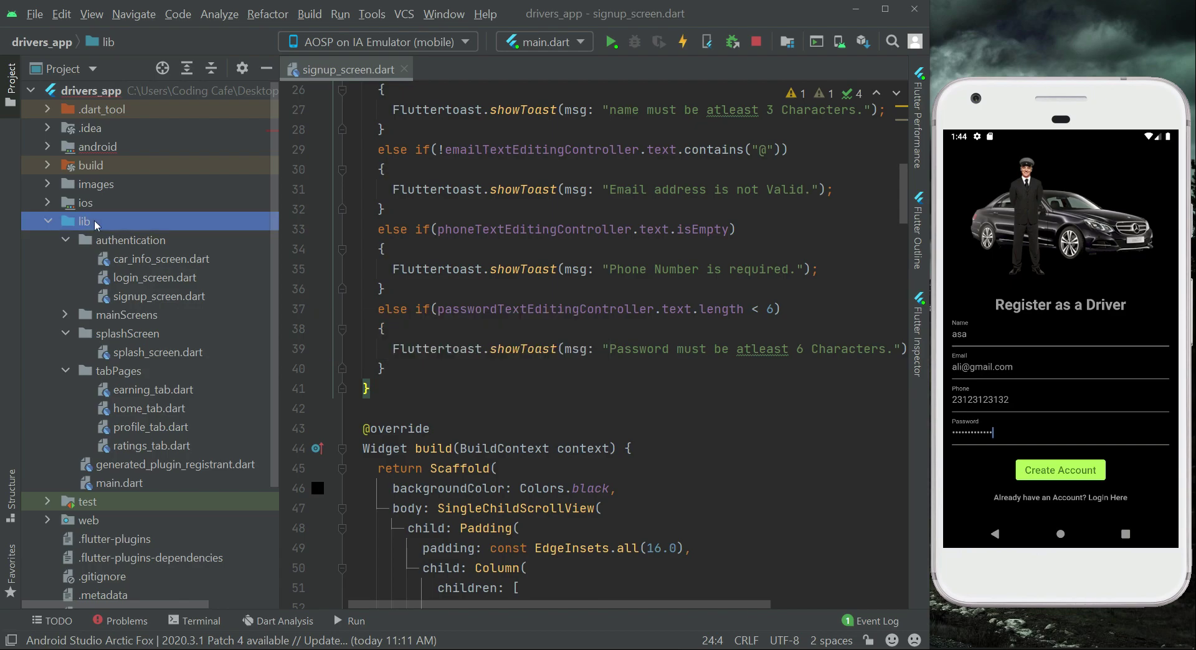
{"action": "right_click", "coordinate": [82, 221]}
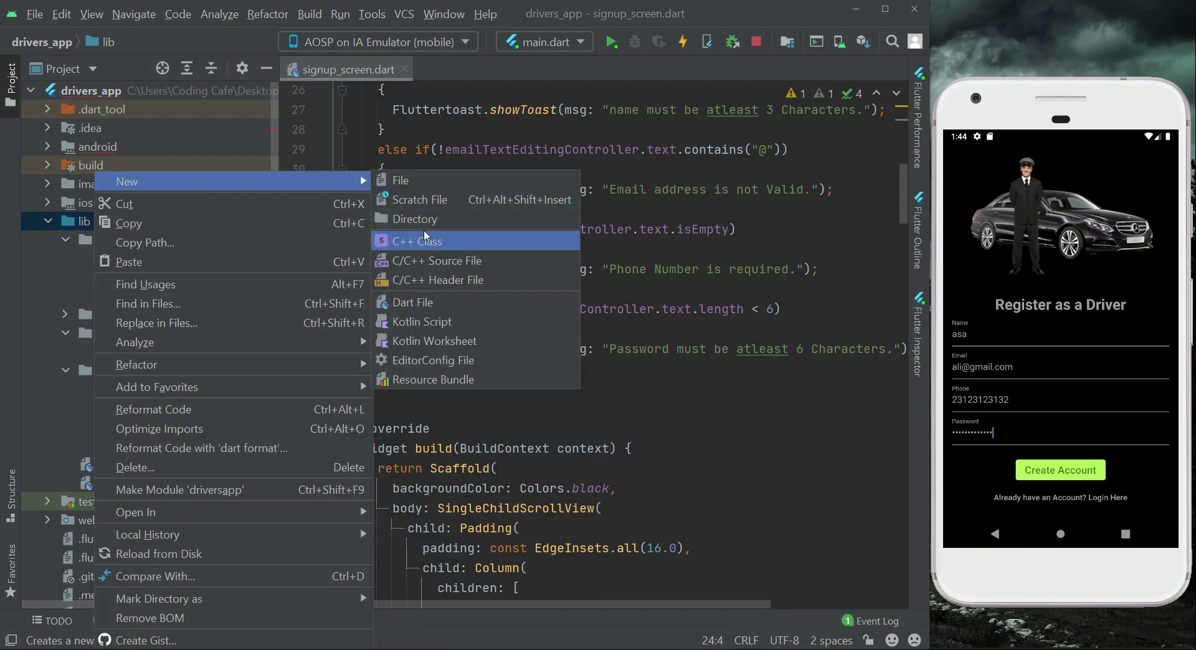
{"action": "mouse_move", "coordinate": [415, 220]}
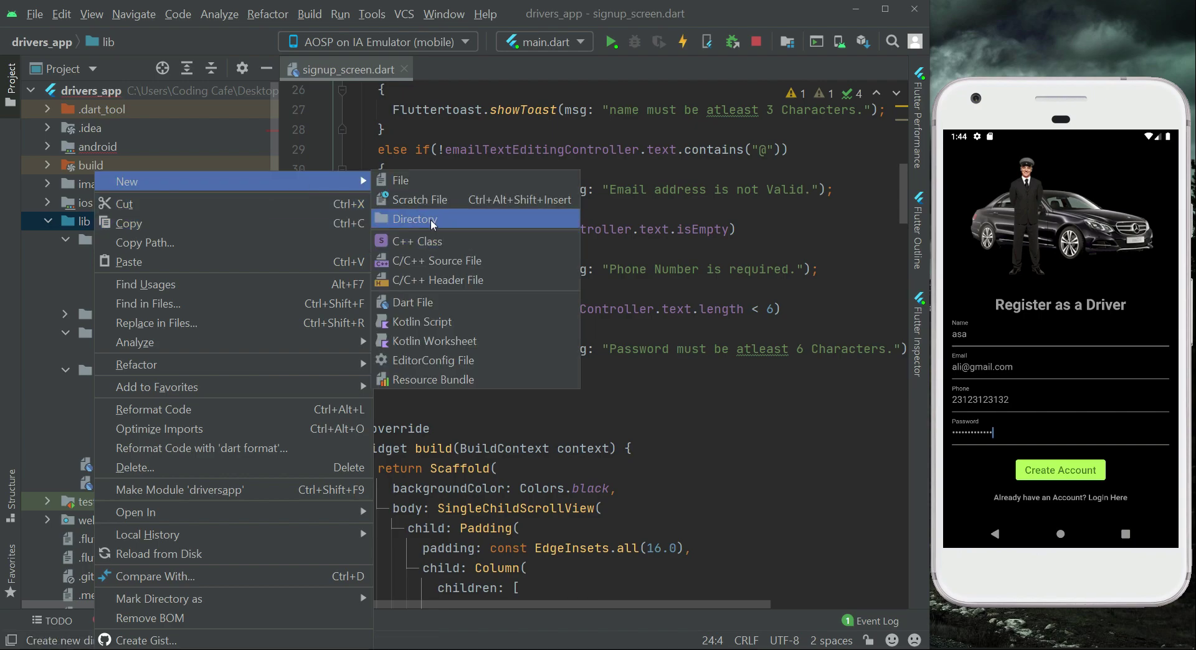
{"action": "left_click", "coordinate": [414, 219]}
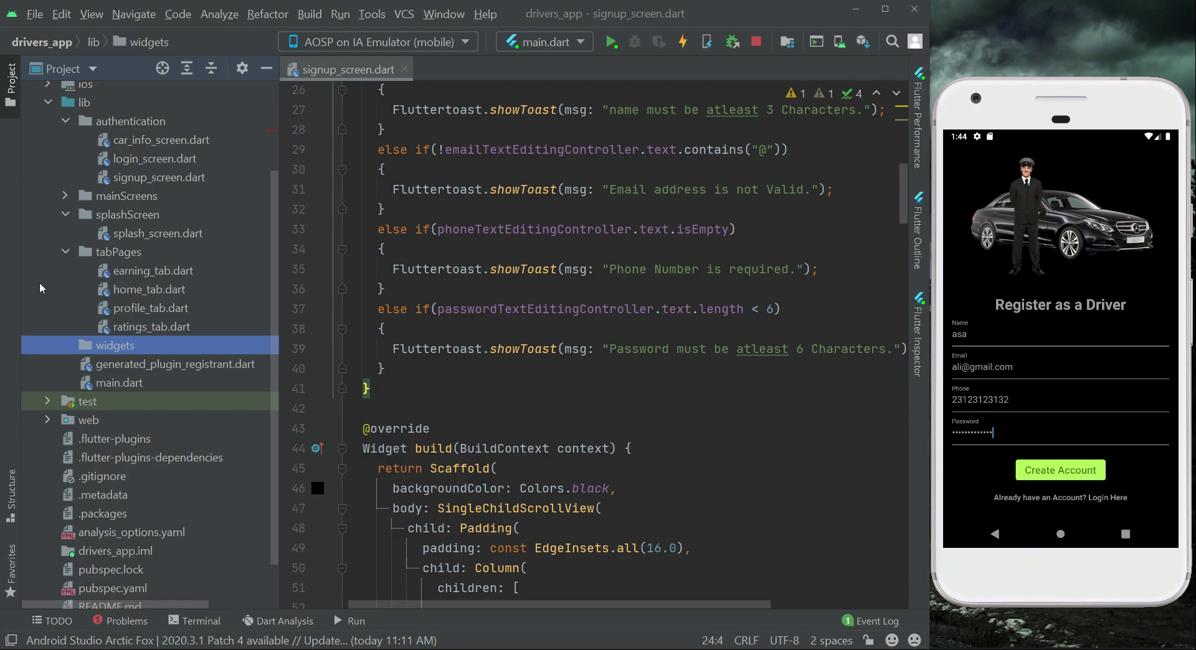
Create progress_dialog.dart in widgets with the Flutter material import
{"action": "right_click", "coordinate": [114, 345]}
{"action": "type", "text": "progress"}
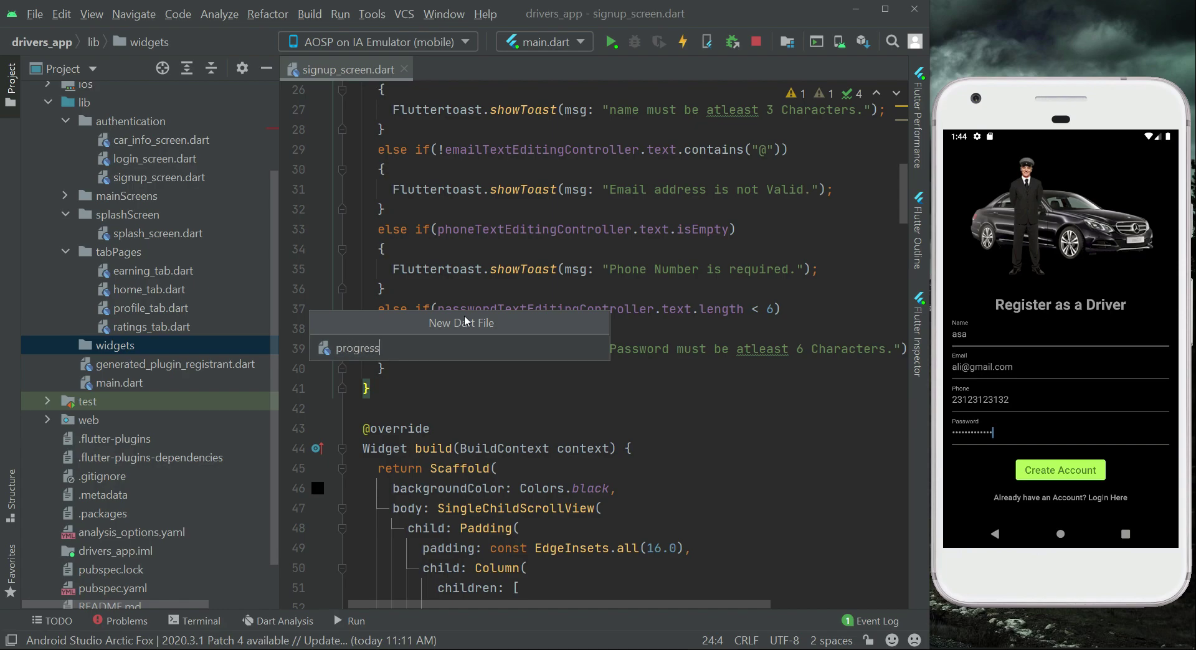
{"action": "type", "text": "_dialog"}
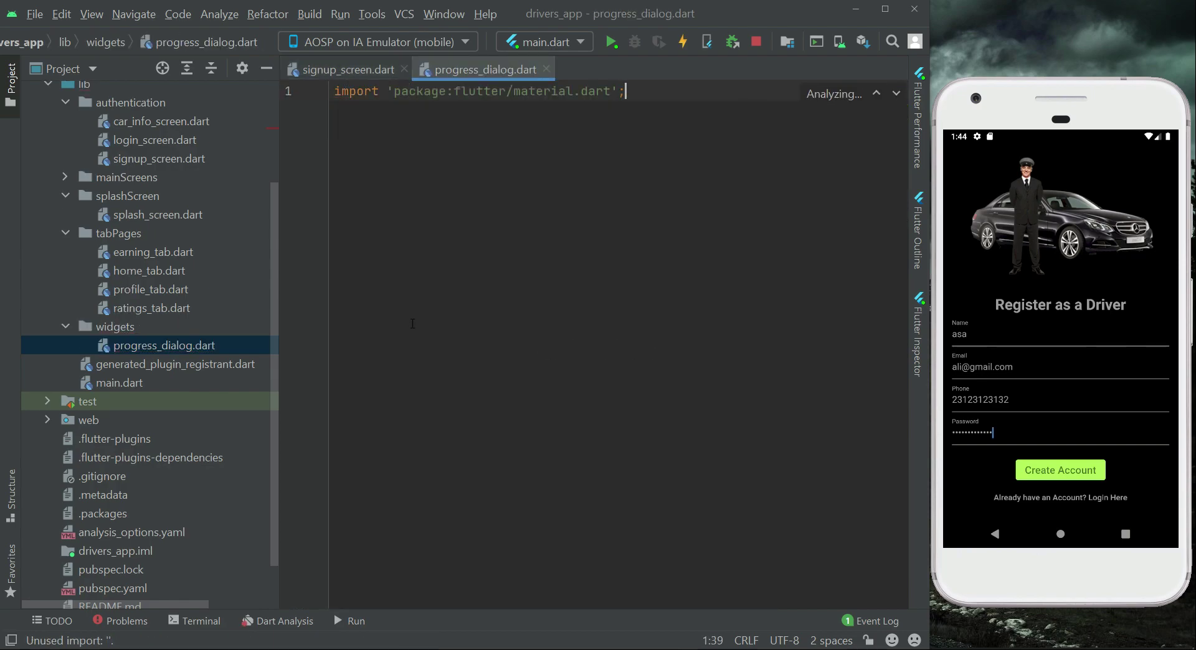
Insert a stateless widget template named ProgressDialog
{"action": "type", "text": "st"}
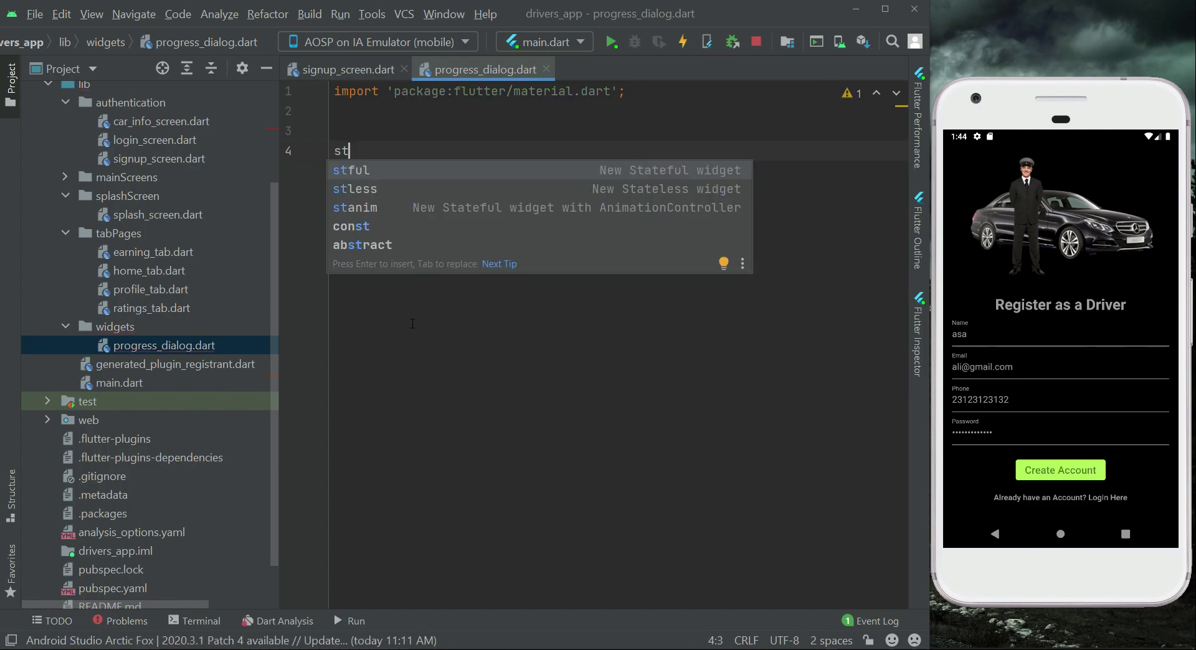
{"action": "left_click", "coordinate": [353, 189]}
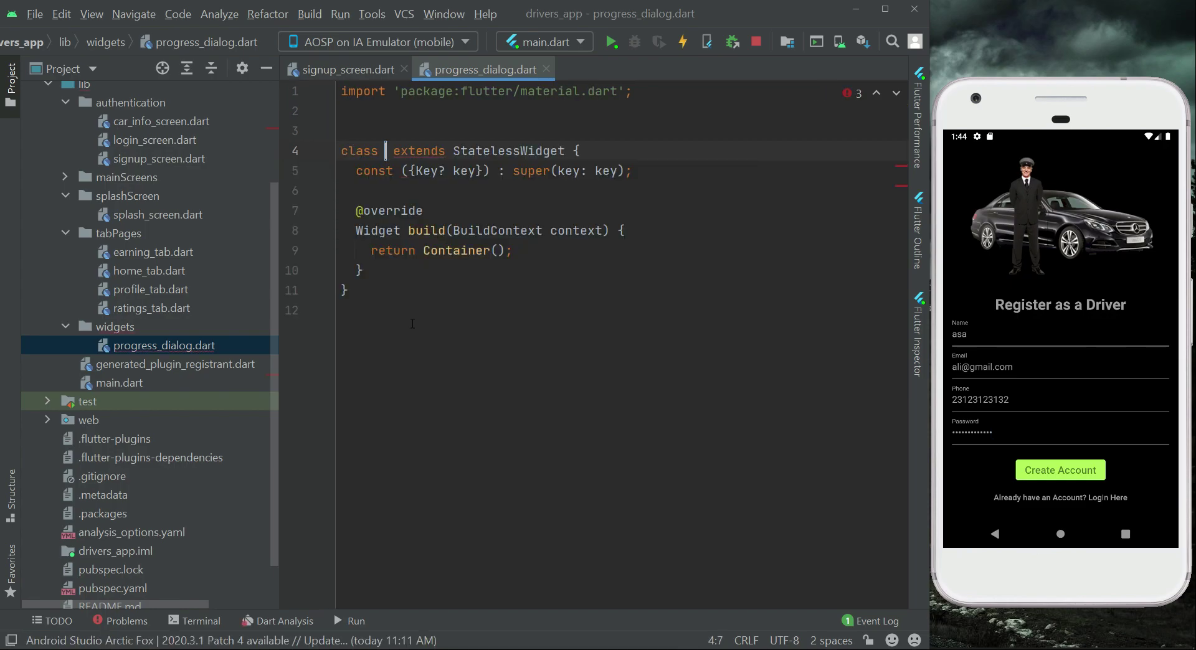
{"action": "type", "text": "ProgressDia"}
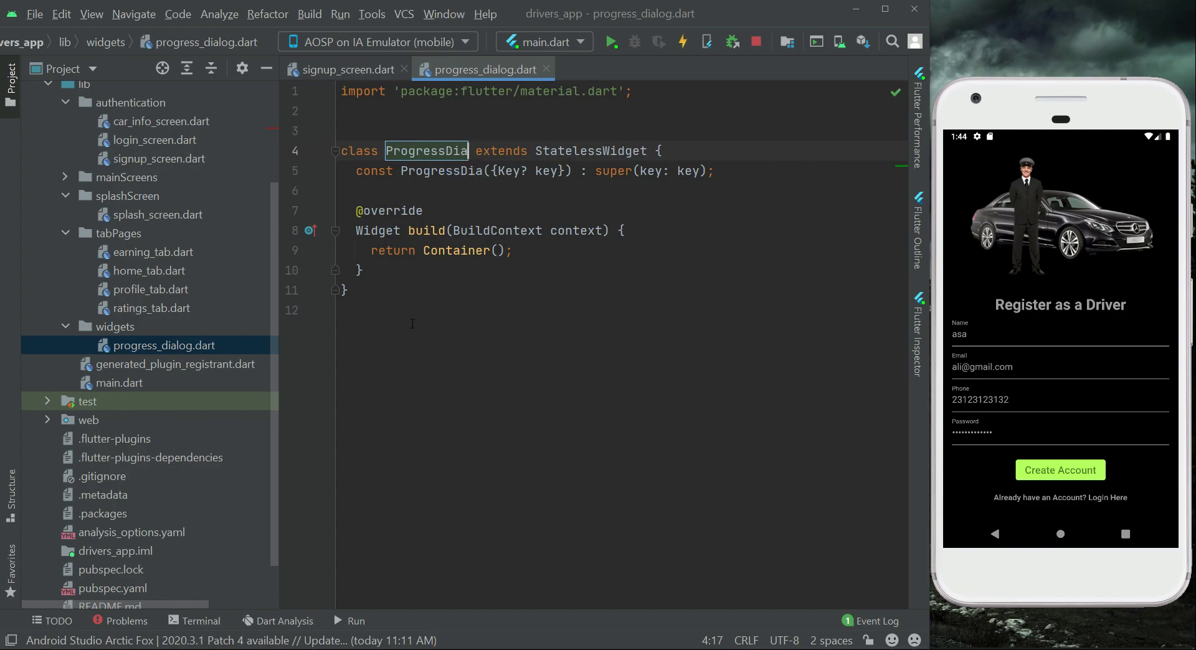
{"action": "type", "text": "log"}
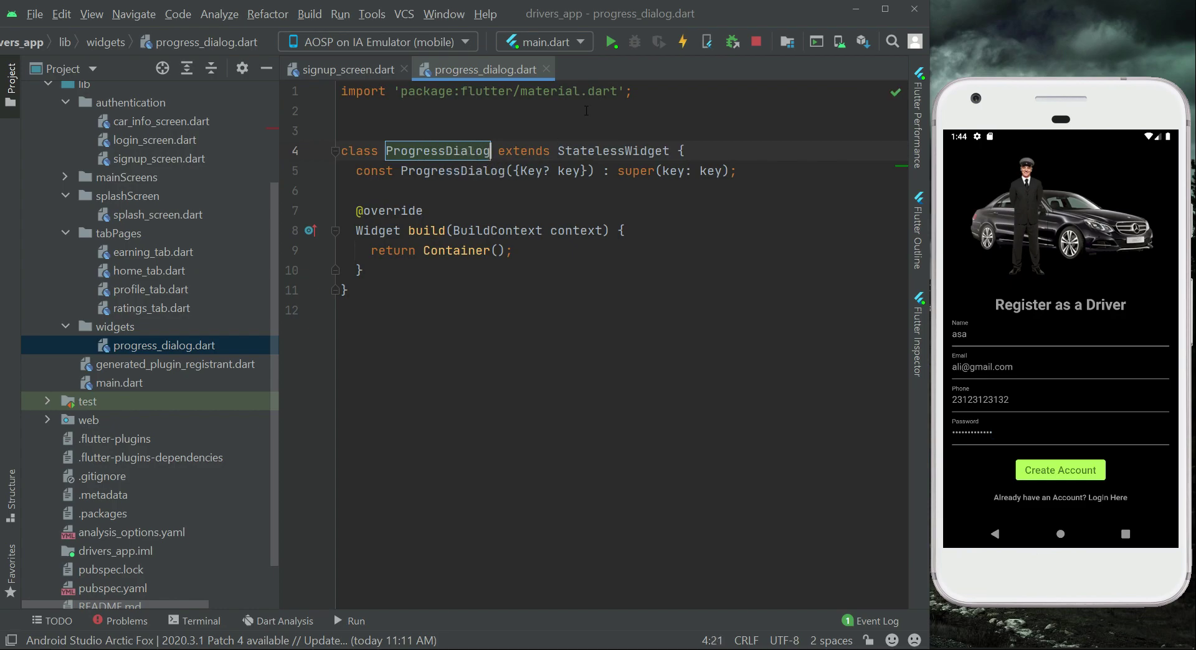
{"action": "key", "text": "Enter"}
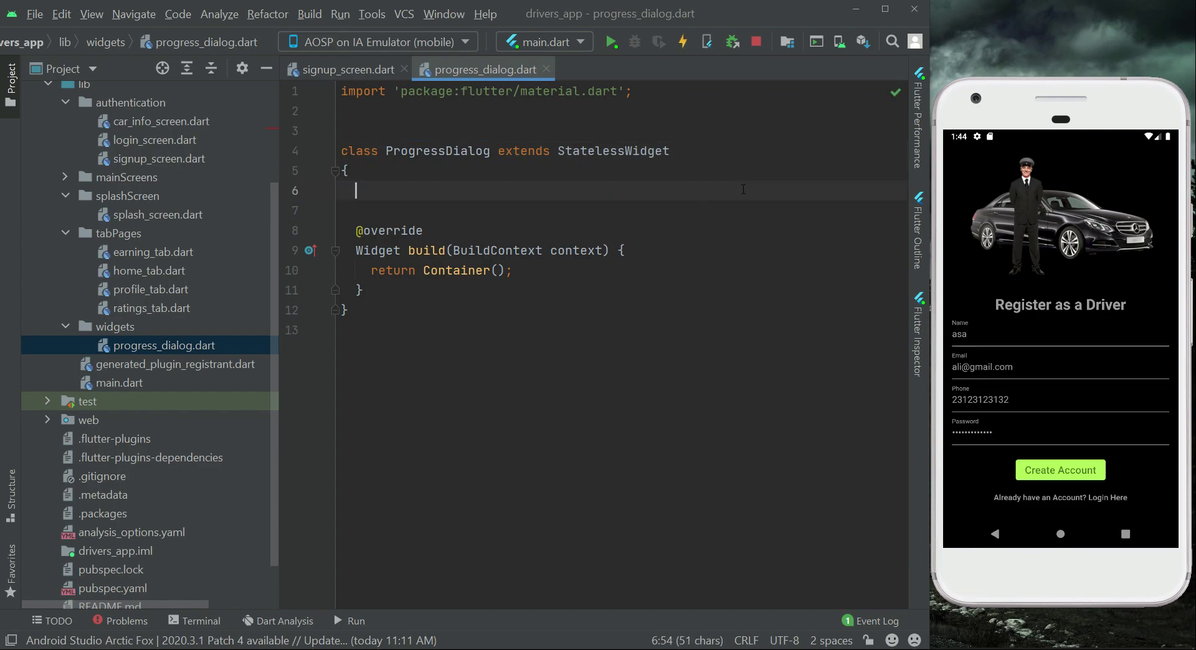
Add a nullable String message field and a ProgressDialog({this.message}) constructor
{"action": "type", "text": "Stri"}
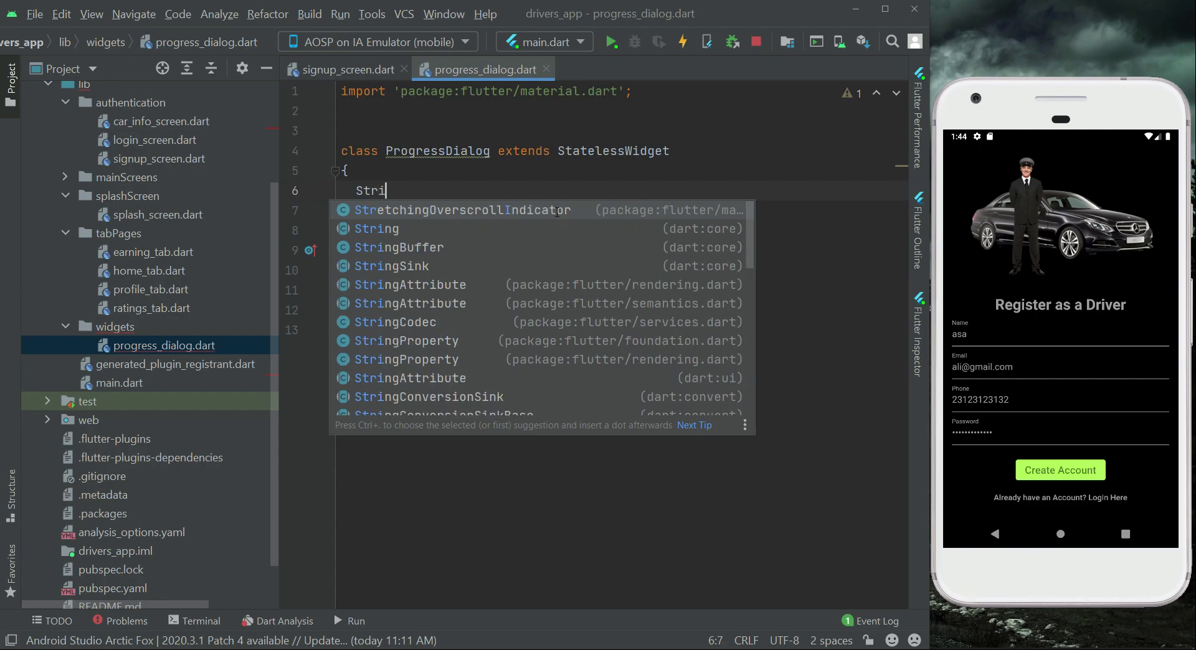
{"action": "type", "text": "ng"}
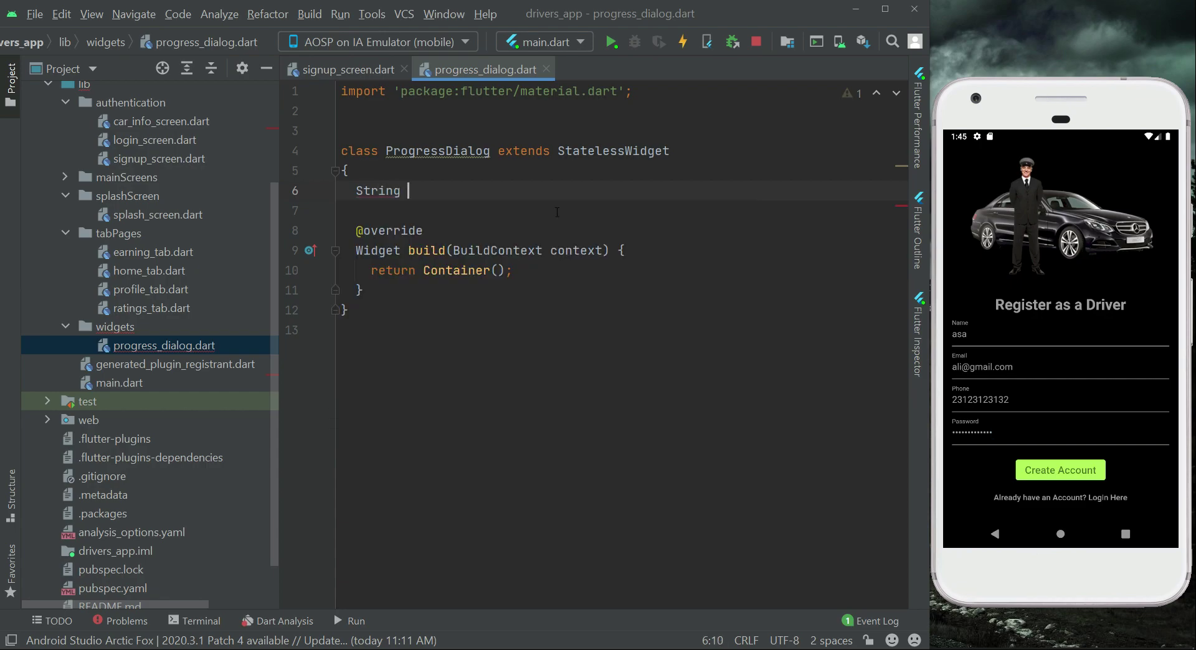
{"action": "type", "text": "message"}
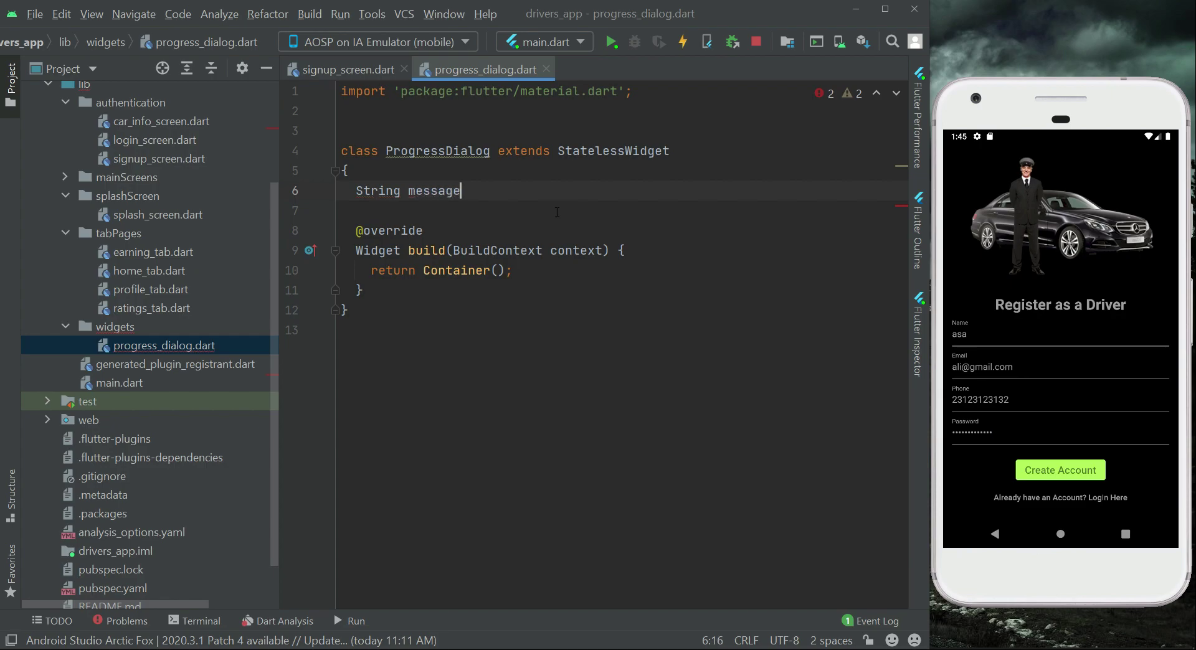
{"action": "type", "text": ";"}
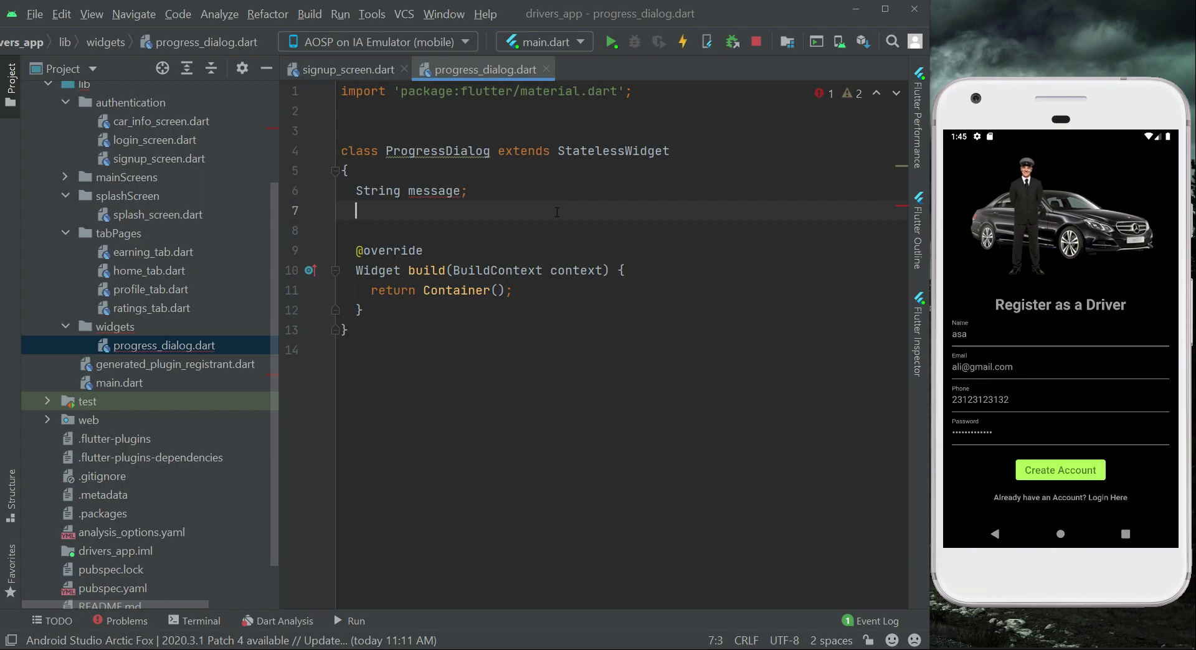
{"action": "type", "text": "ProgressDialog({"}
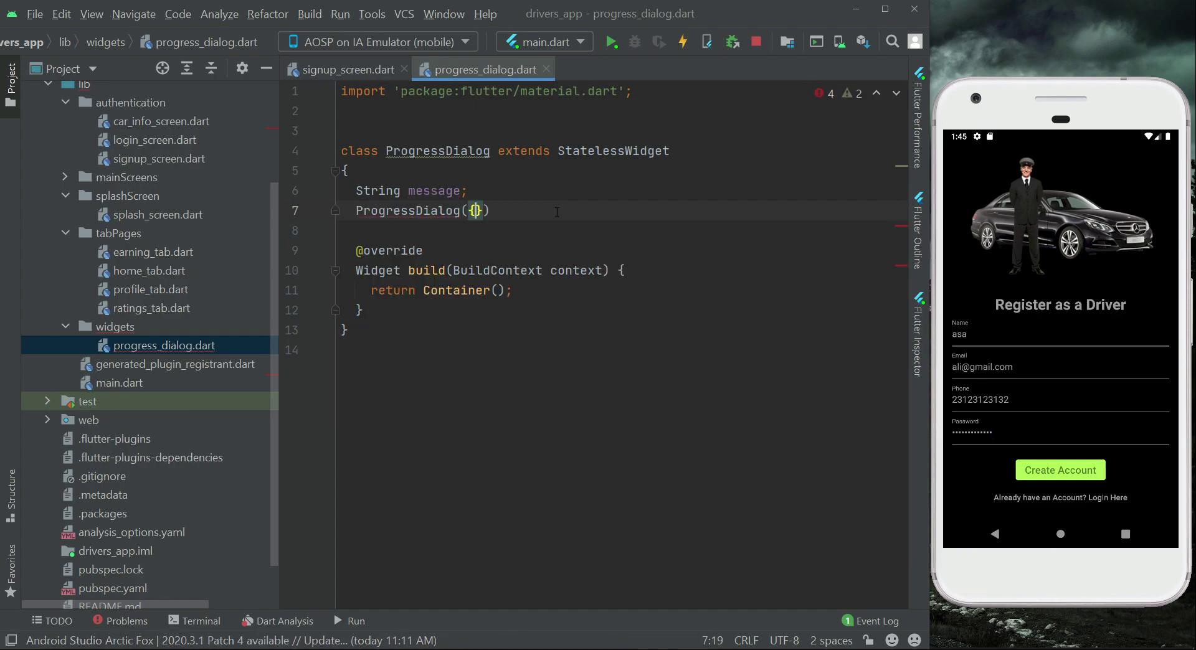
{"action": "type", "text": "this.message"}
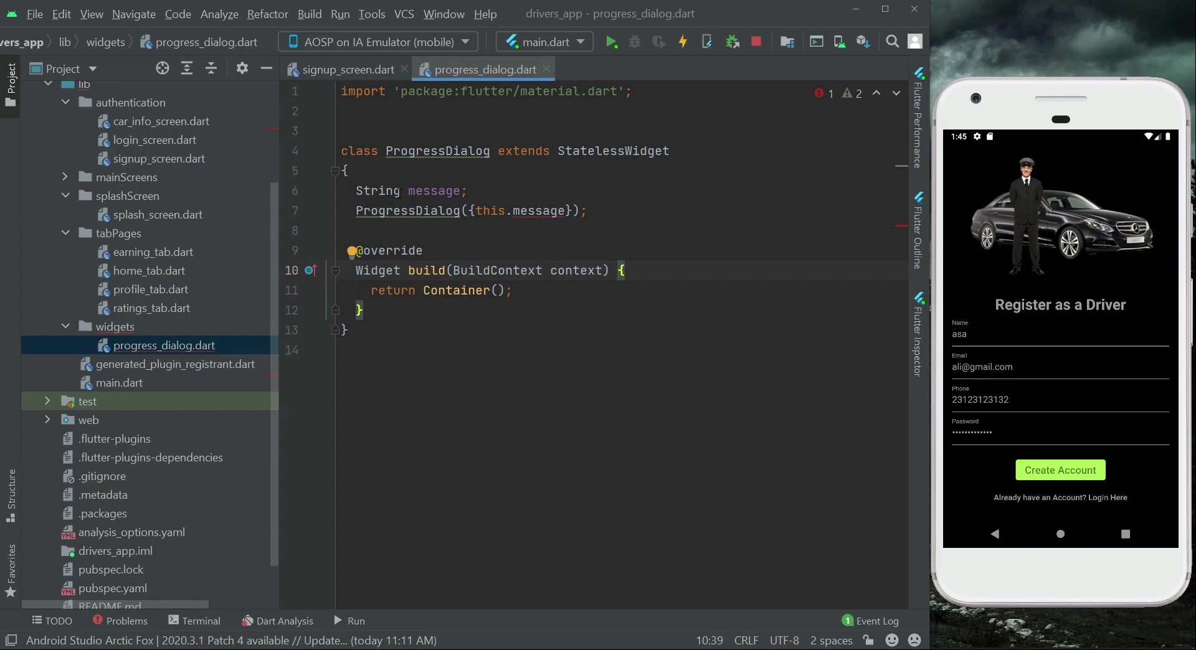
{"action": "type", "text": "?"}
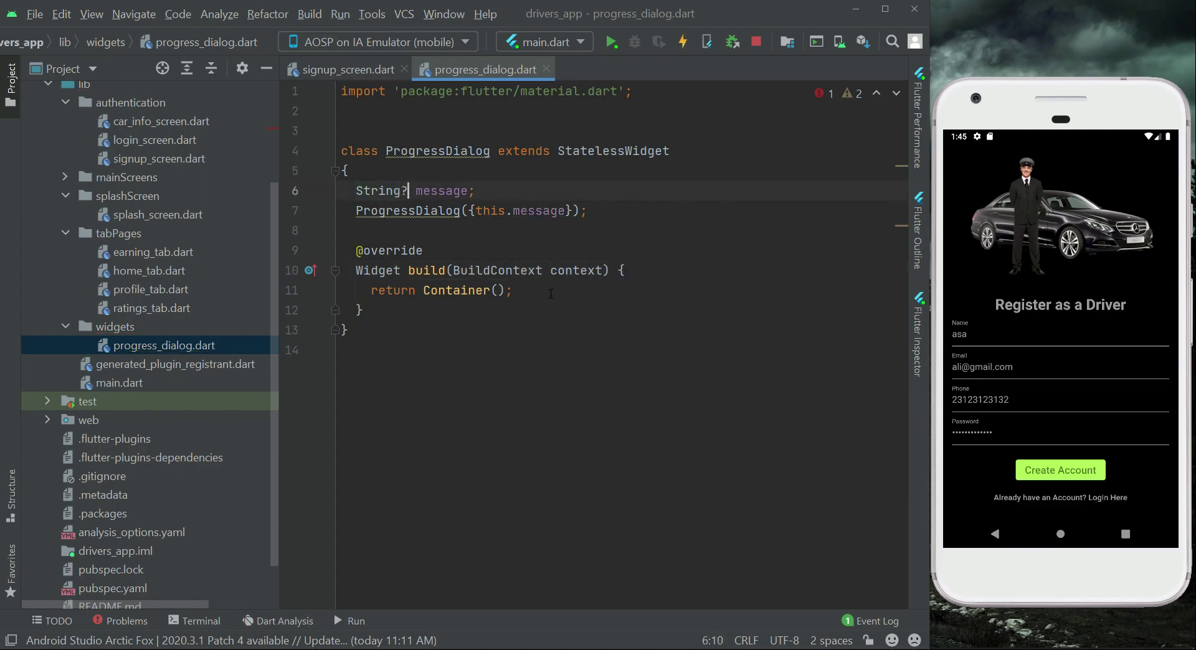
{"action": "key", "text": "Enter"}
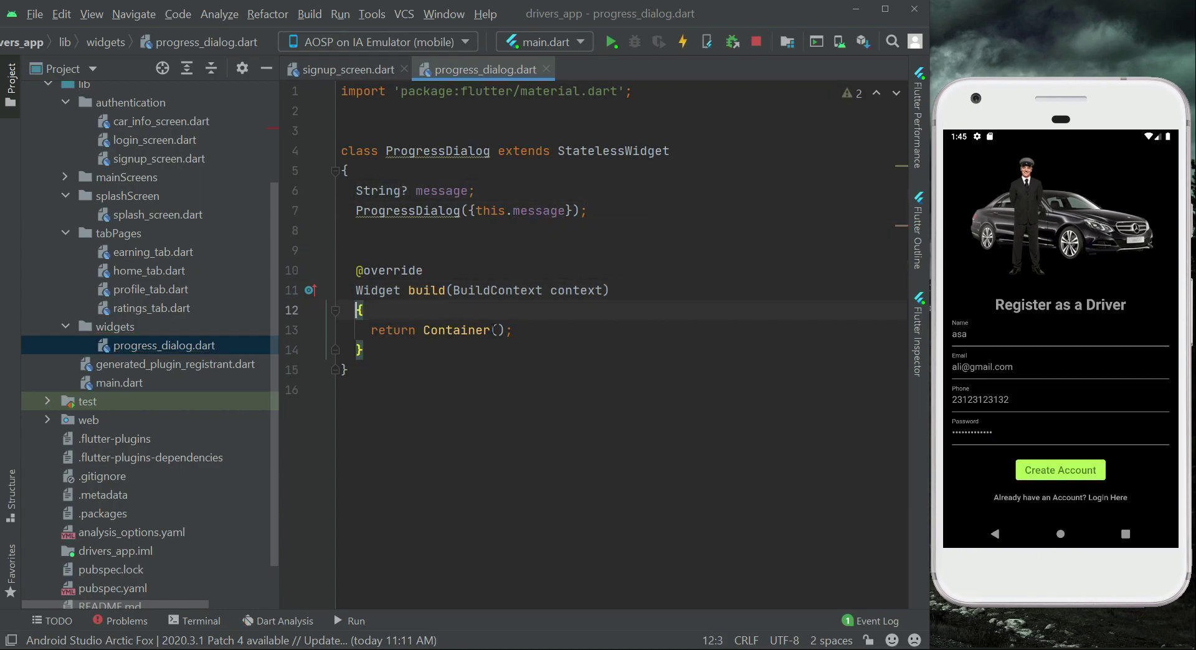
Return a Dialog with Colors.black54 background and a Container child
{"action": "double_click", "coordinate": [457, 330]}
{"action": "type", "text": "Dialog"}
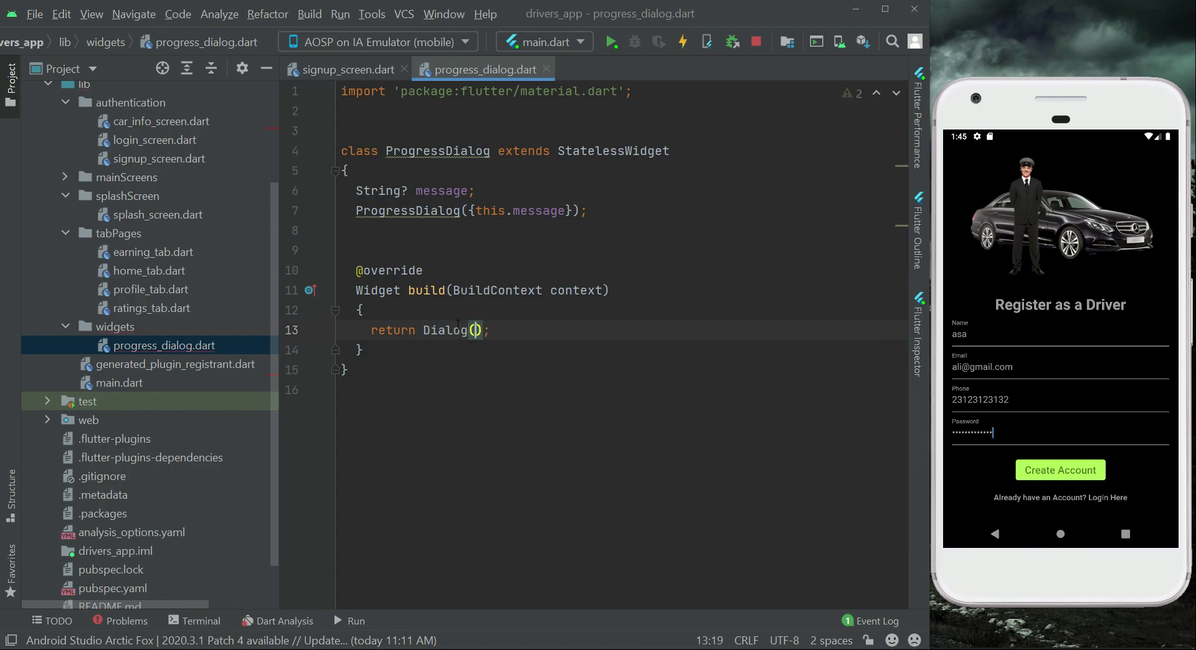
{"action": "type", "text": "backgroundColor: Col,"}
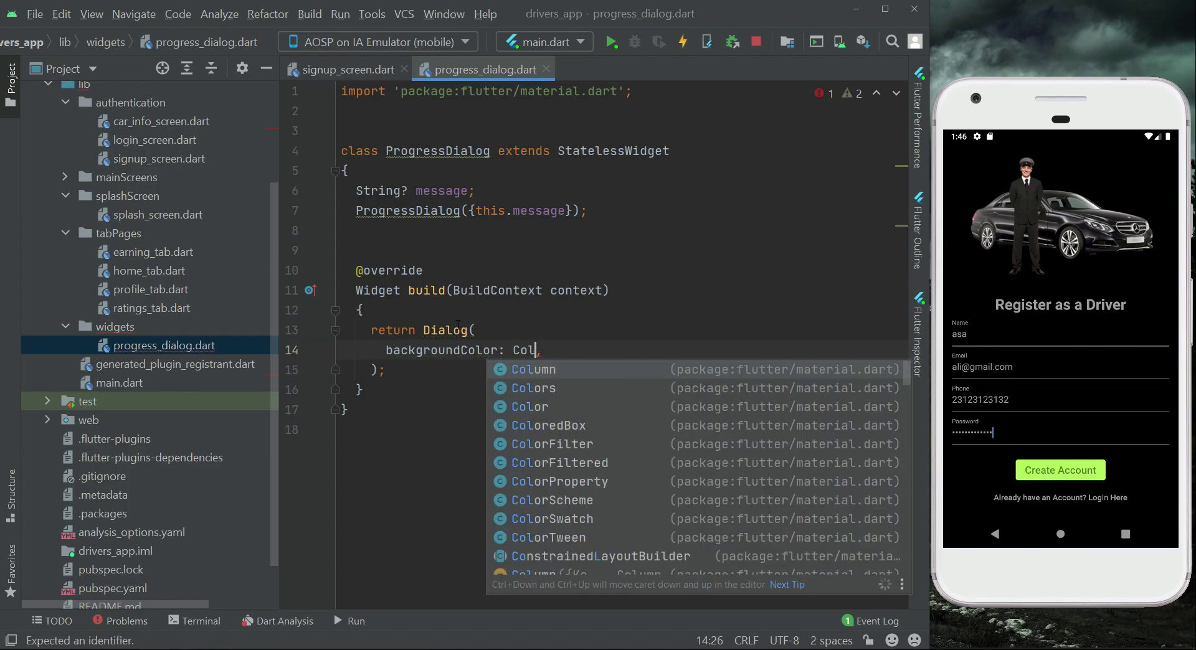
{"action": "type", "text": "Colors.black54"}
{"action": "type", "text": "child:"}
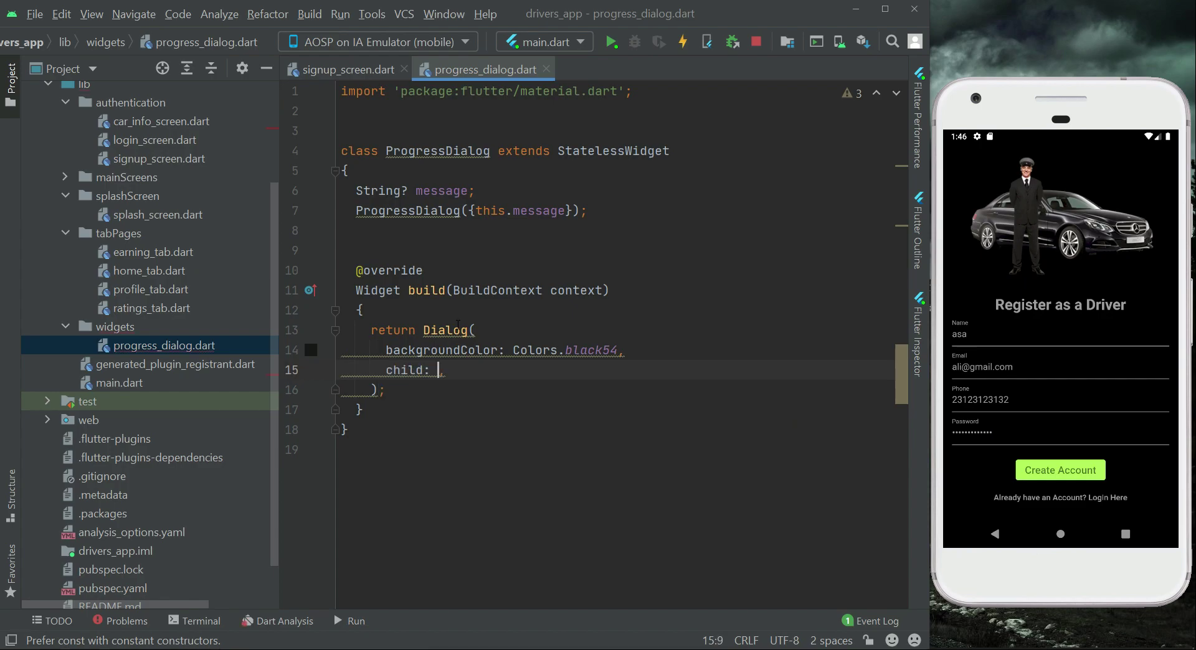
{"action": "type", "text": "Container("}
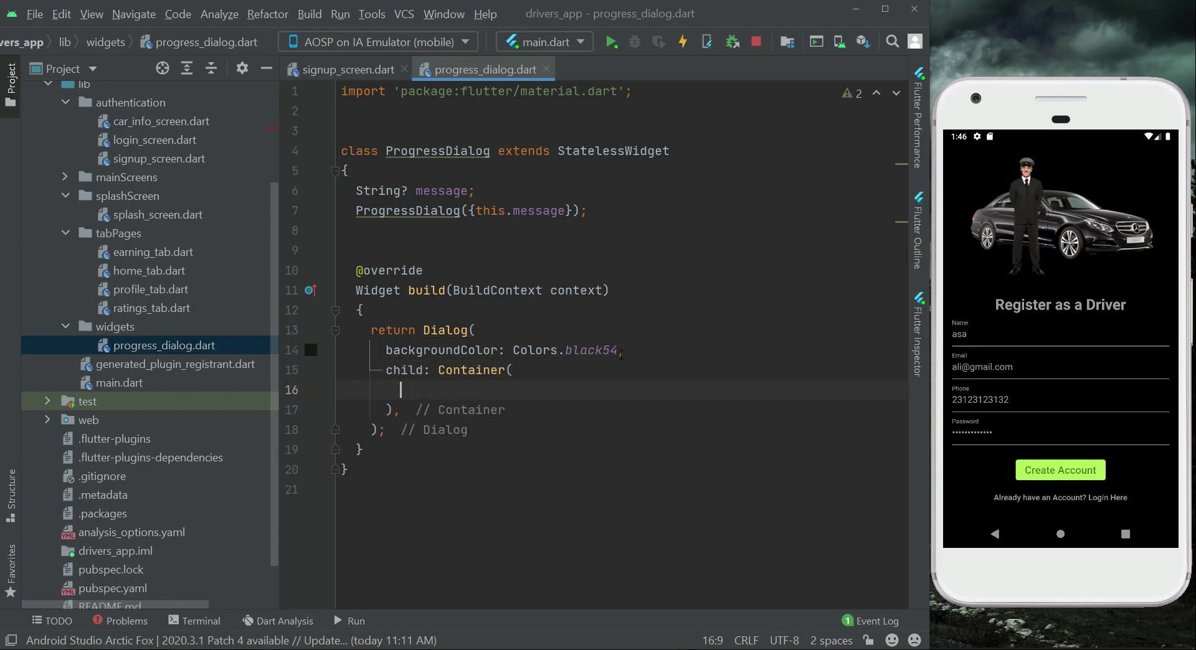
Give the Container an EdgeInsets.all(16.0) margin and start its decoration property
{"action": "double_click", "coordinate": [592, 350]}
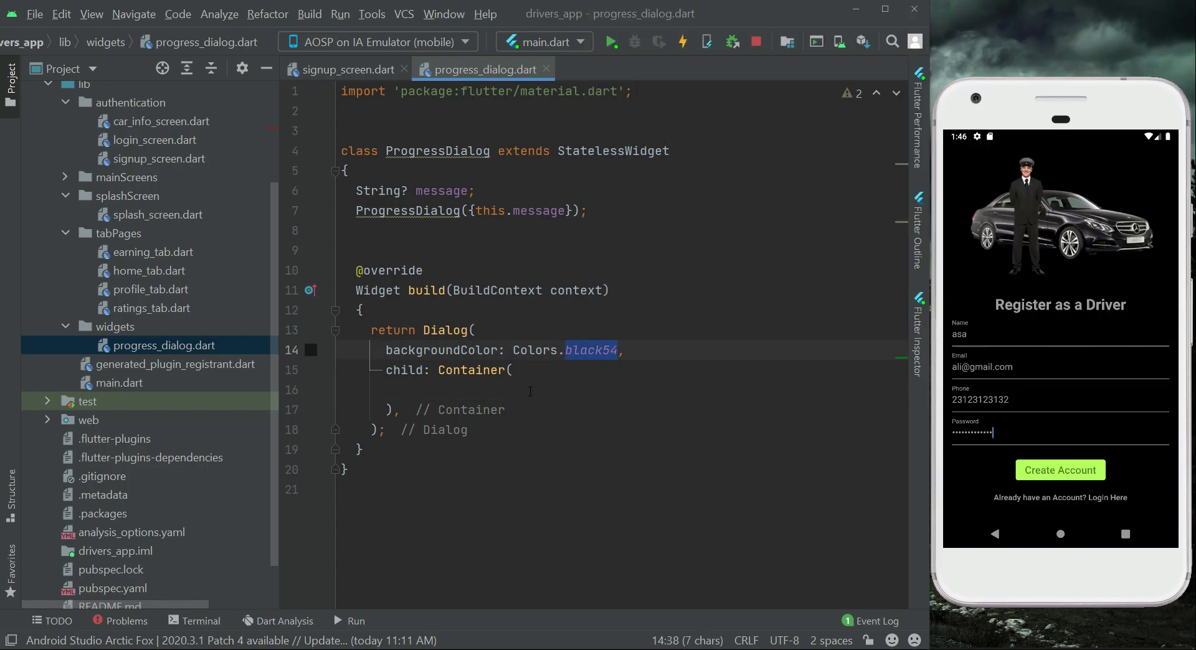
{"action": "type", "text": "margin: EdgeInsets.all(15.0),"}
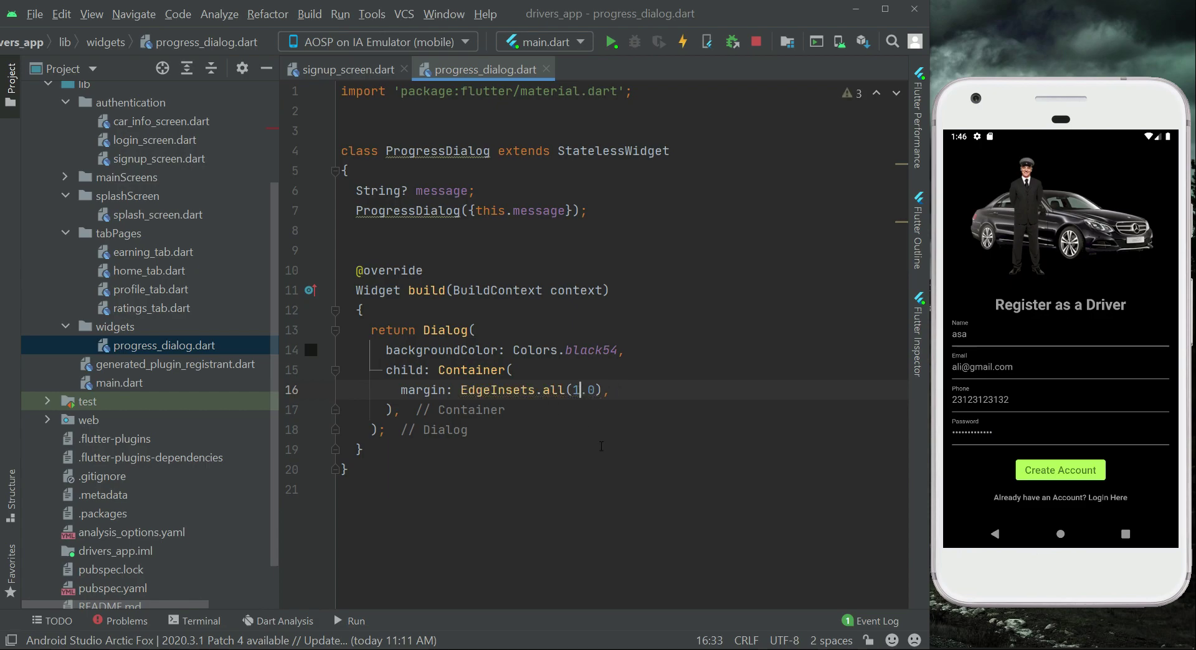
{"action": "type", "text": "6"}
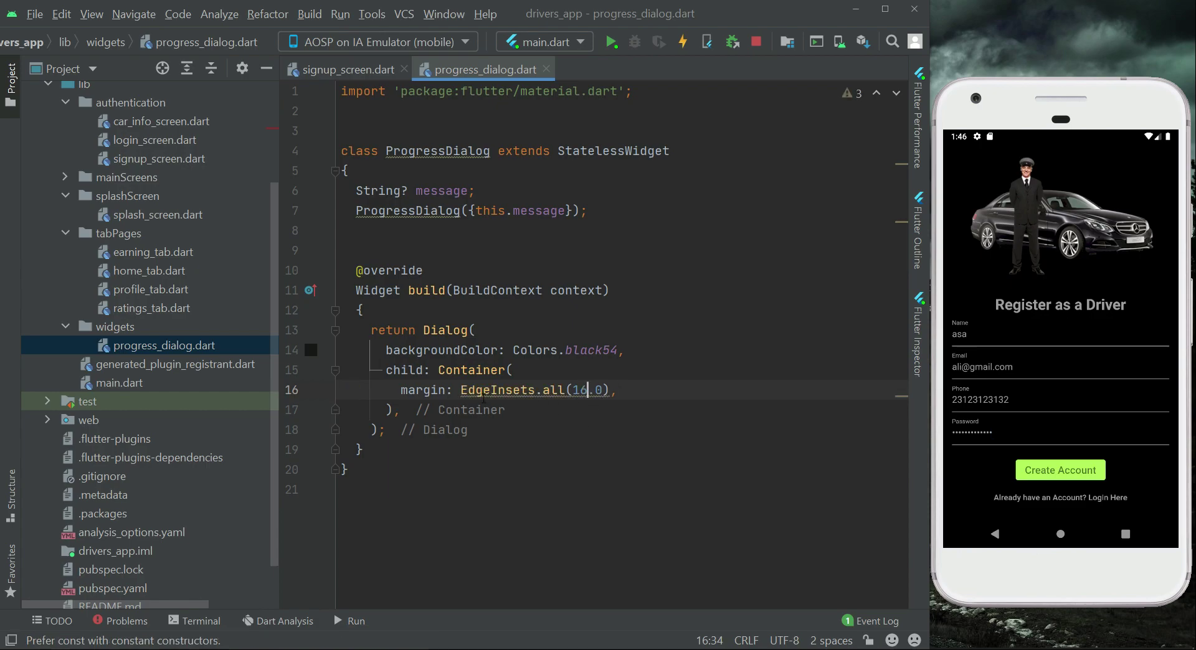
{"action": "type", "text": "const"}
{"action": "type", "text": "decoration: ,"}
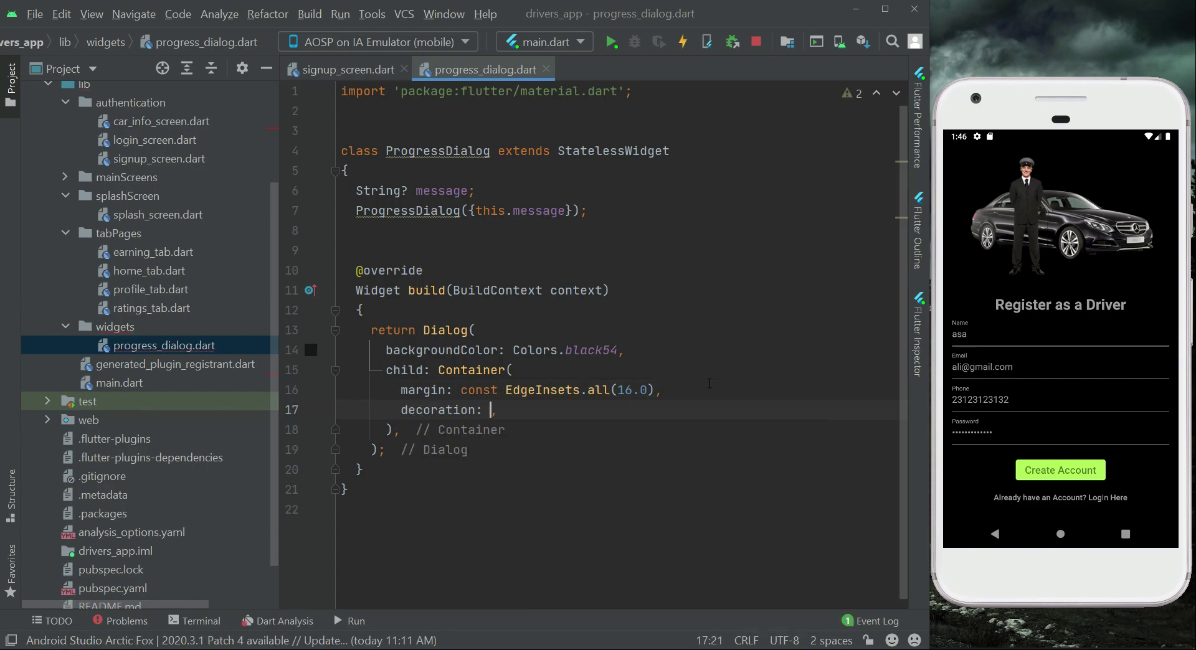
Set decoration to a white BoxDecoration with BorderRadius.circular(6)
{"action": "type", "text": "BoxDecoration("}
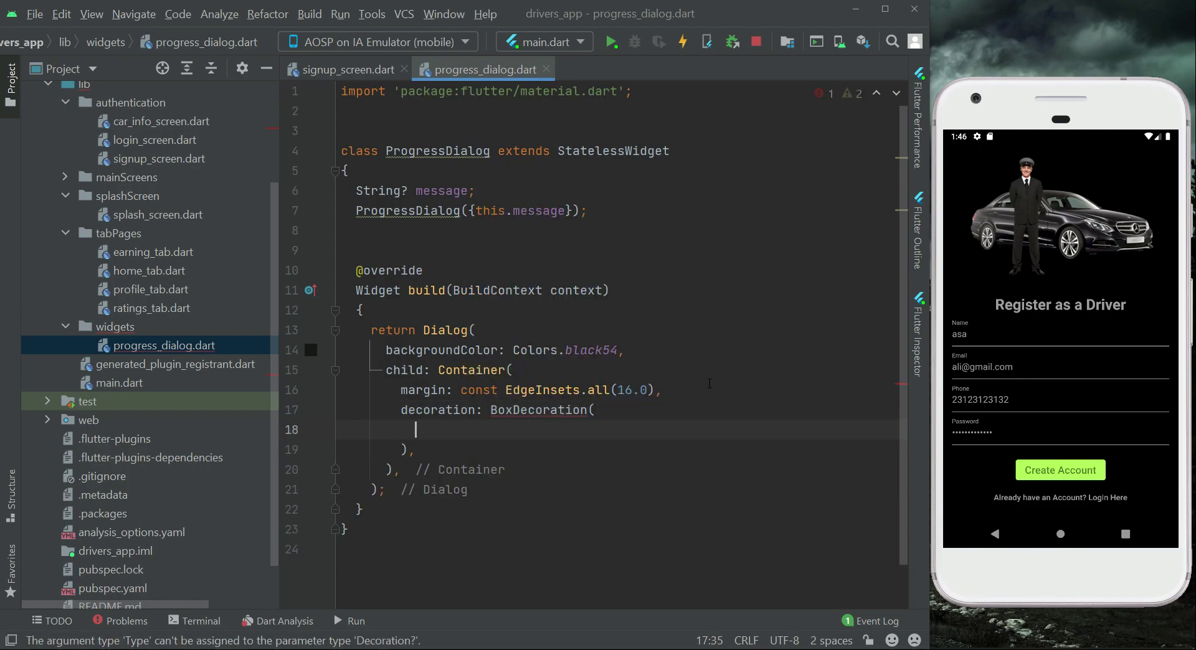
{"action": "type", "text": "color:"}
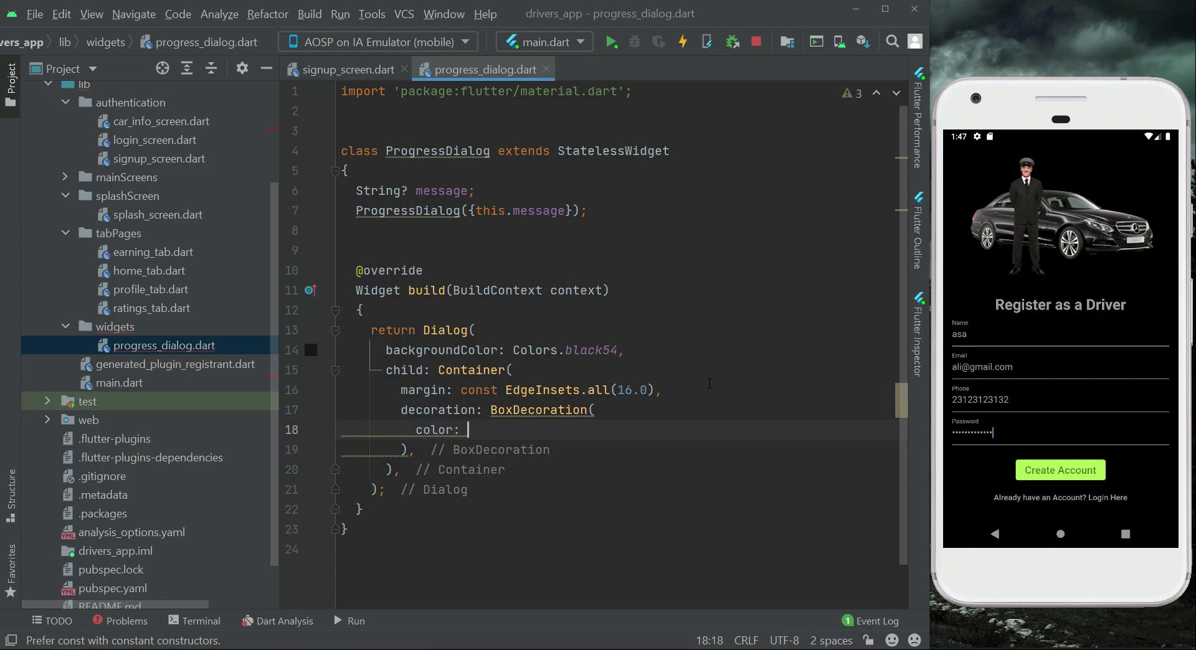
{"action": "type", "text": "Colors.white,"}
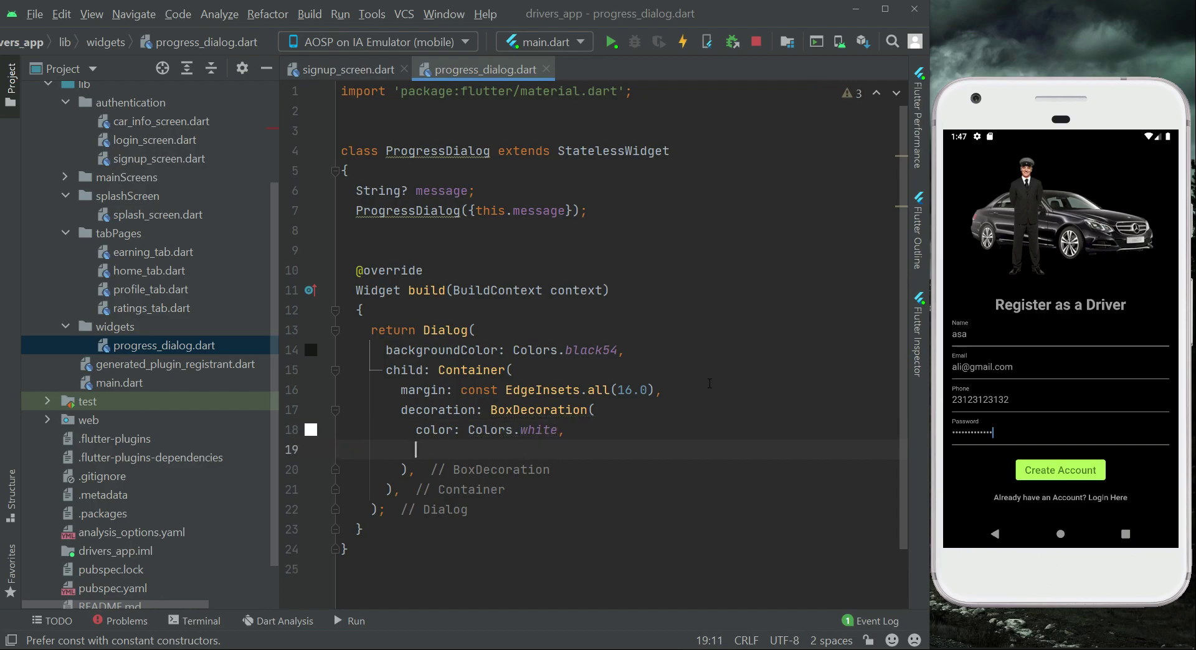
{"action": "type", "text": "borderRadius: BorderRadius"}
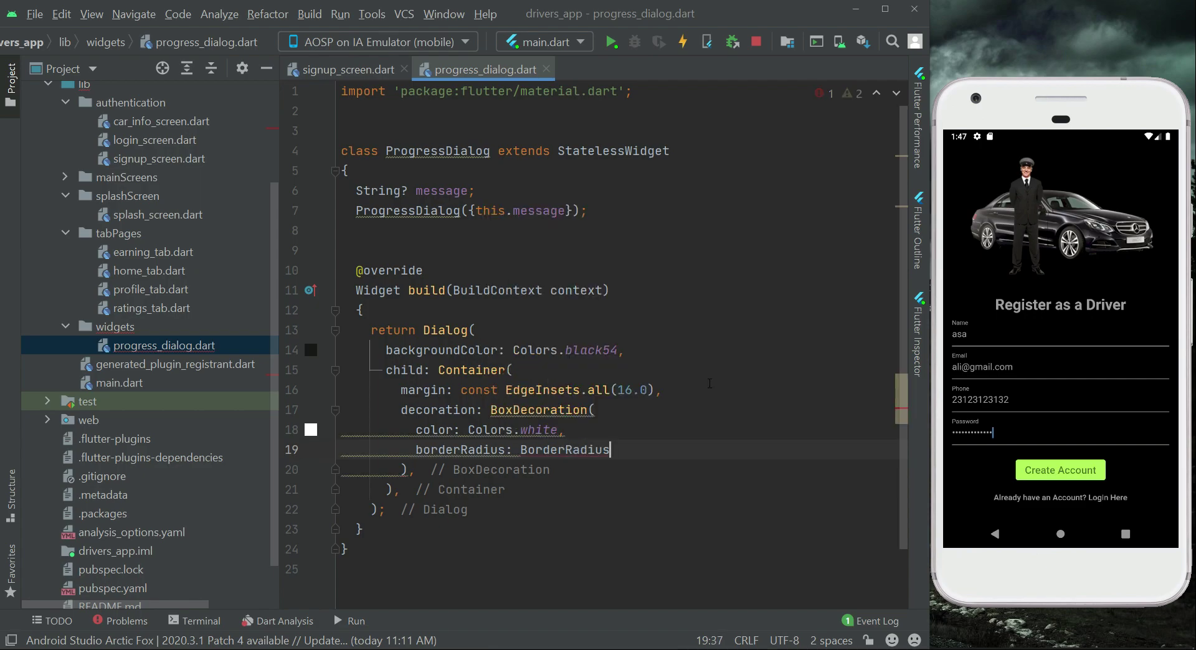
{"action": "type", "text": ".circular("}
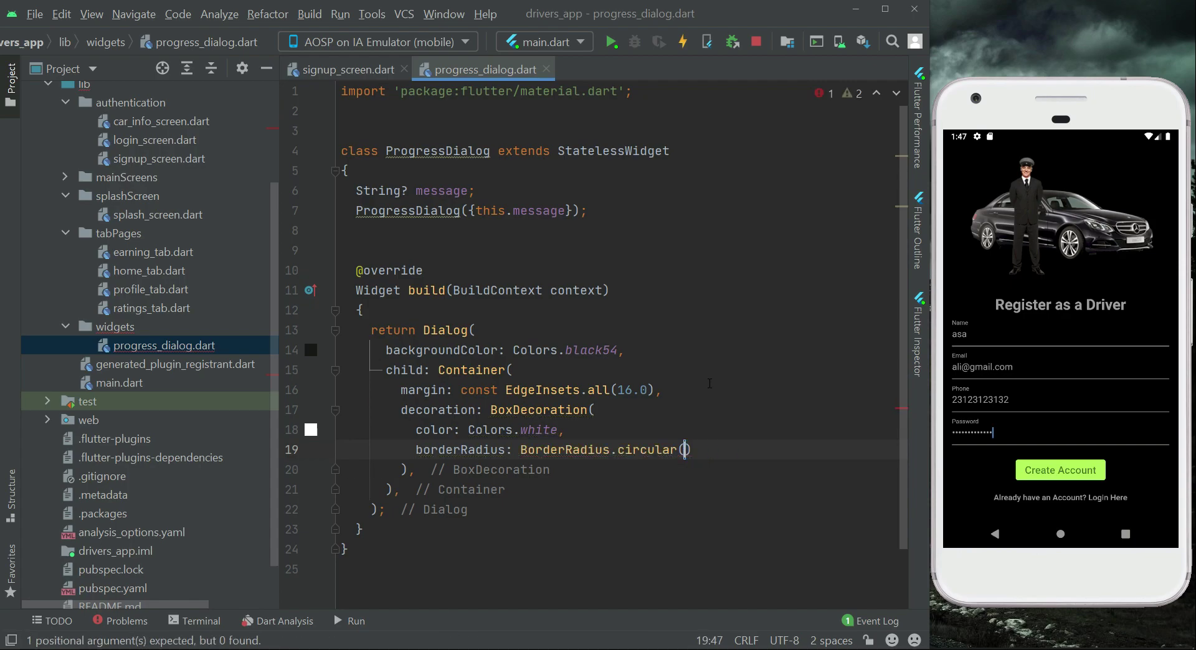
{"action": "type", "text": "6"}
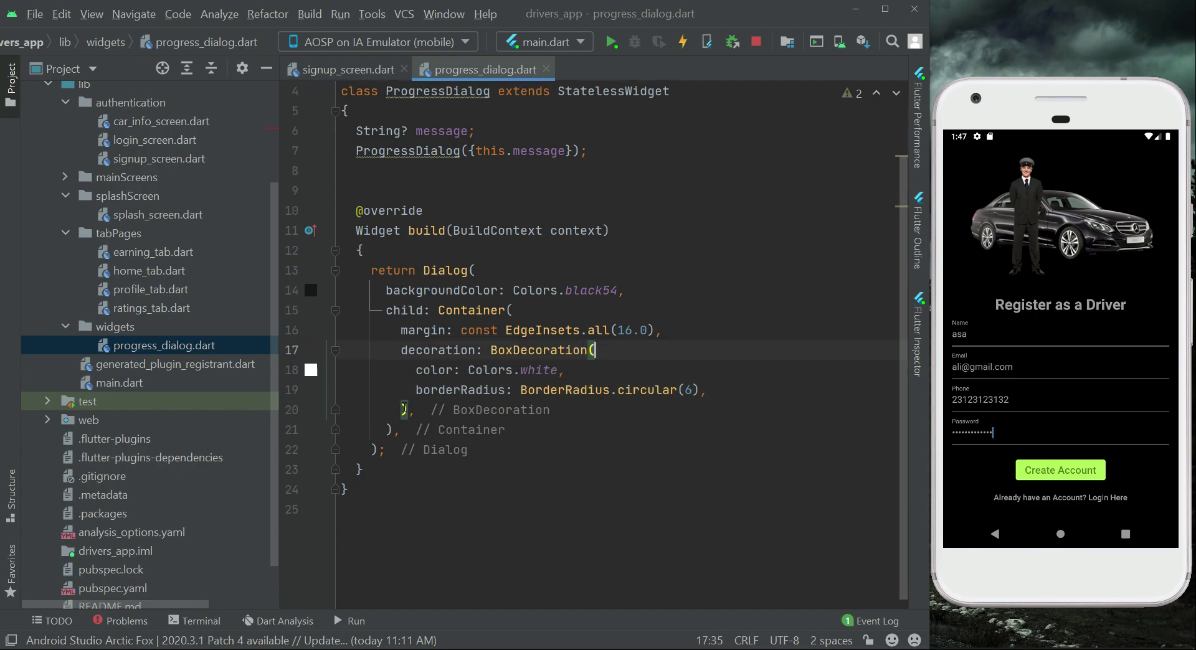
Add a Row as the Container's child
{"action": "type", "text": "ch"}
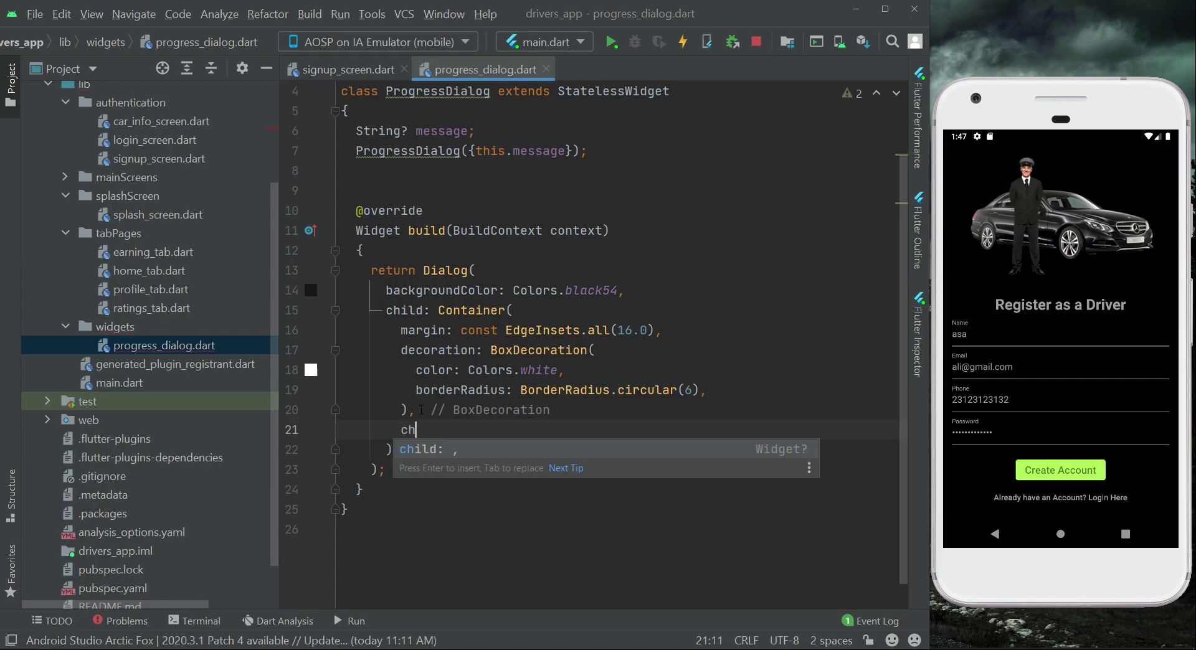
{"action": "type", "text": "Row(),"}
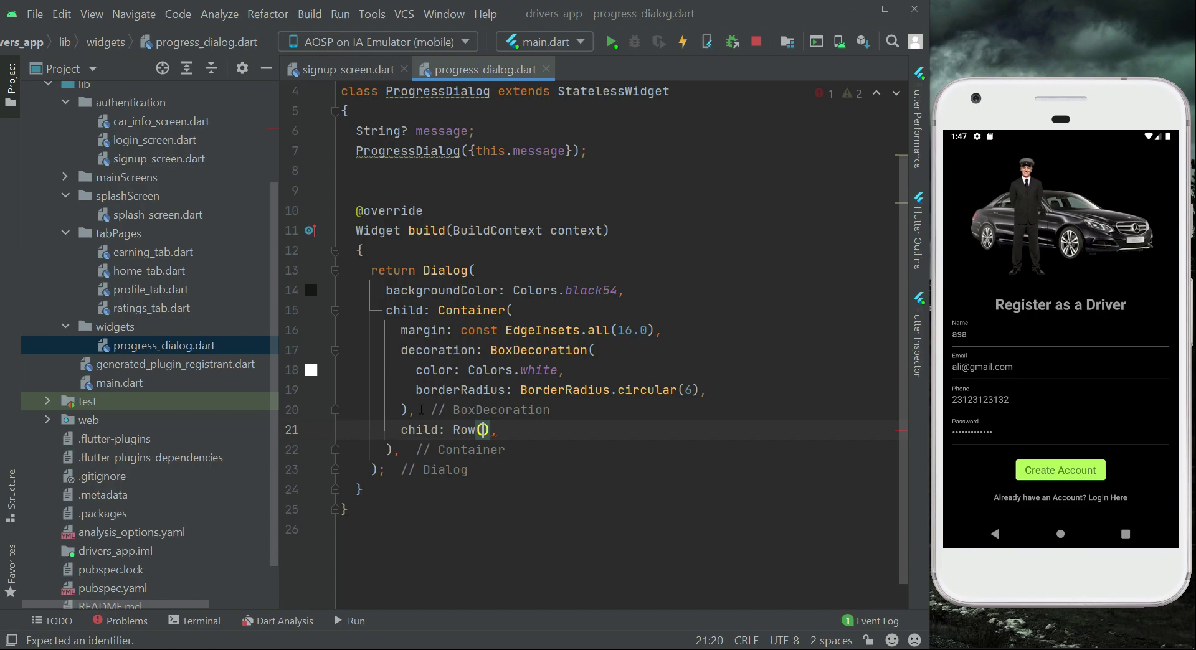
Wrap the Row in a Padding of 16 and give it an empty children list
{"action": "key", "text": "Enter"}
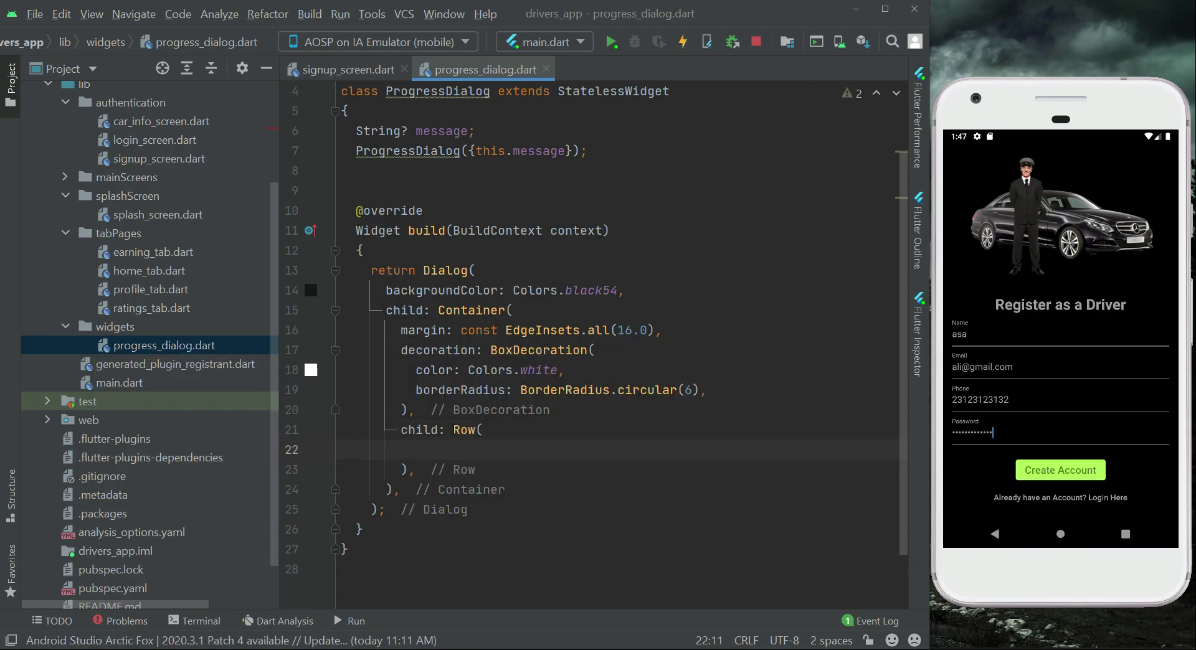
{"action": "left_click", "coordinate": [359, 427]}
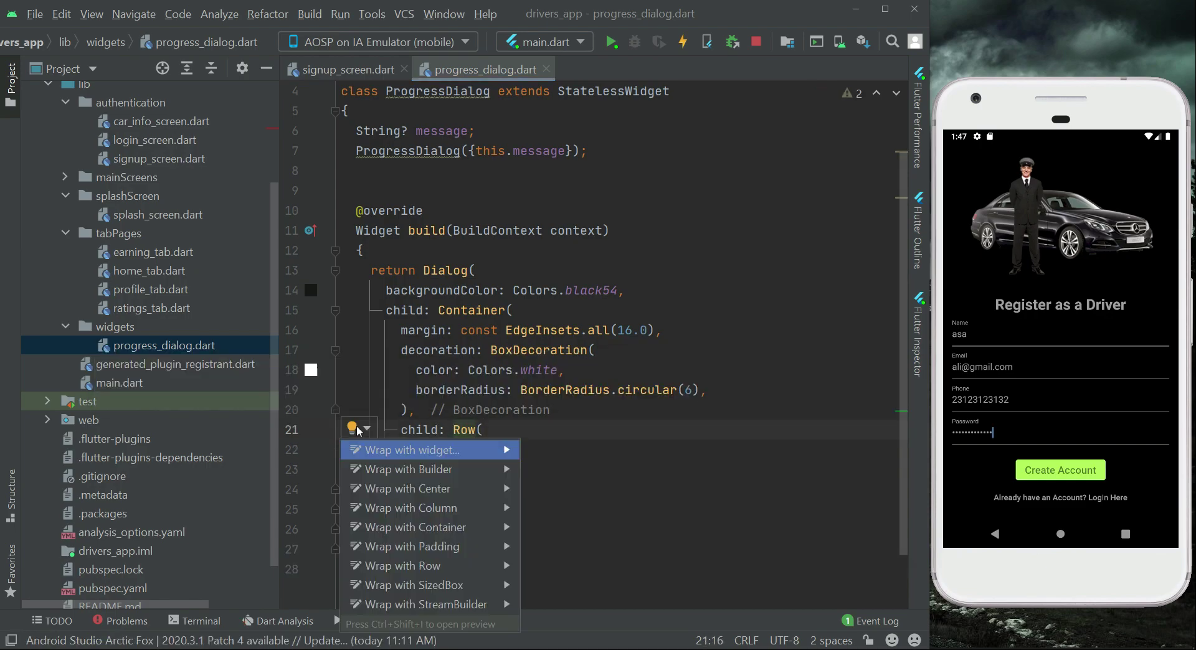
{"action": "mouse_move", "coordinate": [447, 508]}
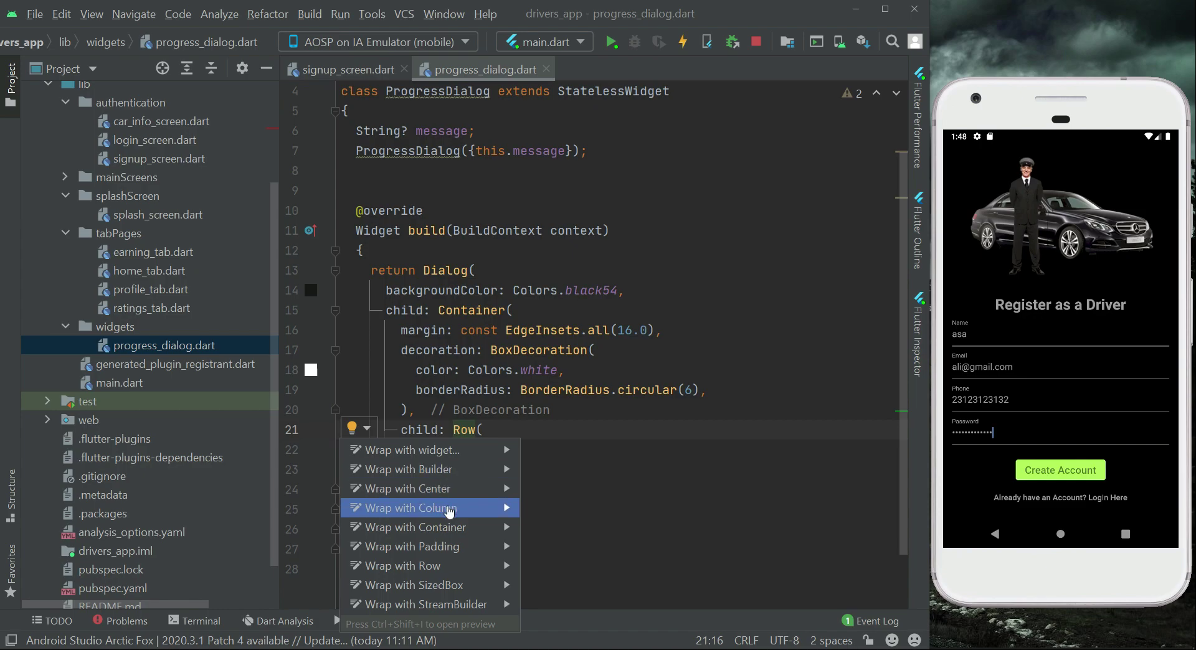
{"action": "left_click", "coordinate": [406, 547]}
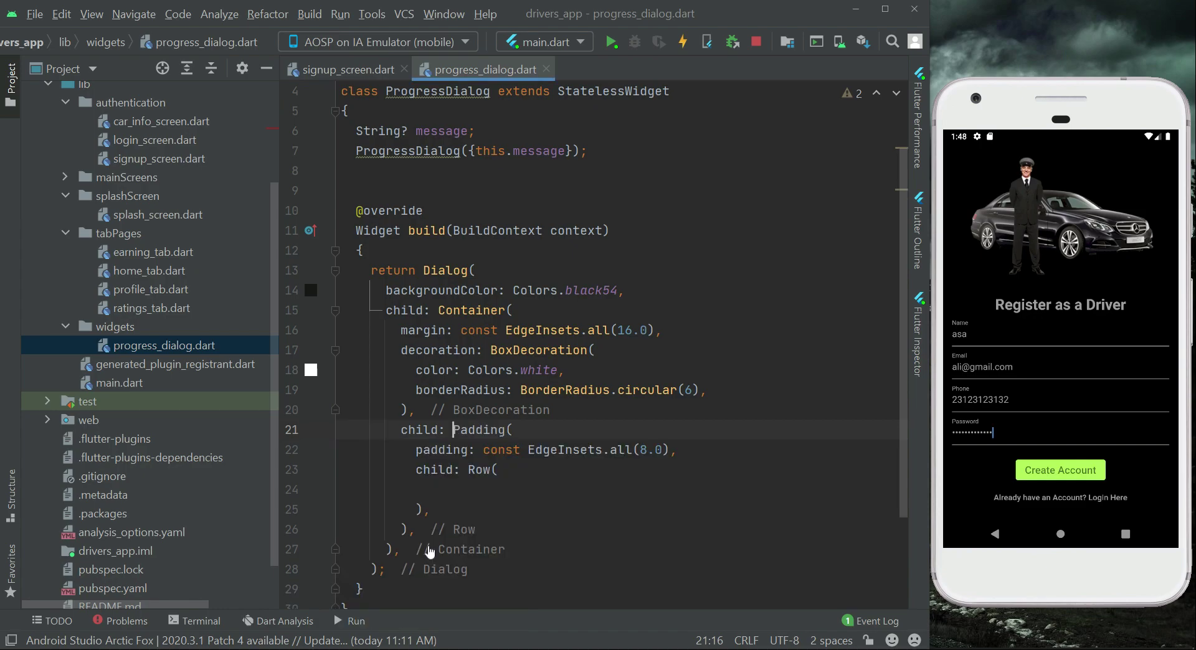
{"action": "left_click", "coordinate": [510, 430]}
{"action": "type", "text": "1"}
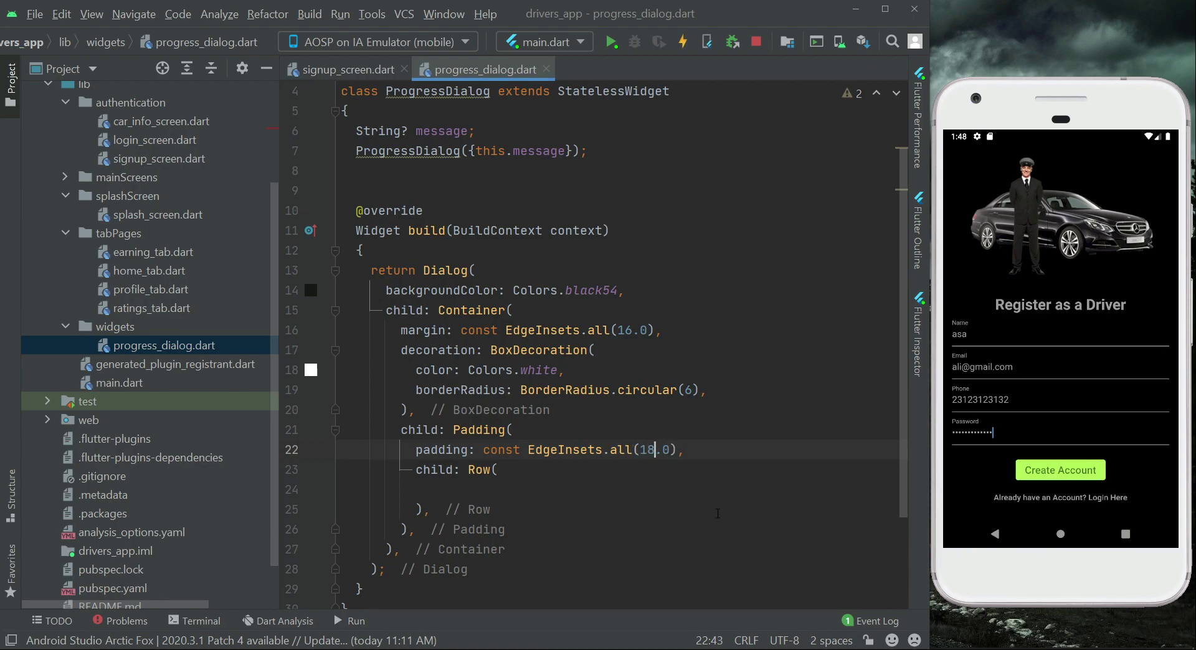
{"action": "key", "text": "Backspace"}
{"action": "type", "text": "children: ["}
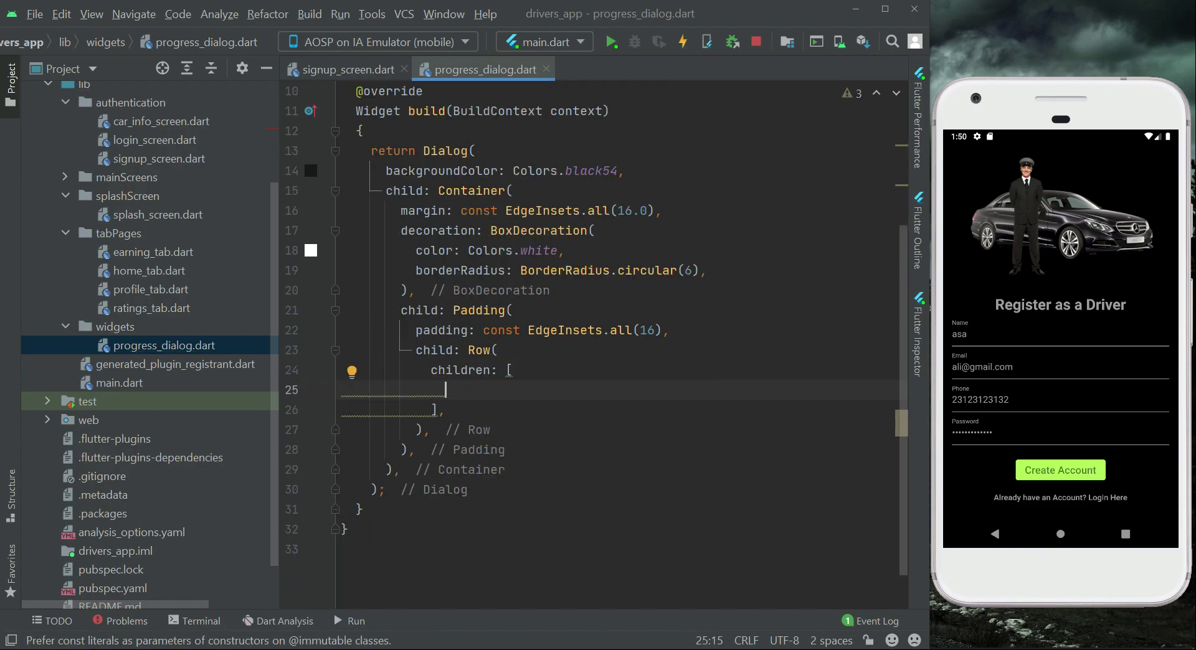
Add a const SizedBox(width: 6.0) and a CircularProgressIndicator to the Row's children
{"action": "type", "text": "const SizedBox(width: 6.0,),"}
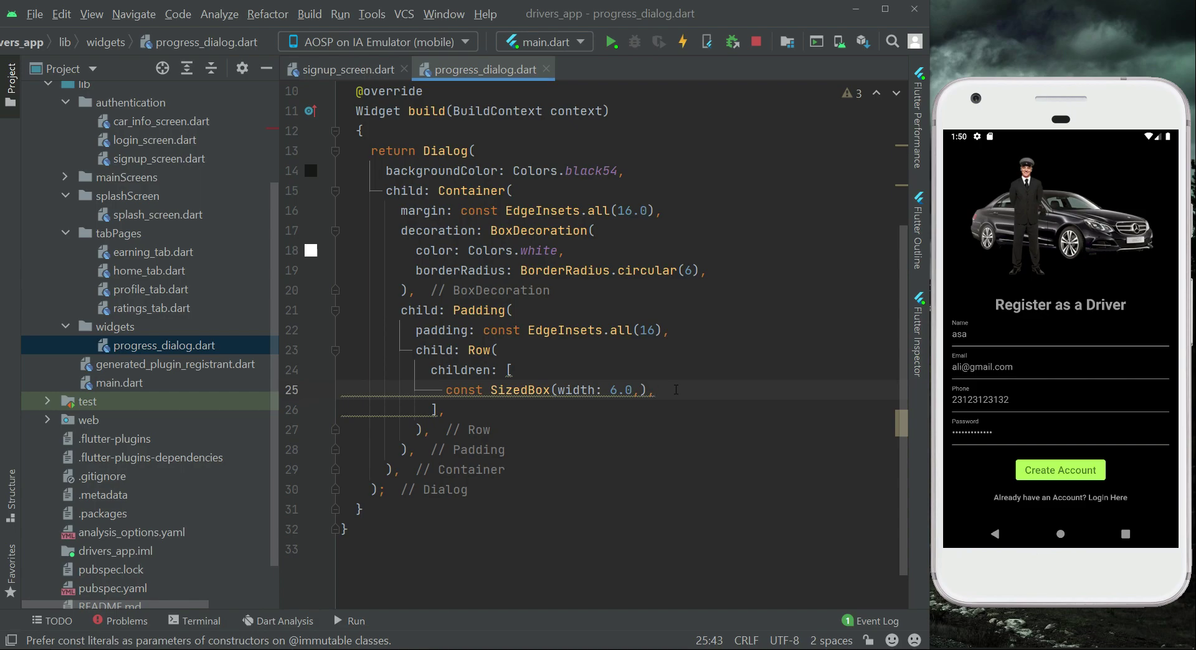
{"action": "key", "text": "enter"}
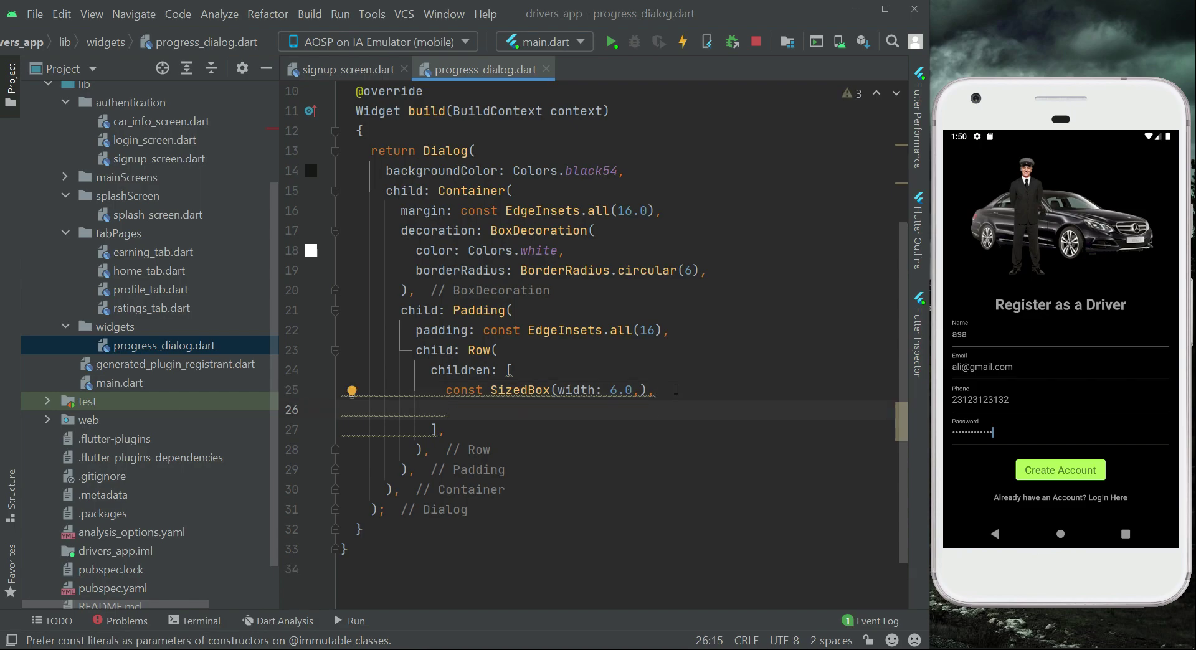
{"action": "type", "text": "CircularProgressIndicator("}
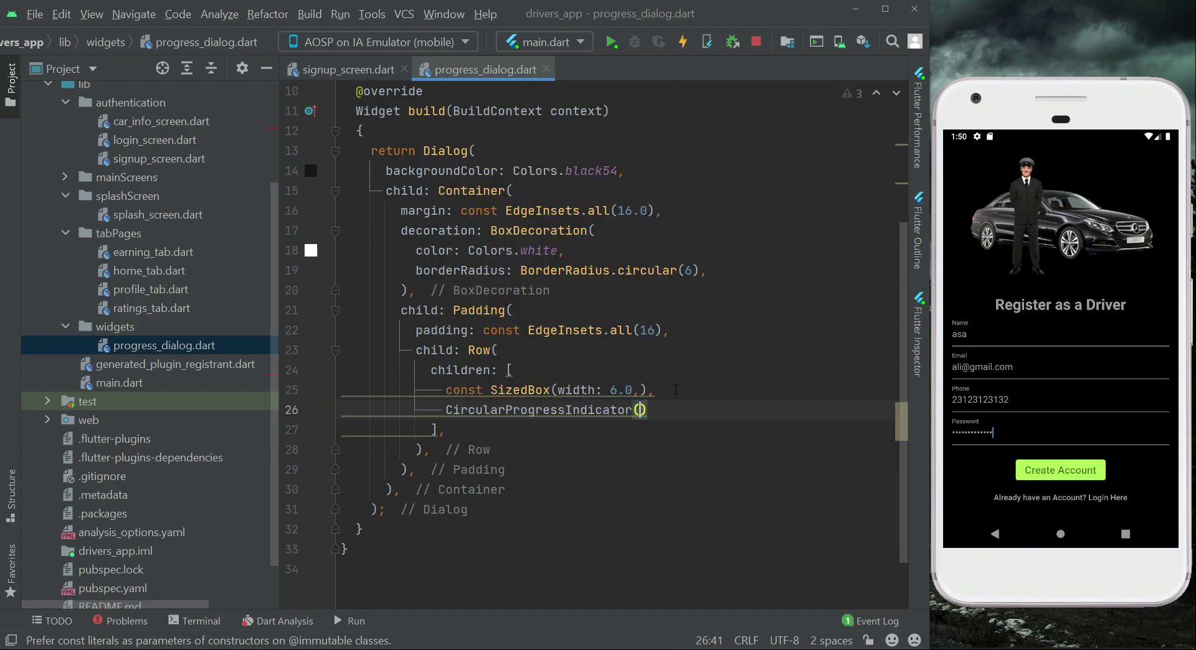
{"action": "type", "text": ","}
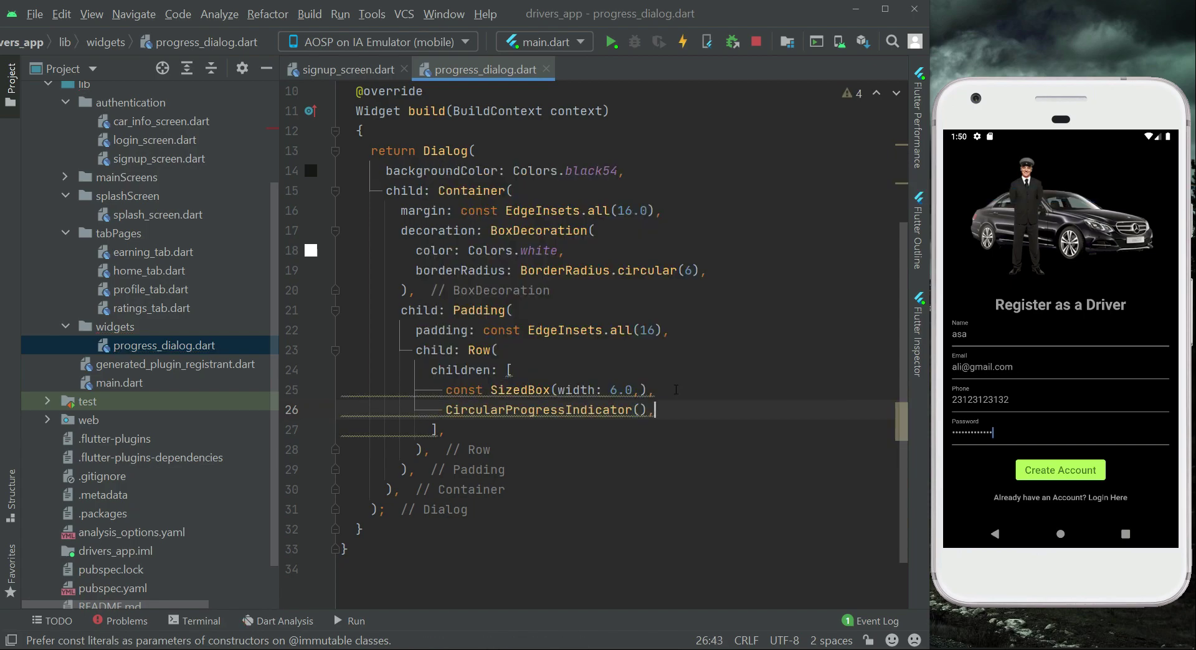
{"action": "key", "text": "Enter"}
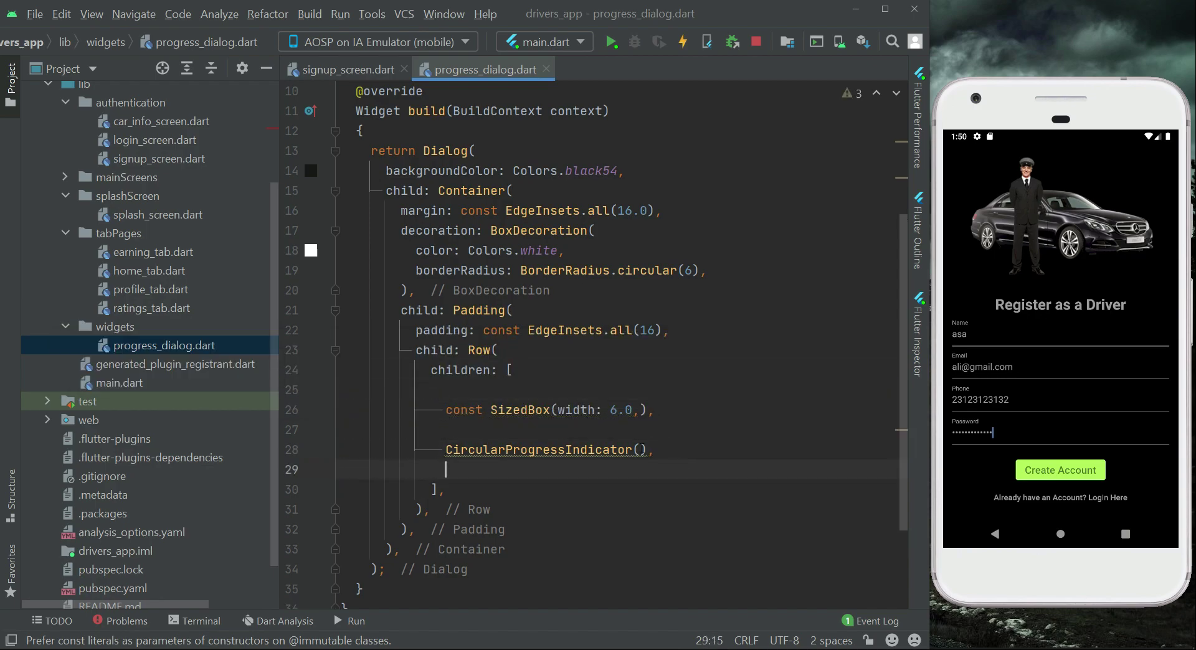
Colour the spinner with AlwaysStoppedAnimation<Color>(Colors.green) and start a const child
{"action": "type", "text": "valueColor: Alwa,"}
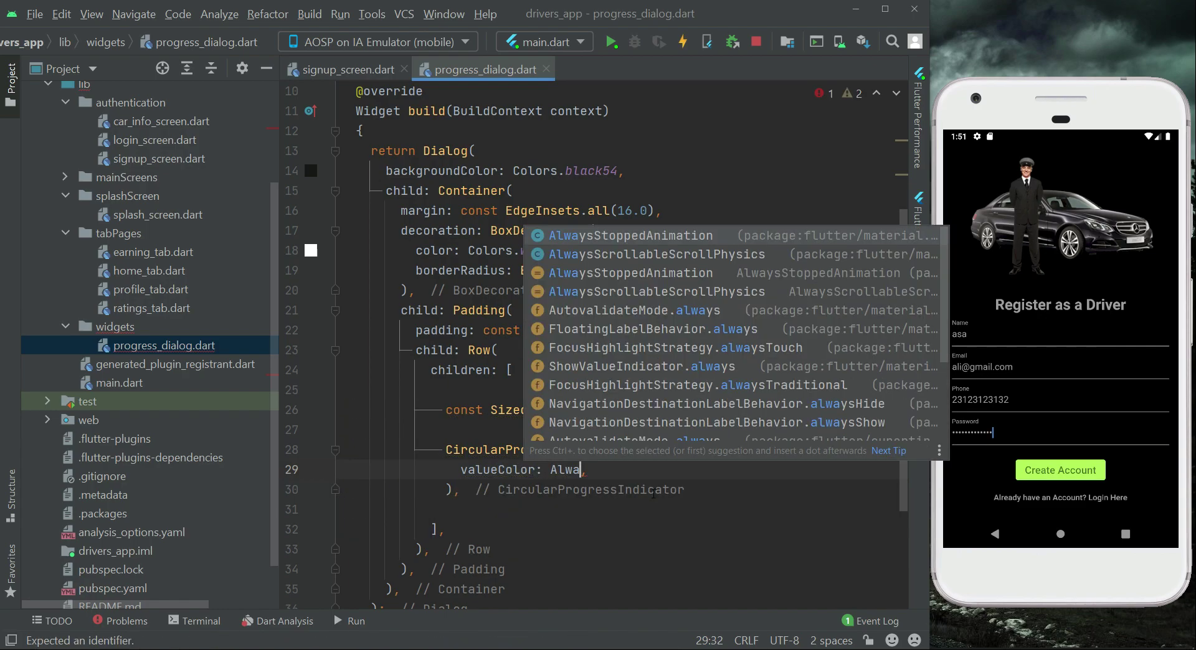
{"action": "type", "text": "ys"}
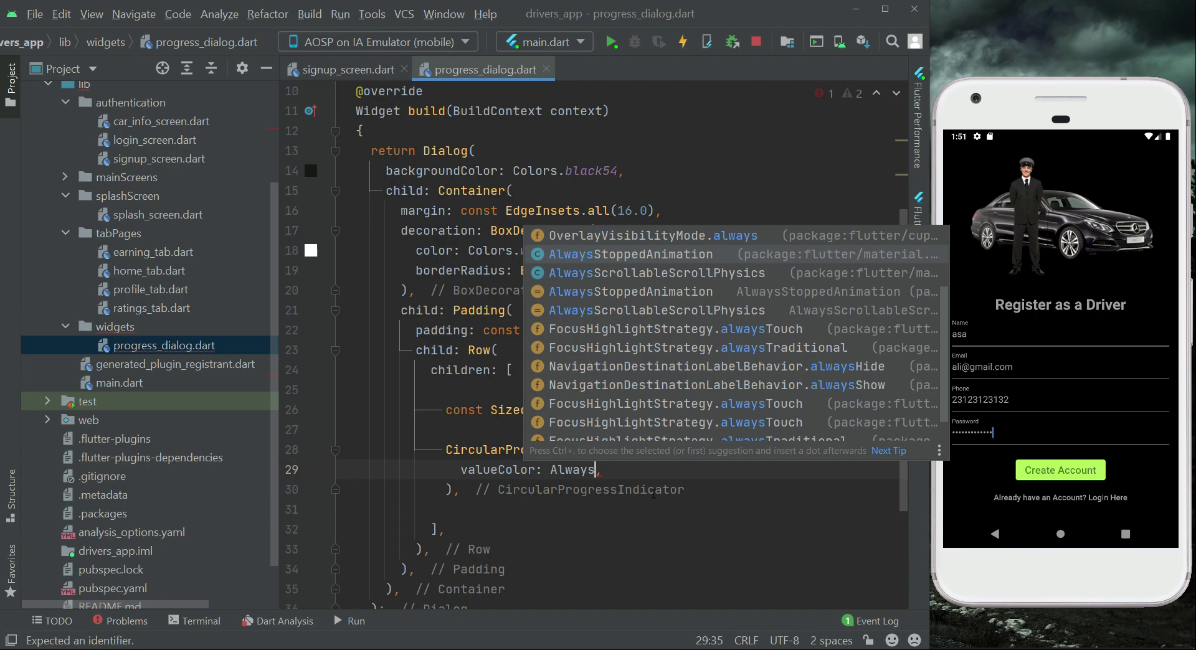
{"action": "type", "text": "StoppedAnimation<"}
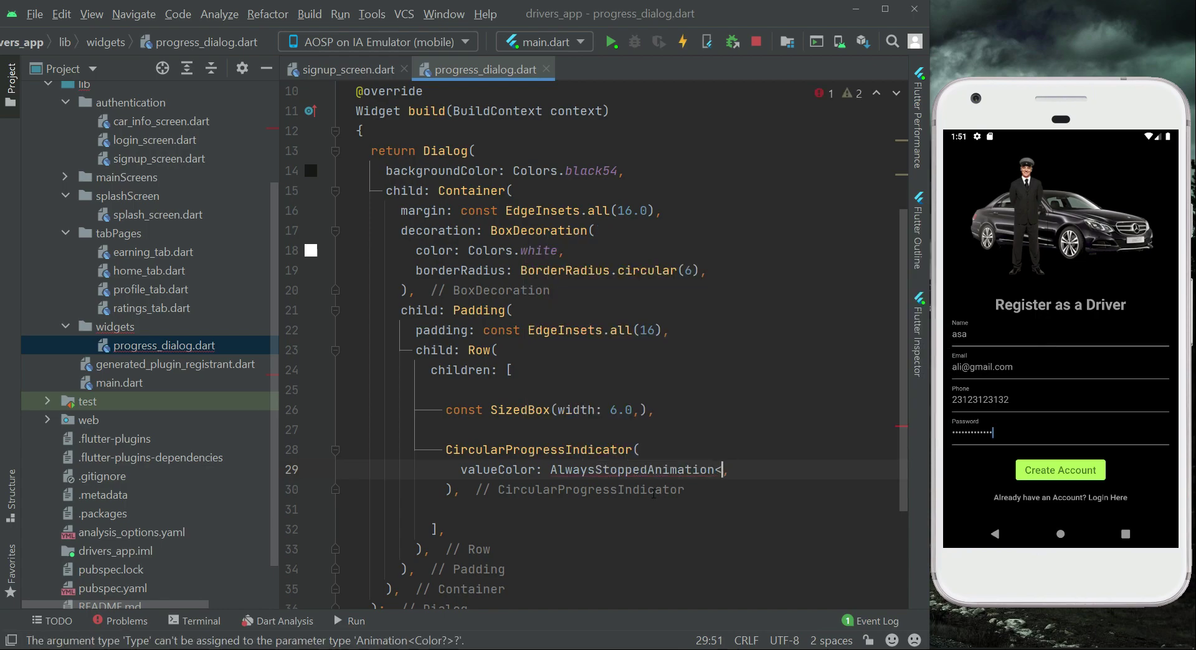
{"action": "type", "text": ">"}
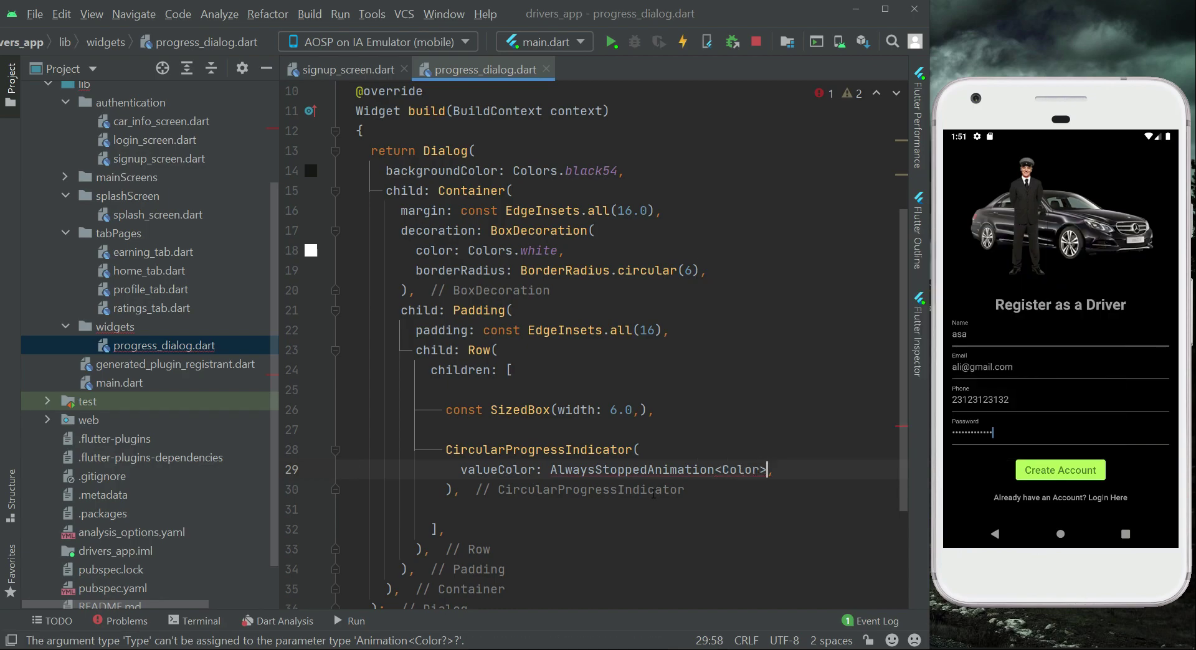
{"action": "type", "text": "(Colors.gr"}
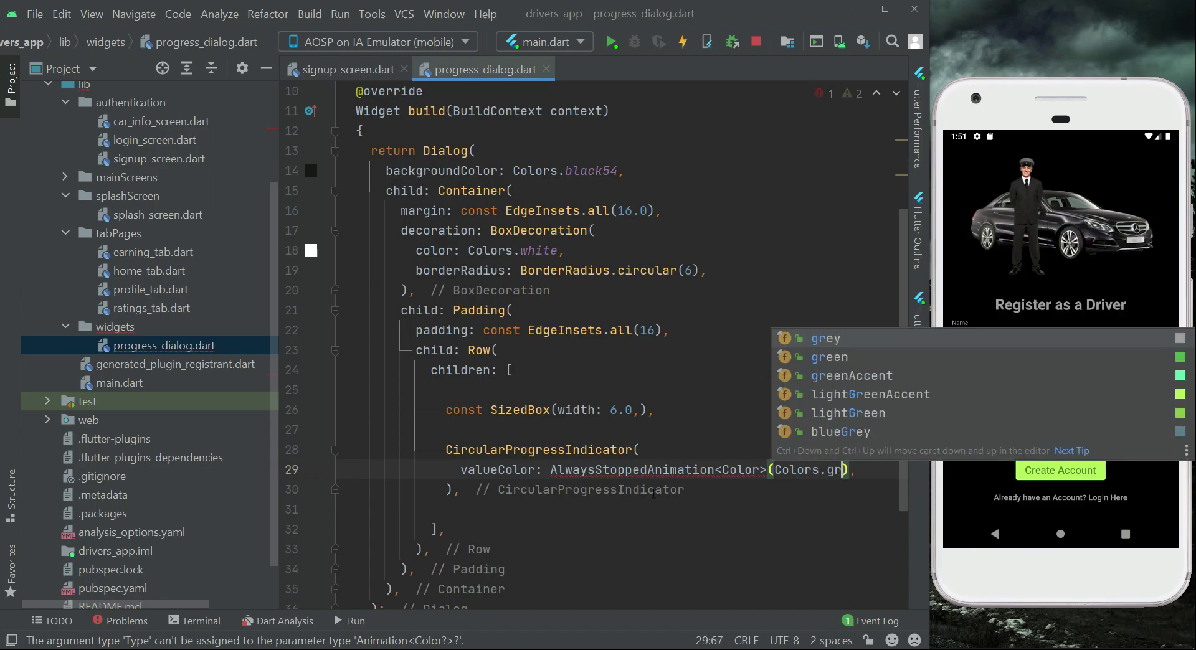
{"action": "left_click", "coordinate": [827, 357]}
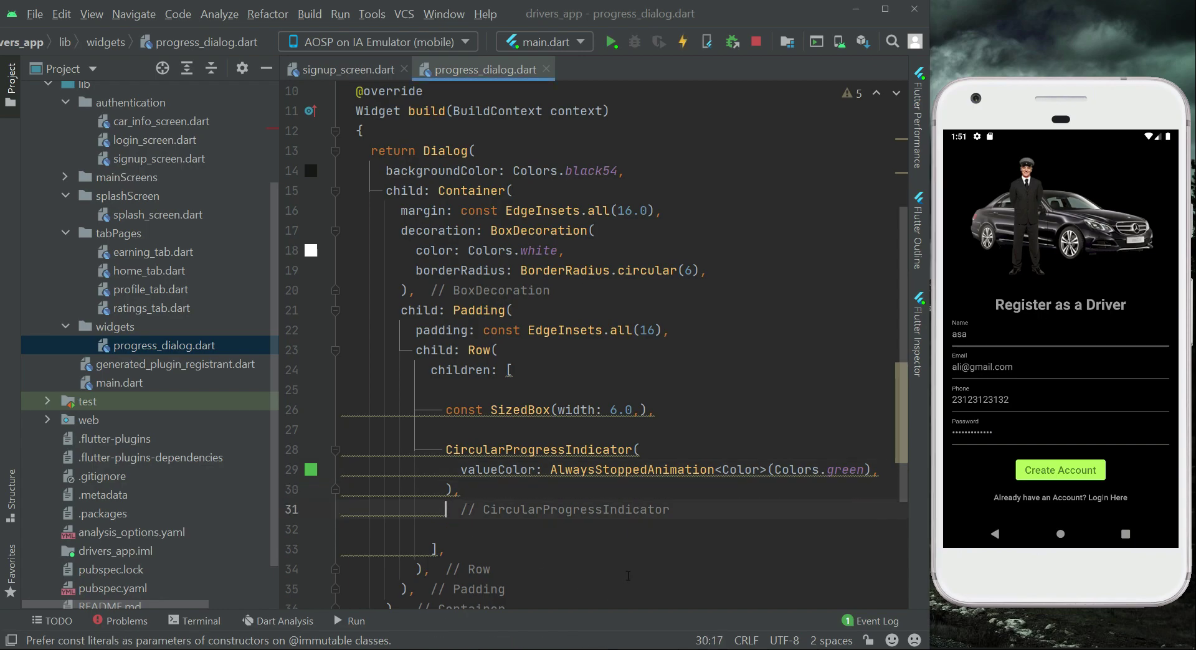
{"action": "type", "text": "const SizedBox(width: 26.0,),"}
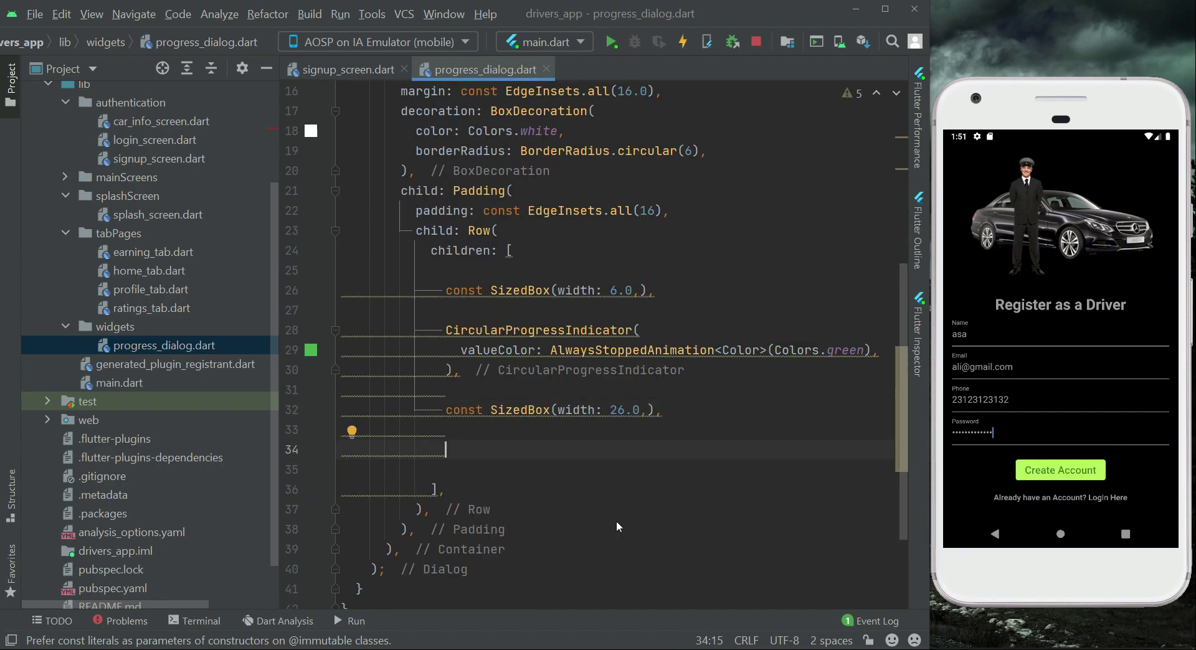
Add a Text widget displaying message! in the Row
{"action": "type", "text": "Text(),"}
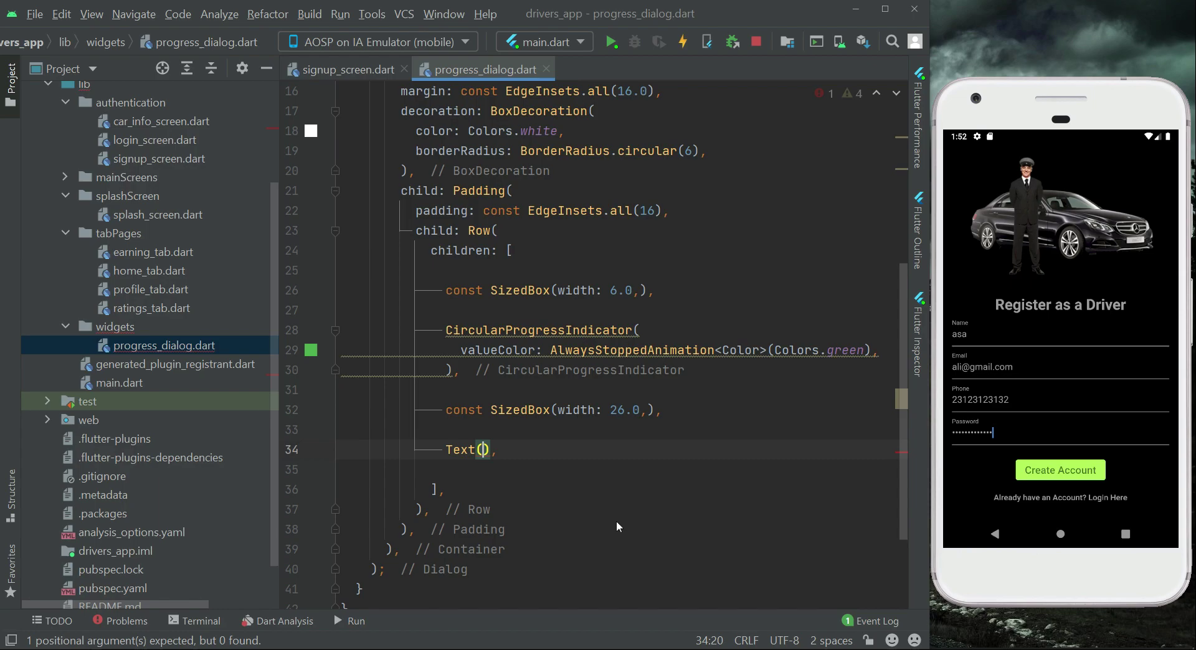
{"action": "key", "text": "enter"}
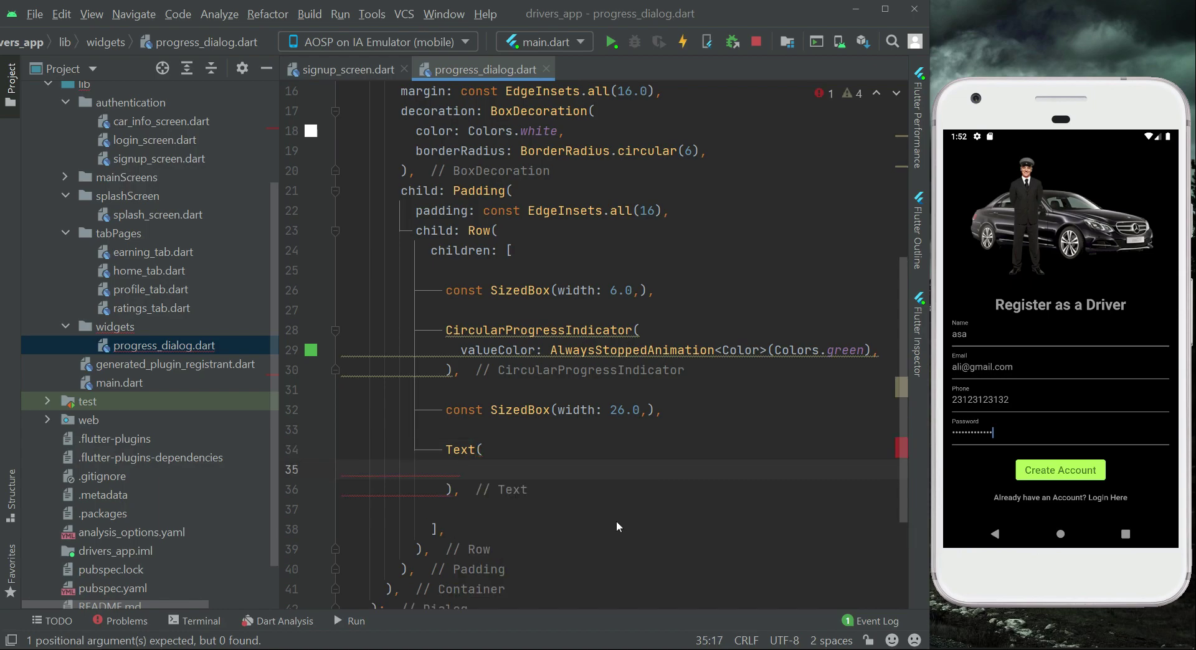
{"action": "type", "text": "ne"}
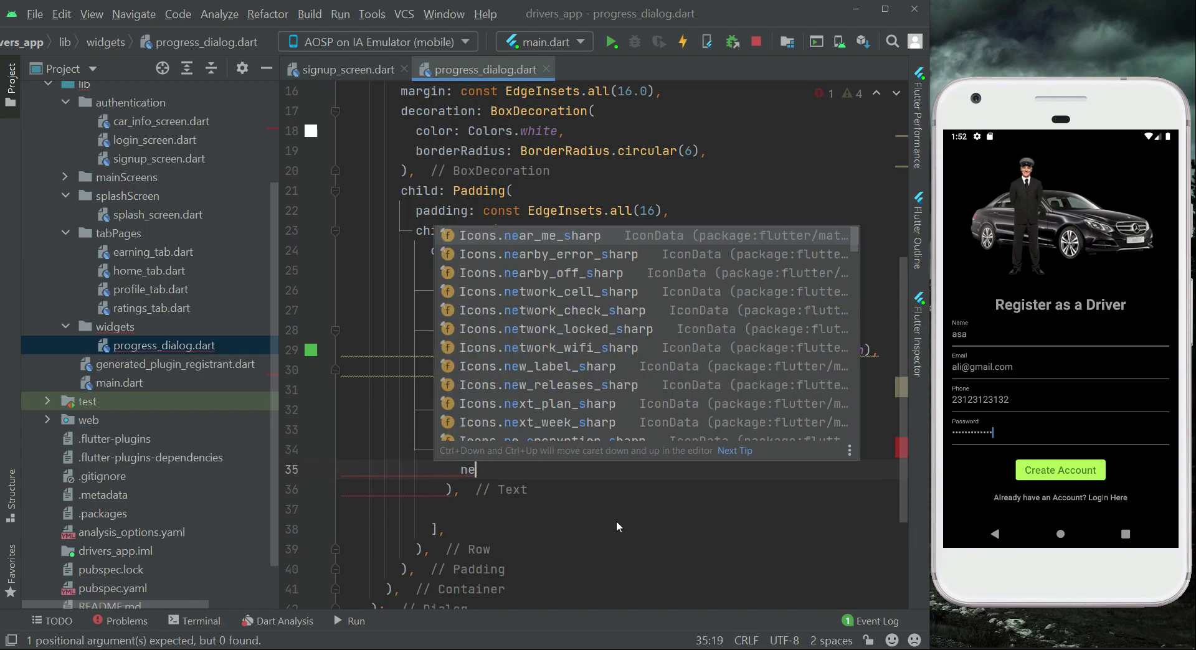
{"action": "type", "text": "message,"}
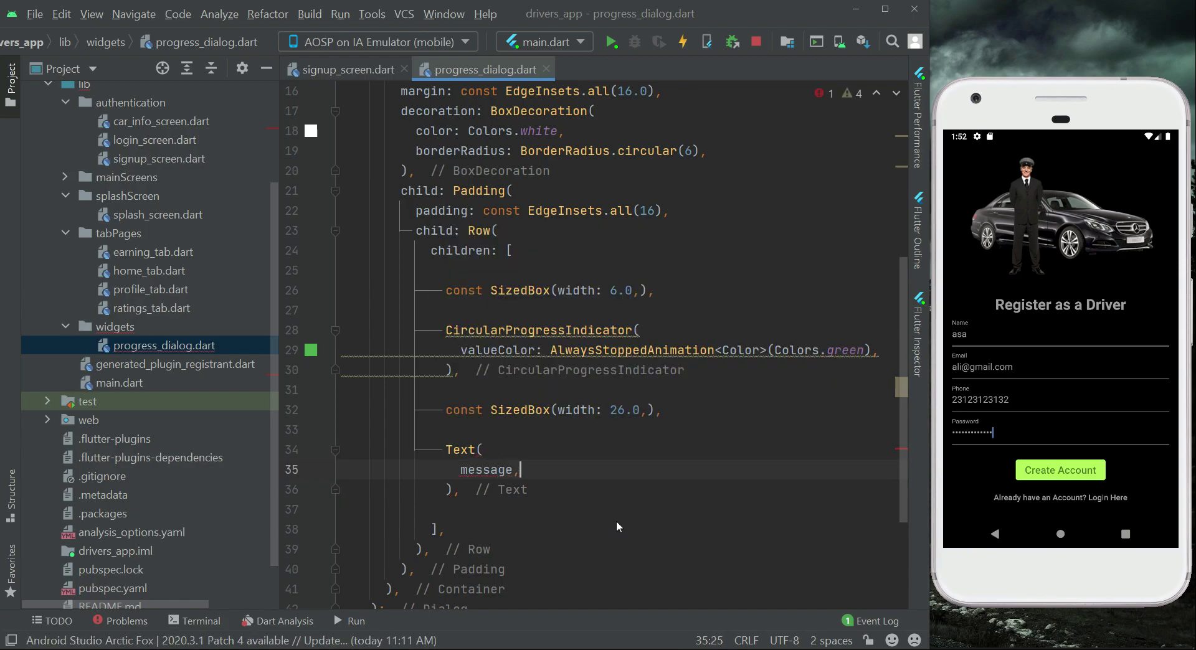
{"action": "type", "text": "!"}
{"action": "type", "text": "sty"}
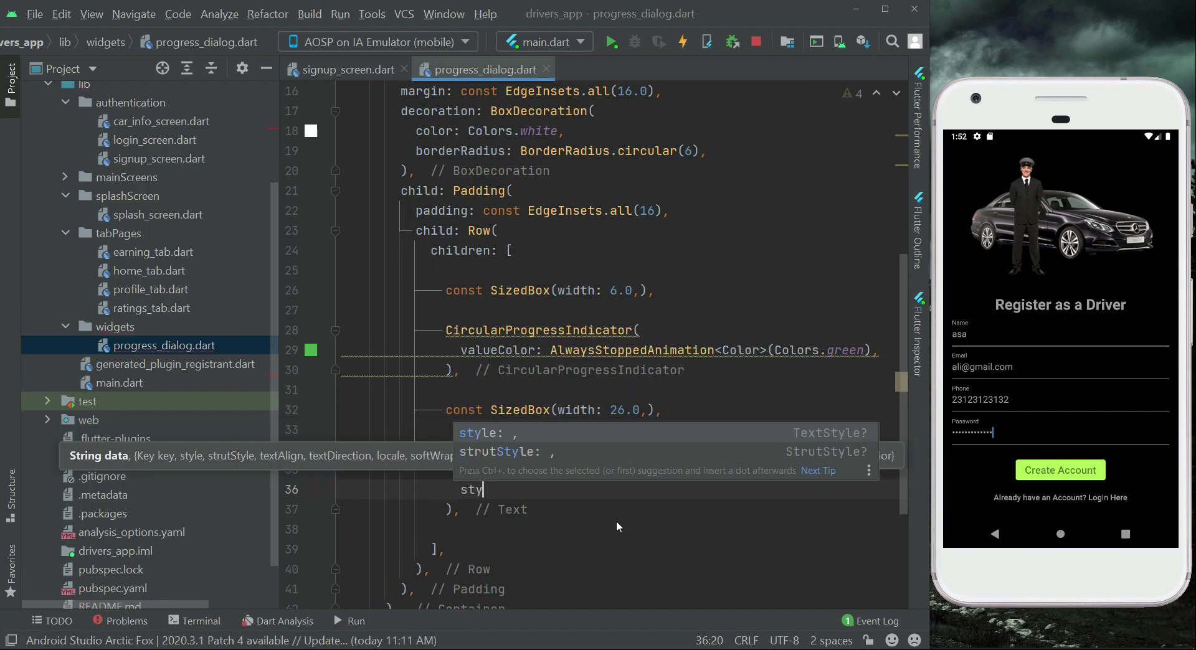
Style the Text with TextStyle(color: Colors.grey, fontSize: 12)
{"action": "type", "text": "Text,"}
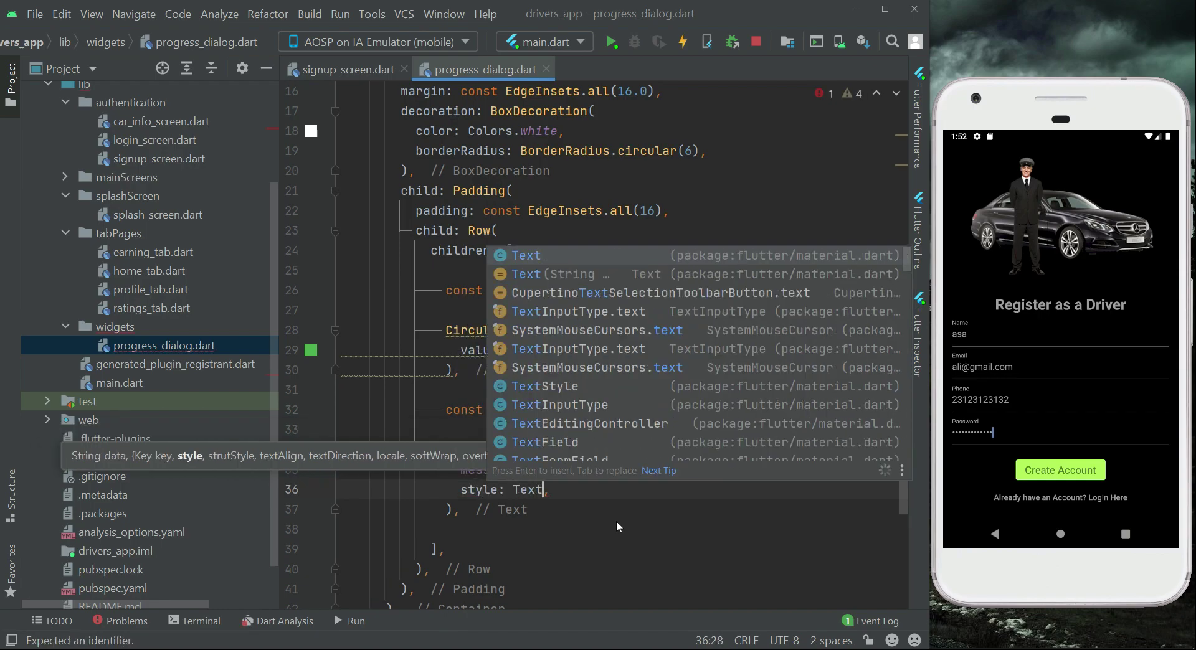
{"action": "left_click", "coordinate": [545, 386]}
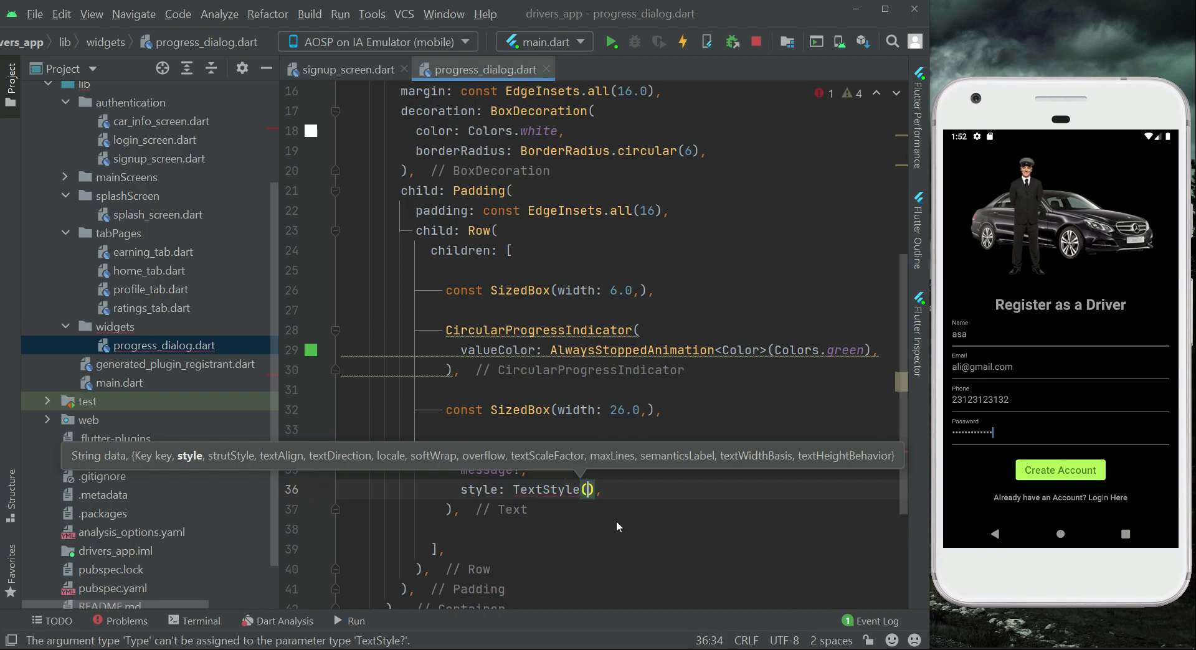
{"action": "type", "text": "c"}
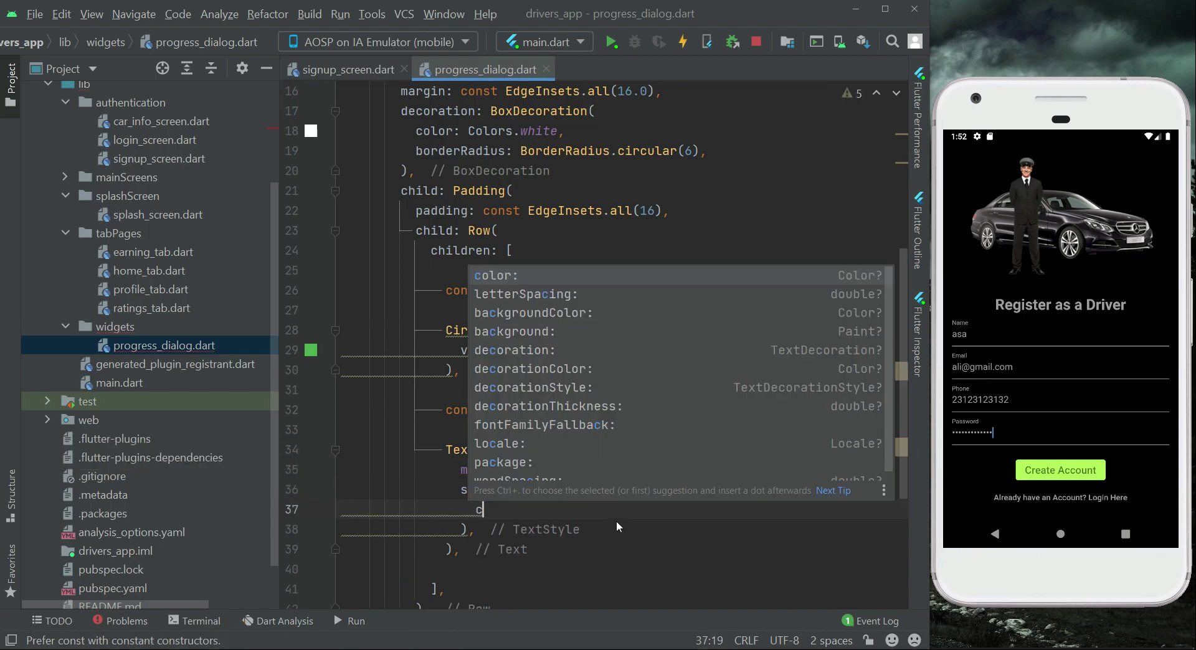
{"action": "type", "text": "olor: Colors.g"}
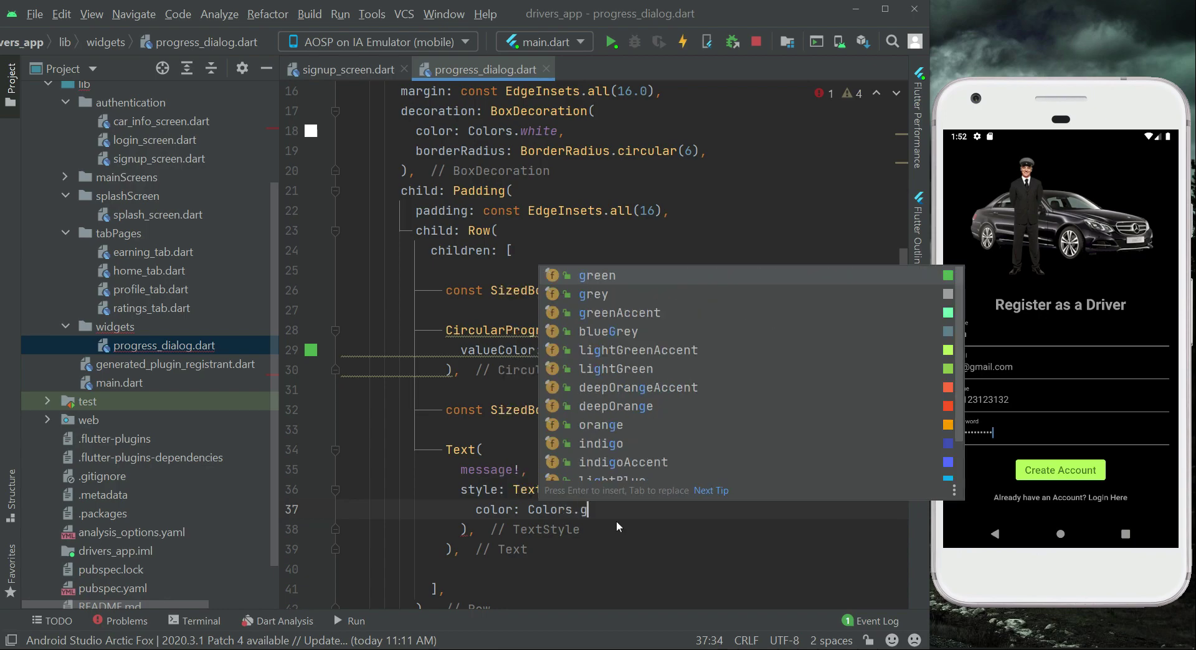
{"action": "left_click", "coordinate": [593, 294]}
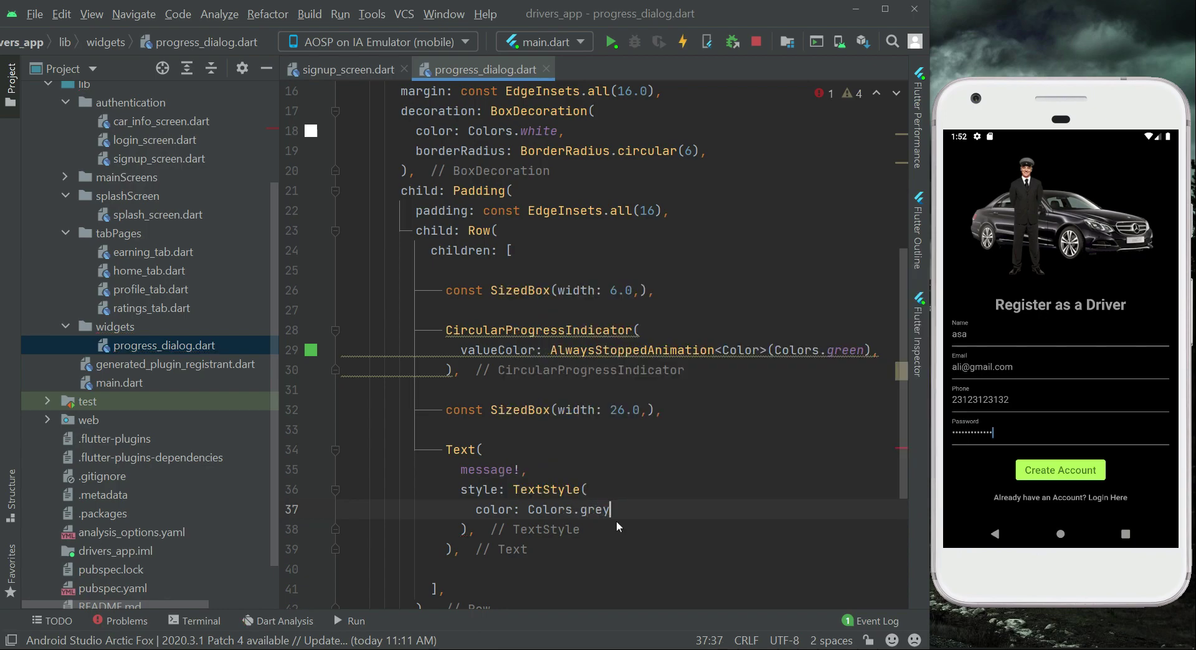
{"action": "type", "text": "fontSize:"}
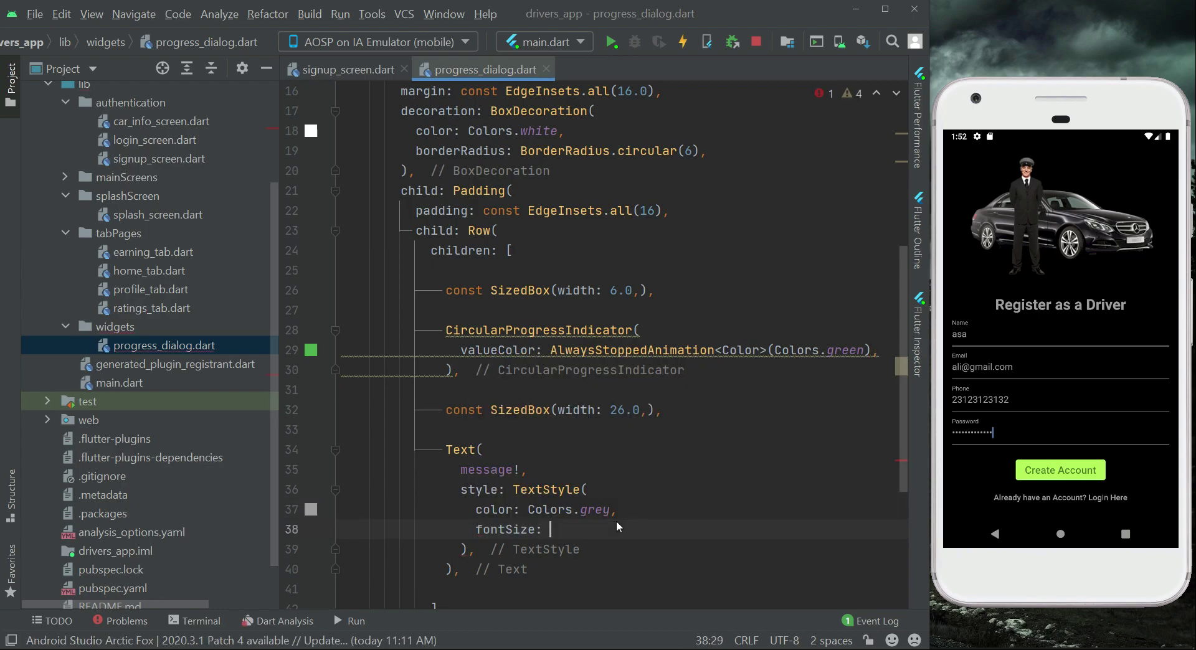
{"action": "type", "text": "10,"}
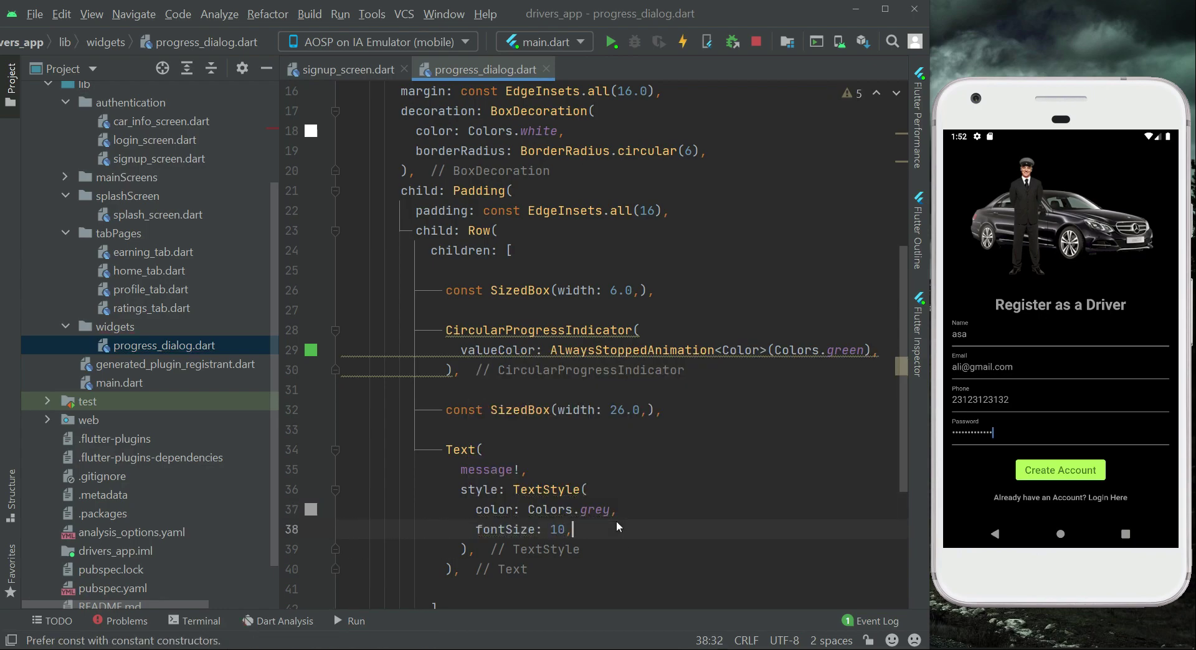
{"action": "type", "text": "12"}
{"action": "left_click", "coordinate": [624, 490]}
{"action": "type", "text": " cons"}
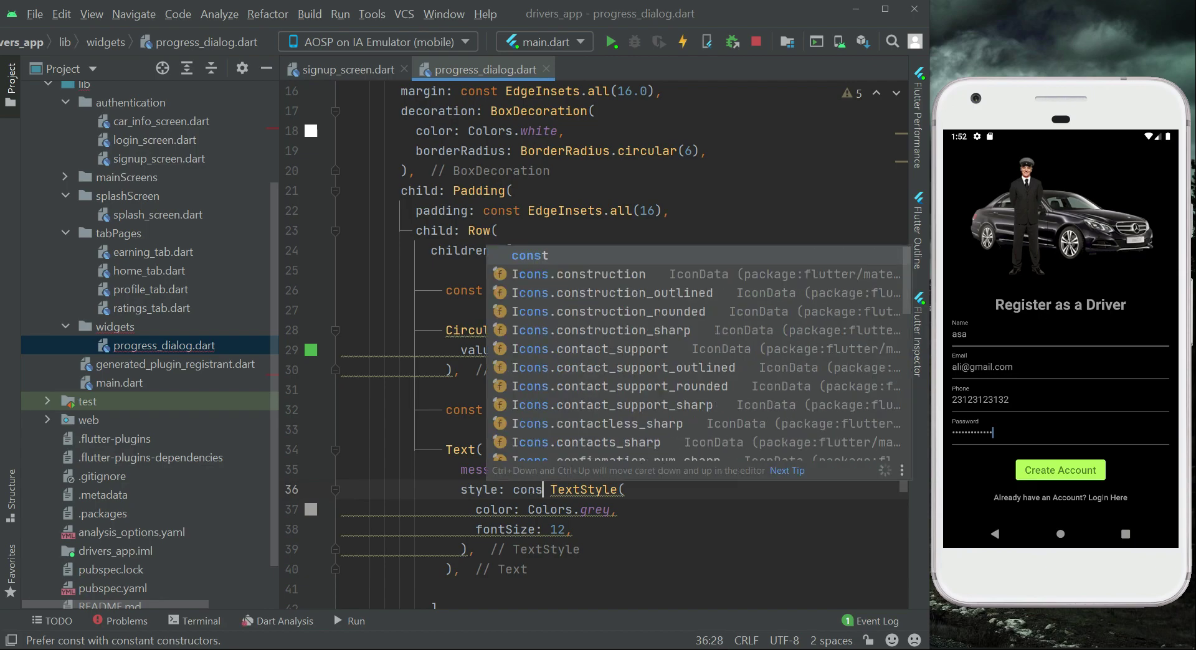
Mark the TextStyle and CircularProgressIndicator const, then return to signup_screen.dart
{"action": "key", "text": "Escape"}
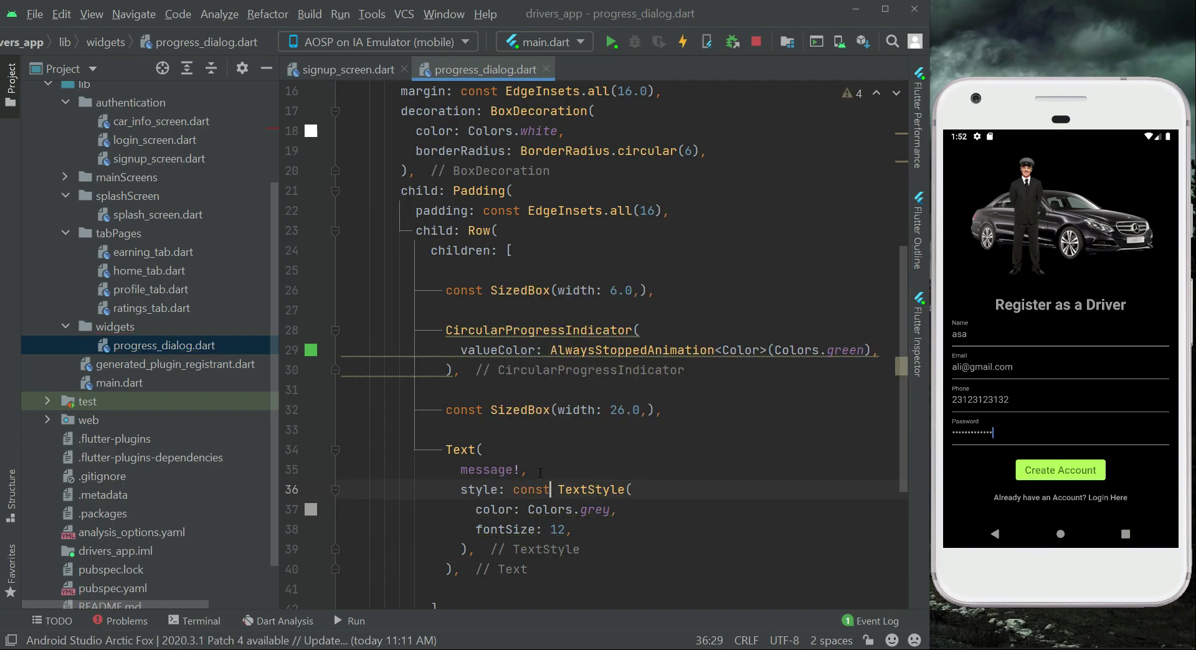
{"action": "left_click", "coordinate": [353, 329]}
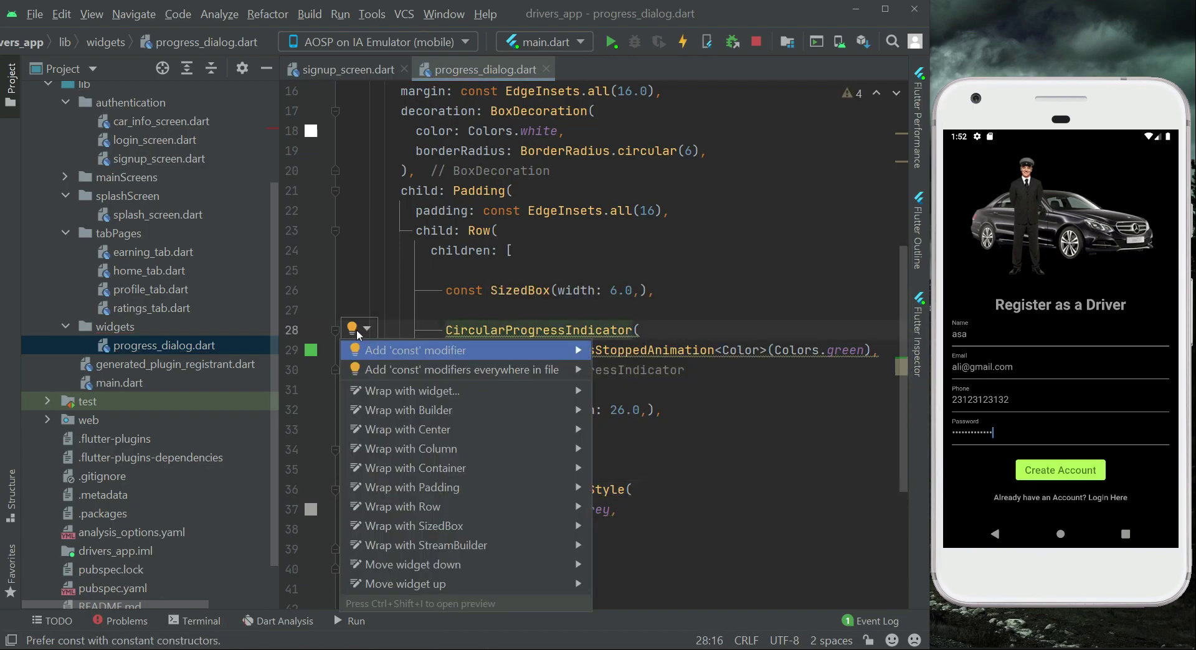
{"action": "left_click", "coordinate": [413, 350]}
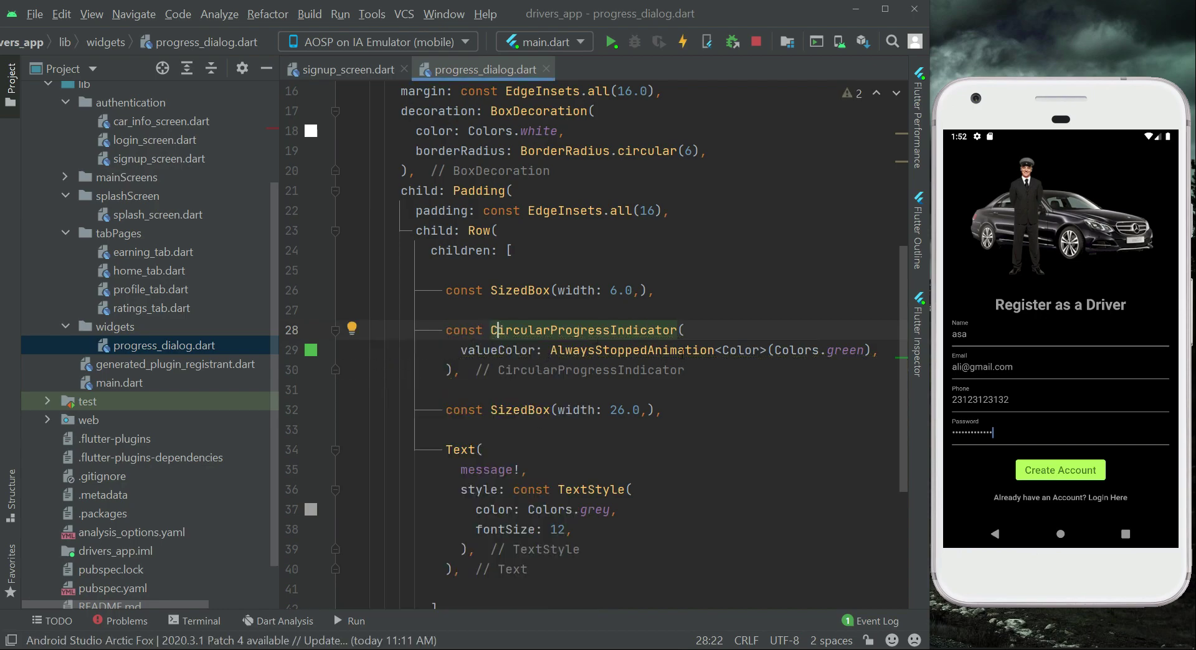
{"action": "scroll", "scroll_direction": "up", "scroll_amount": 3}
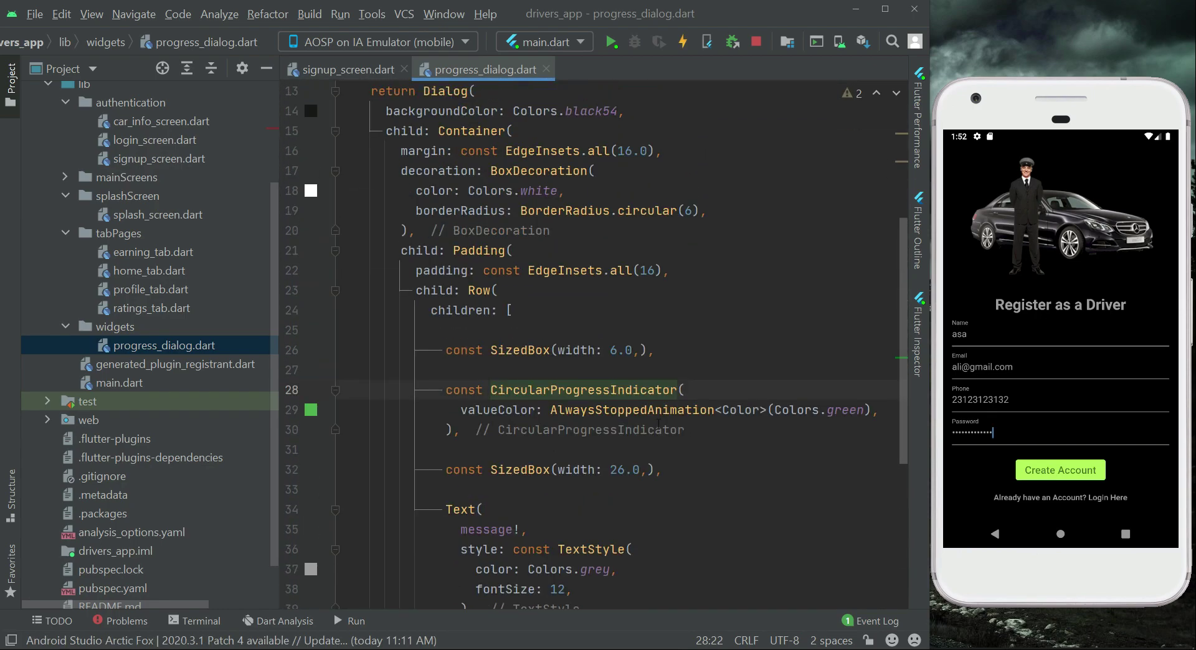
{"action": "scroll", "scroll_direction": "up", "scroll_amount": 3}
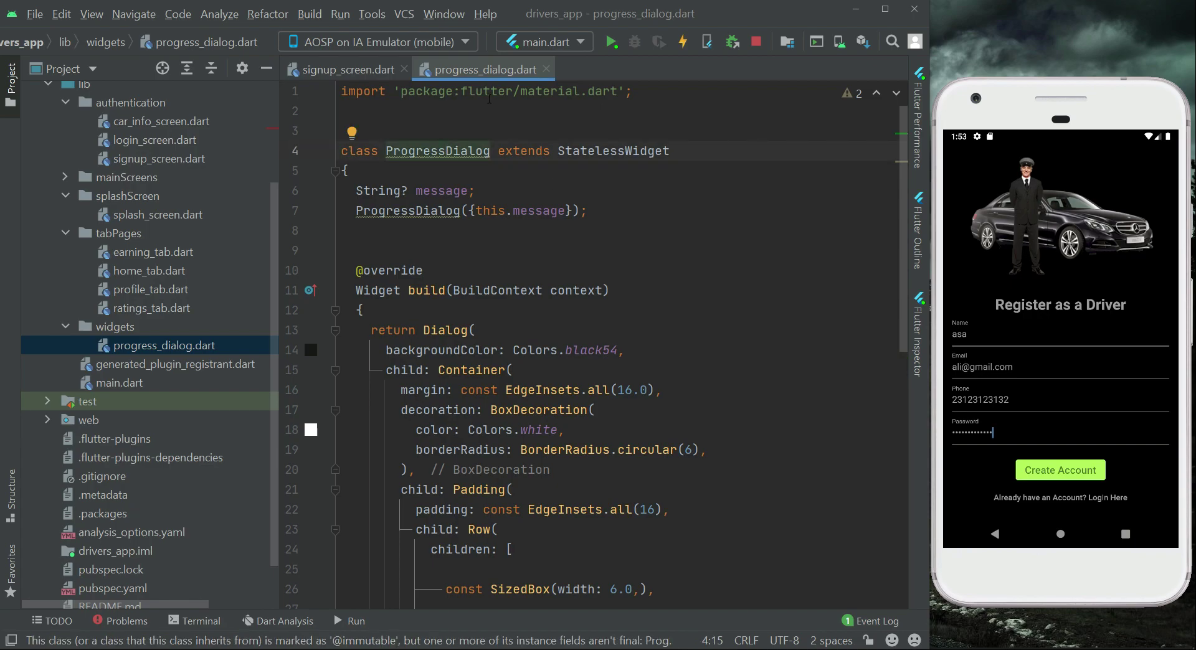
{"action": "left_click", "coordinate": [345, 70]}
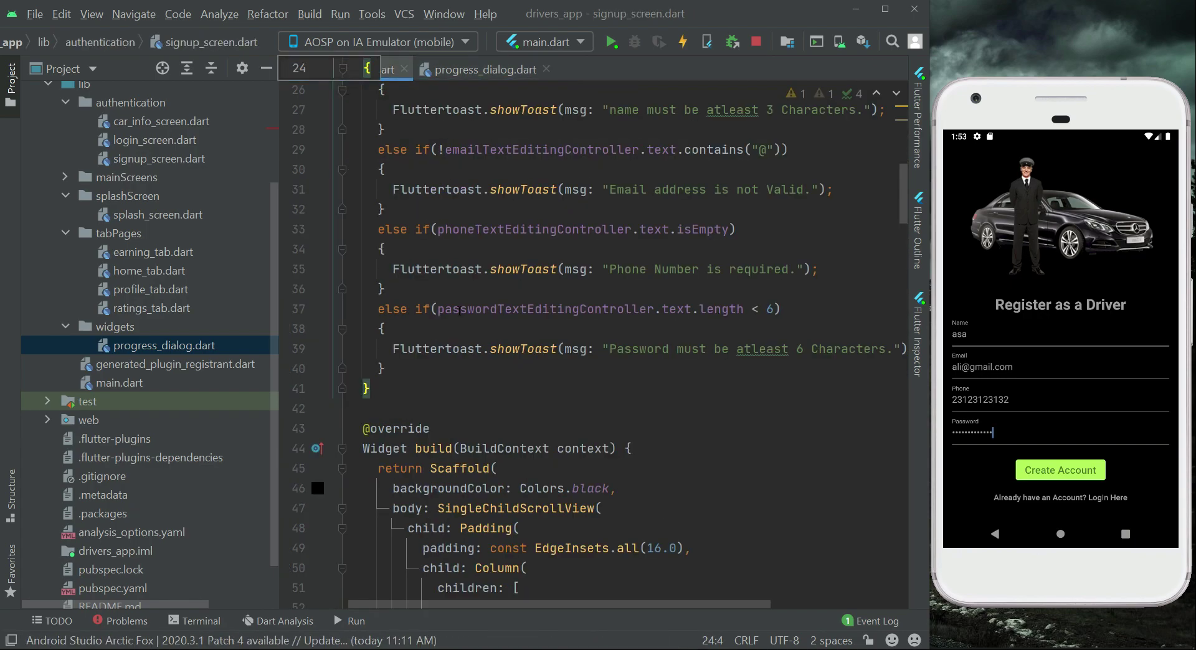
Add an else branch after the validation checks that calls showDialog
{"action": "key", "text": "Enter"}
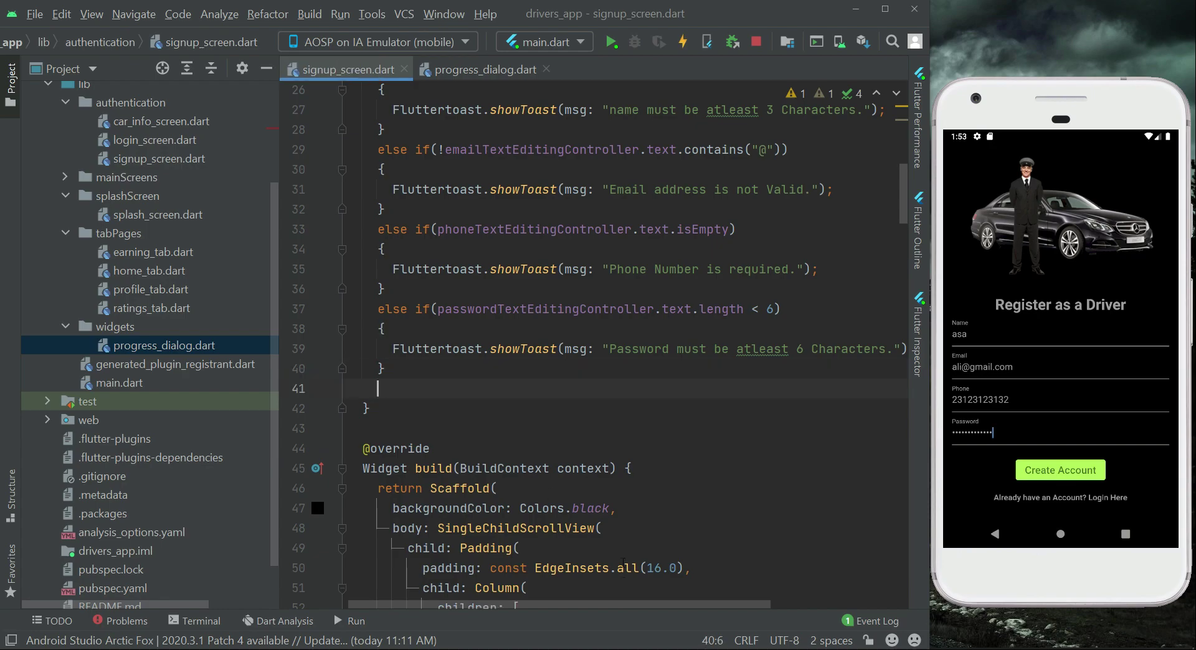
{"action": "type", "text": "else"}
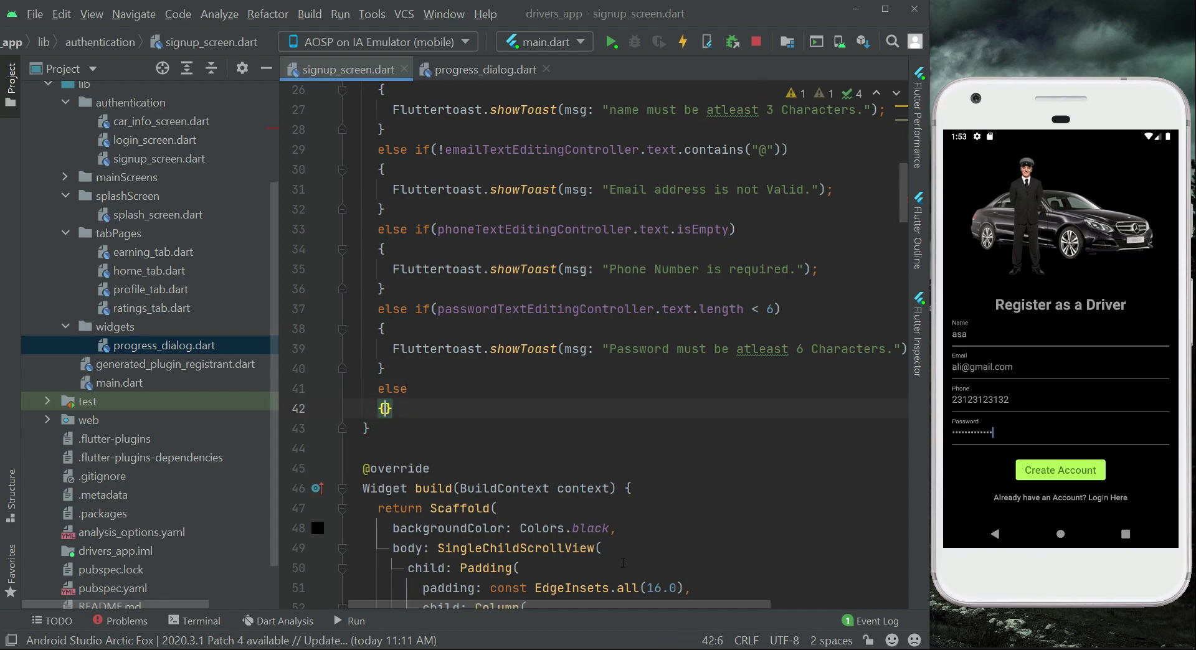
{"action": "type", "text": "ProgressDialog"}
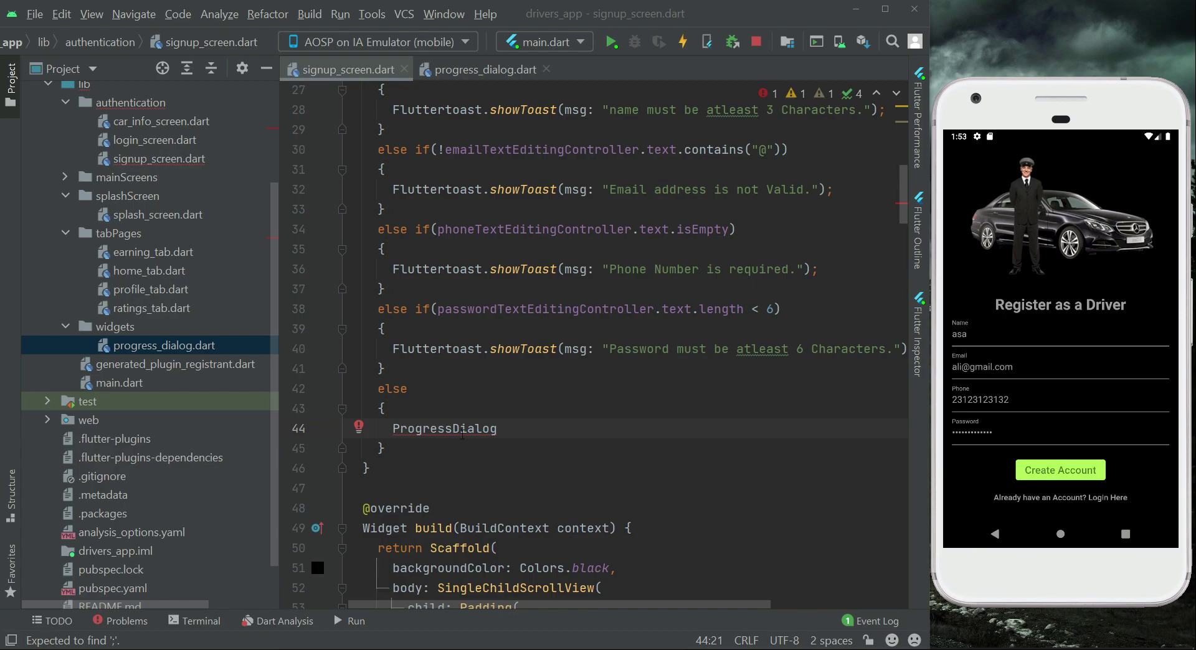
{"action": "type", "text": "show"}
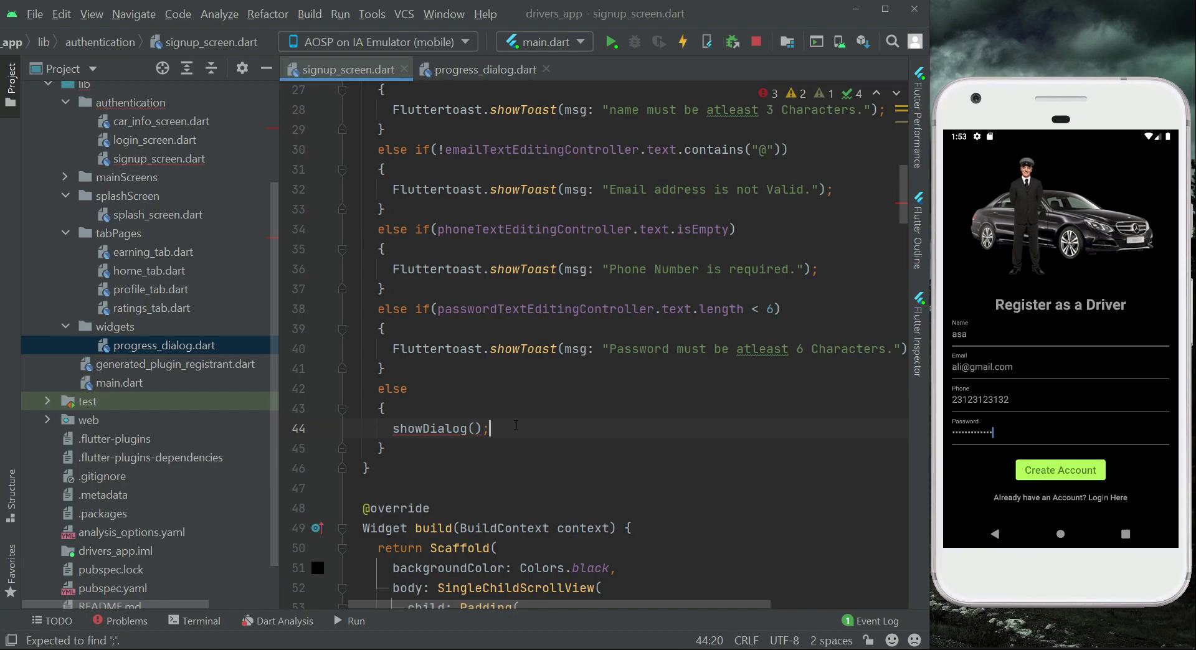
{"action": "key", "text": "Enter"}
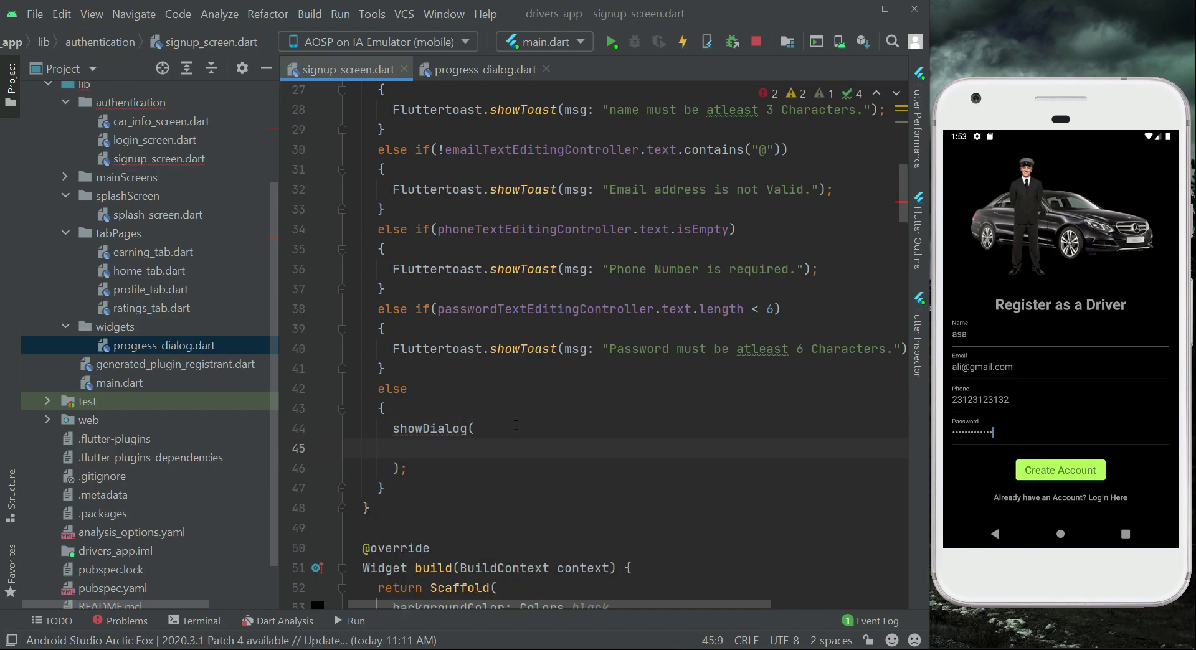
Pass context: context and barrierDismissible: false to showDialog
{"action": "type", "text": "context:"}
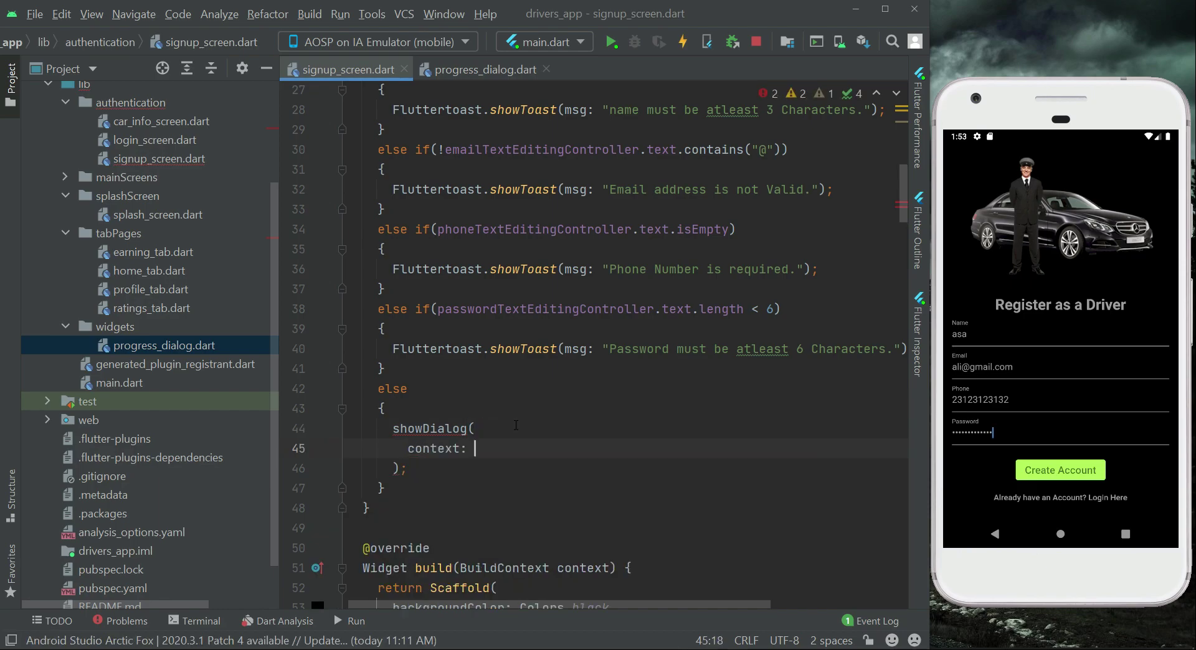
{"action": "type", "text": "context"}
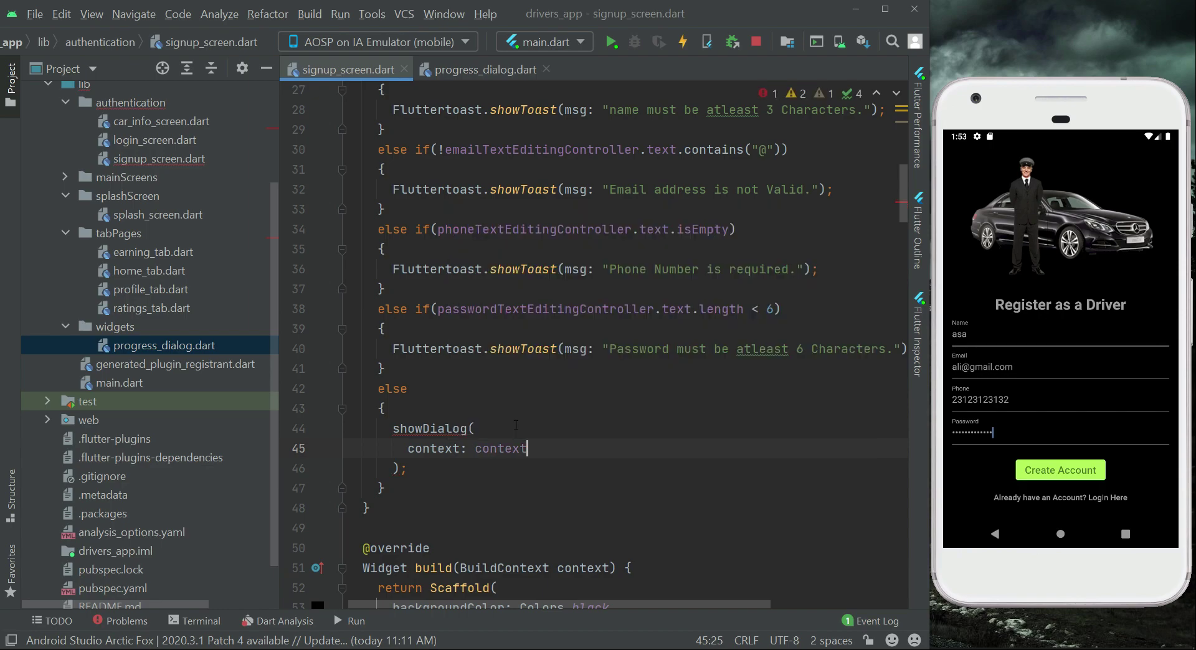
{"action": "type", "text": ","}
{"action": "type", "text": "barrierDismissible:"}
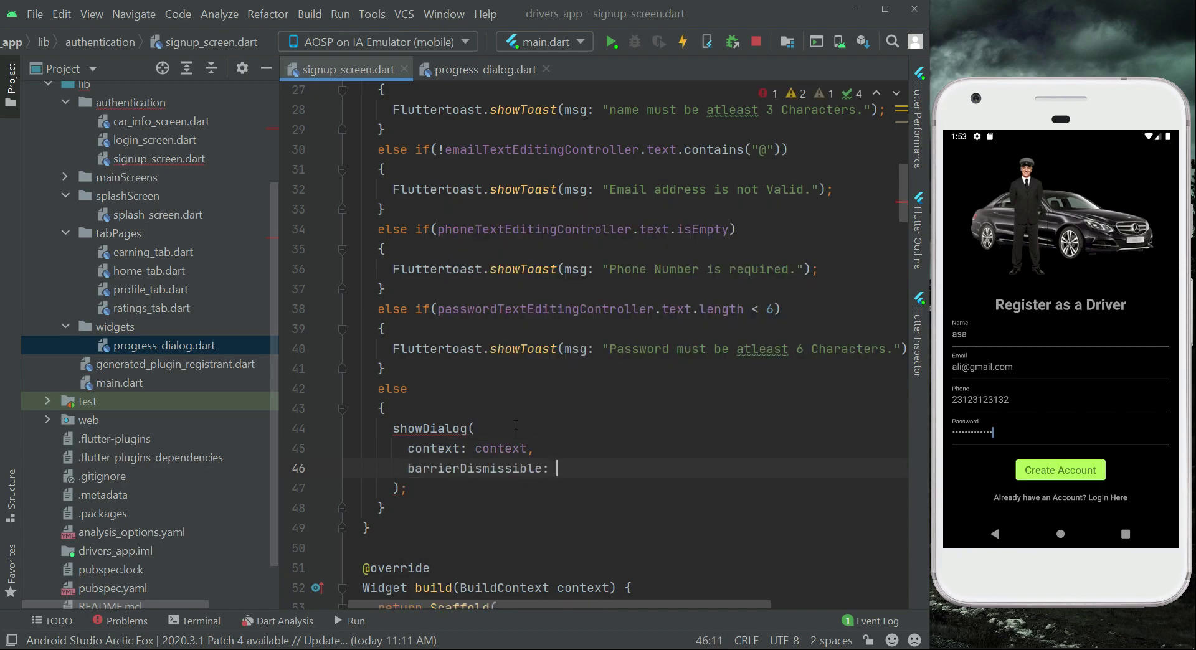
{"action": "type", "text": "false,"}
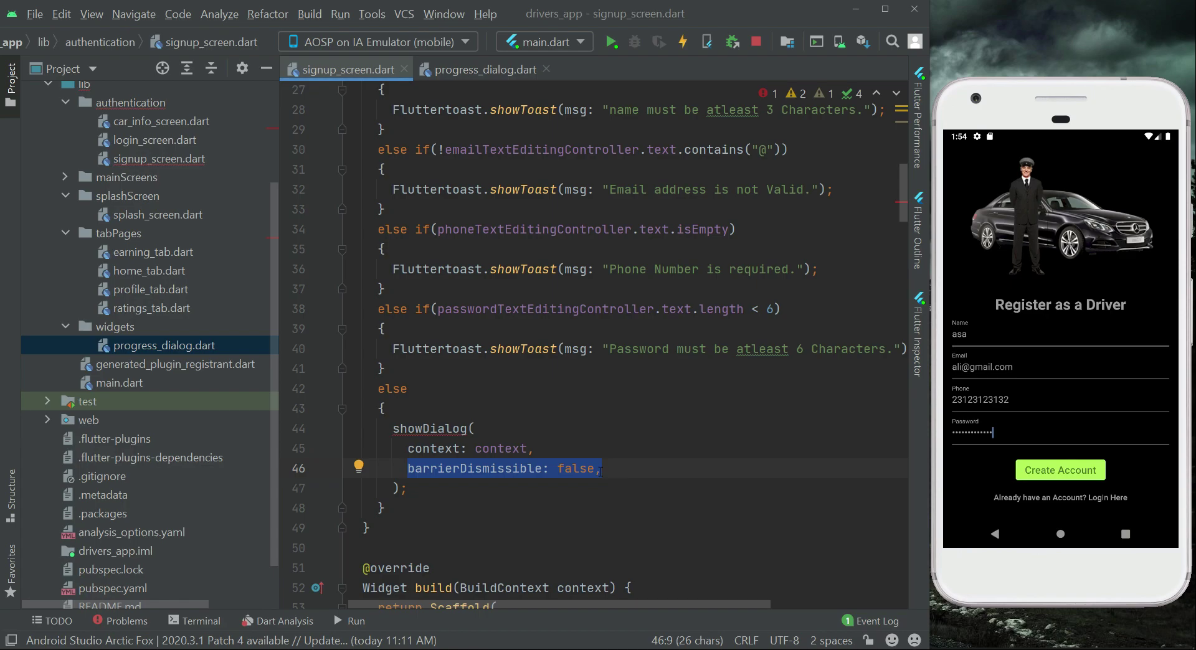
{"action": "left_click", "coordinate": [477, 429]}
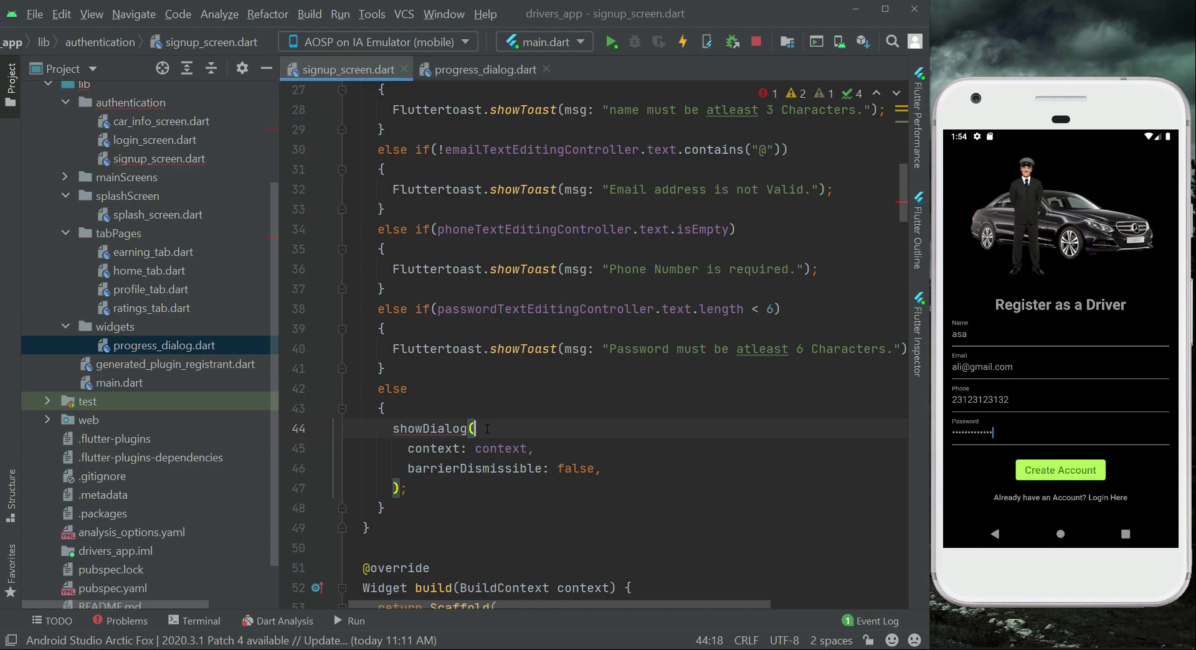
{"action": "left_click", "coordinate": [603, 469]}
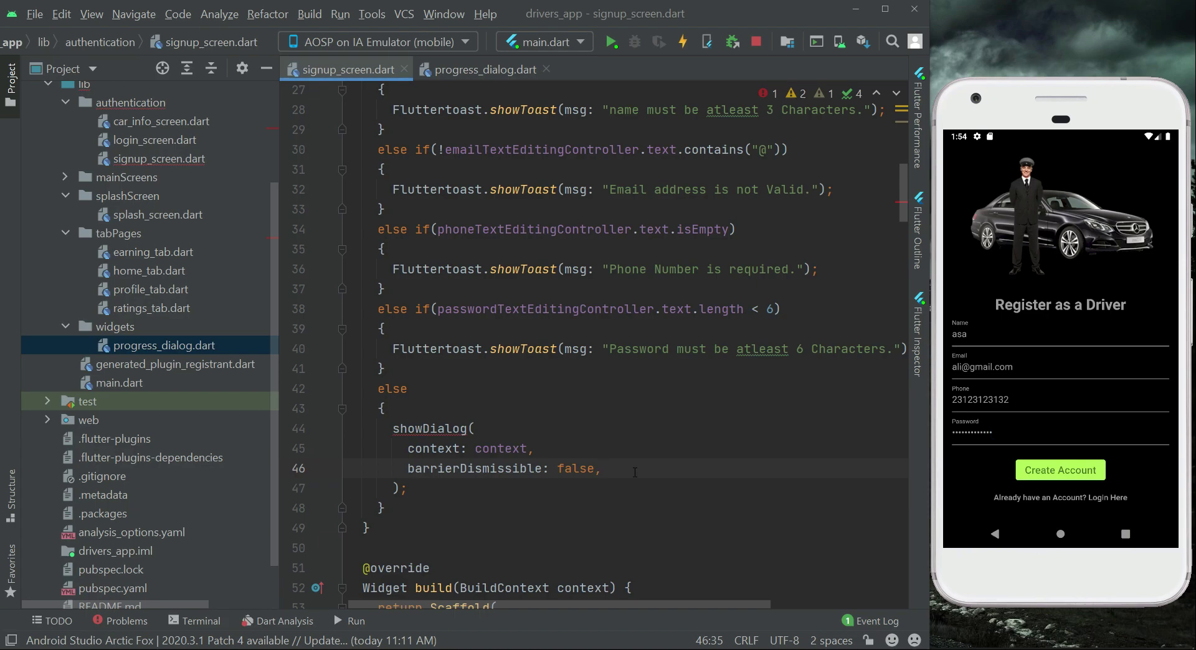
Add a builder to showDialog that returns a ProgressDialog with a message argument
{"action": "type", "text": "builder: ("}
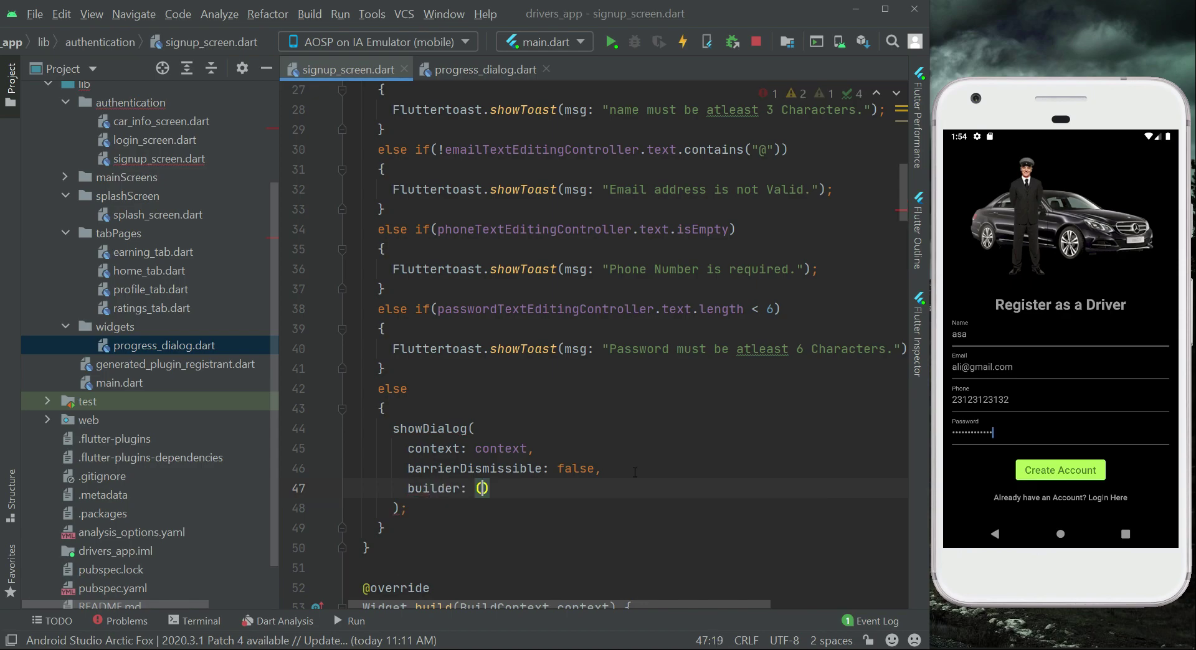
{"action": "type", "text": "BuildContext c"}
{"action": "type", "text": "{"}
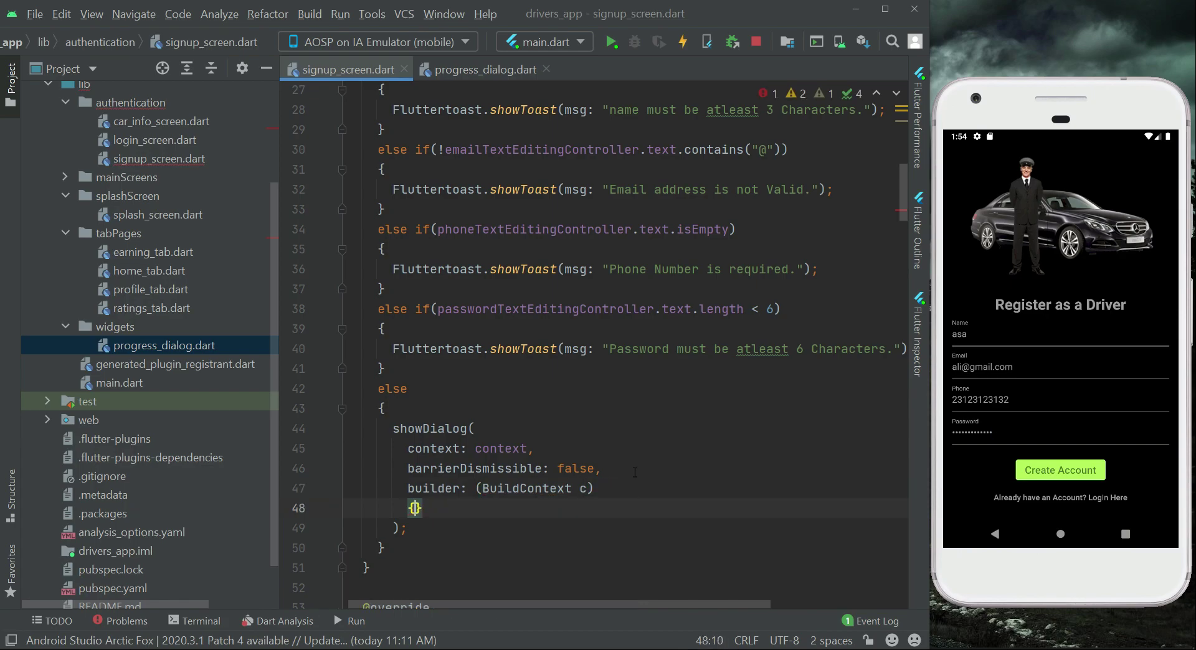
{"action": "type", "text": "return"}
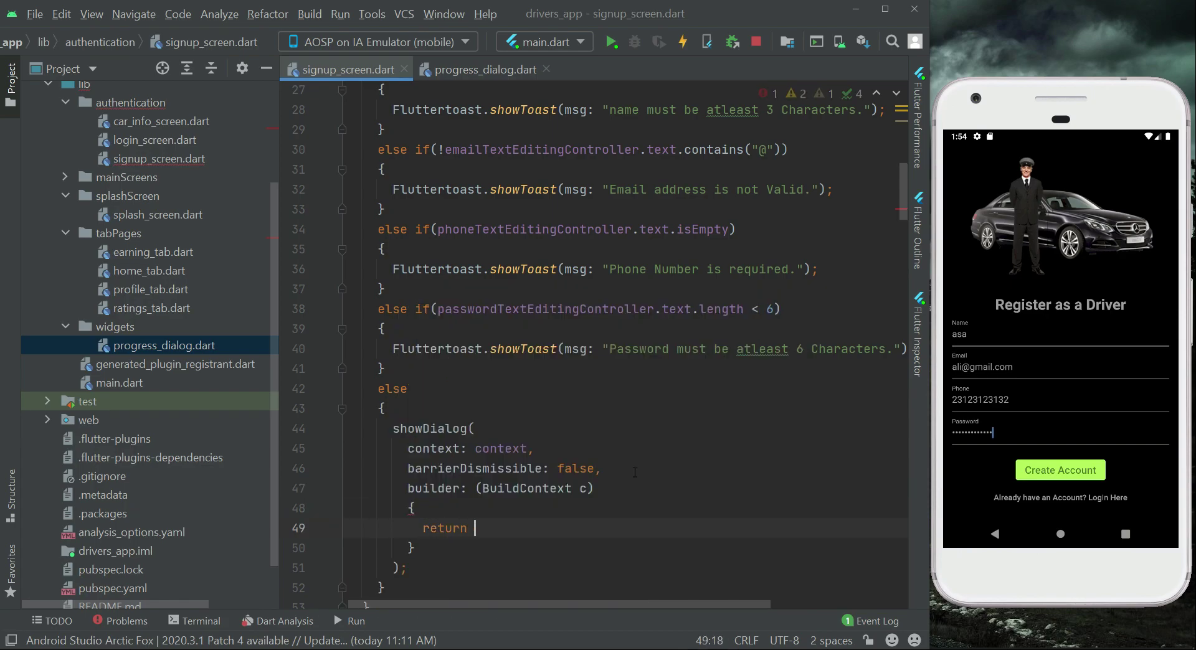
{"action": "type", "text": "ProgressDialog(m"}
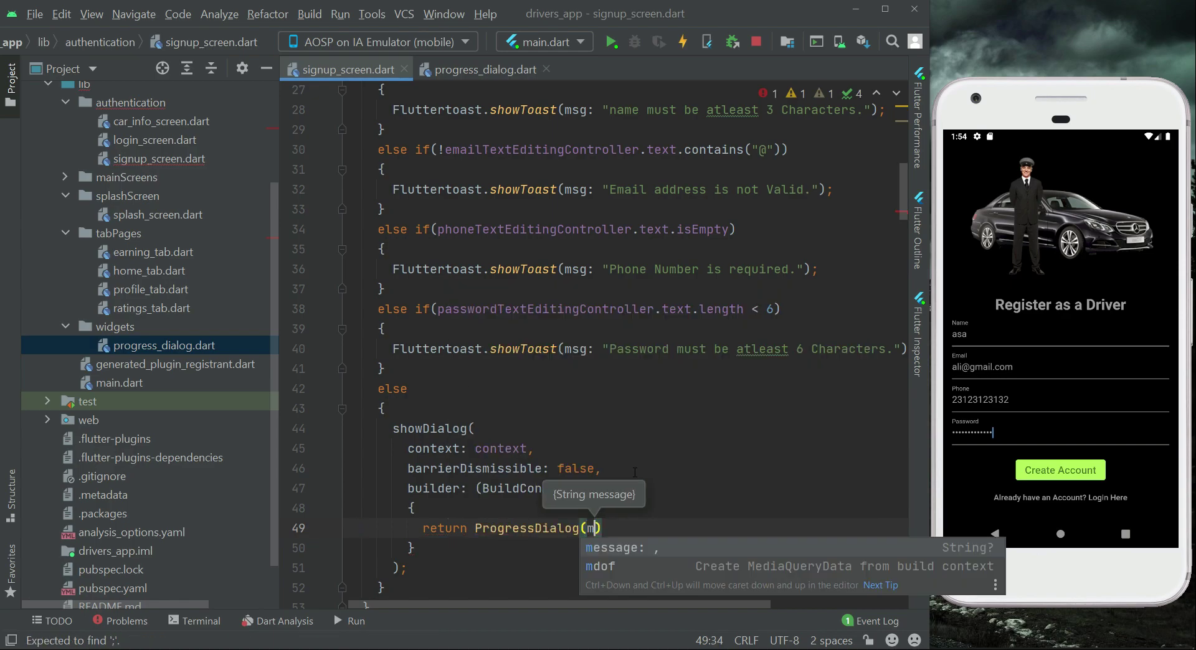
{"action": "left_click", "coordinate": [620, 547]}
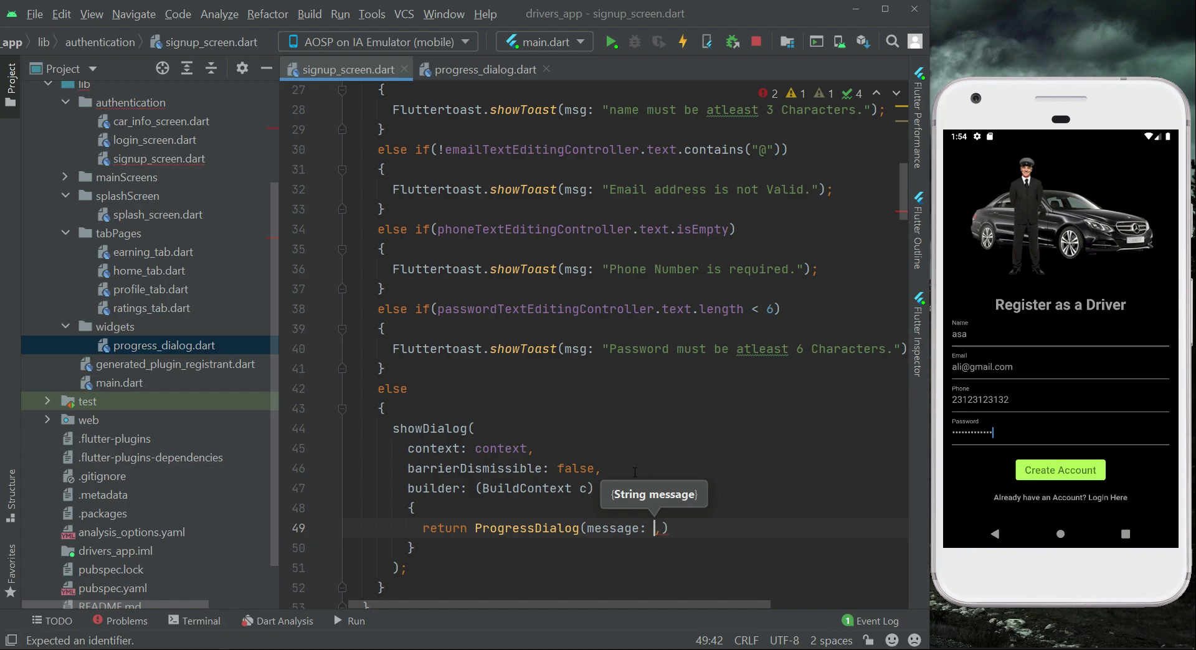
{"action": "type", "text": "\""}
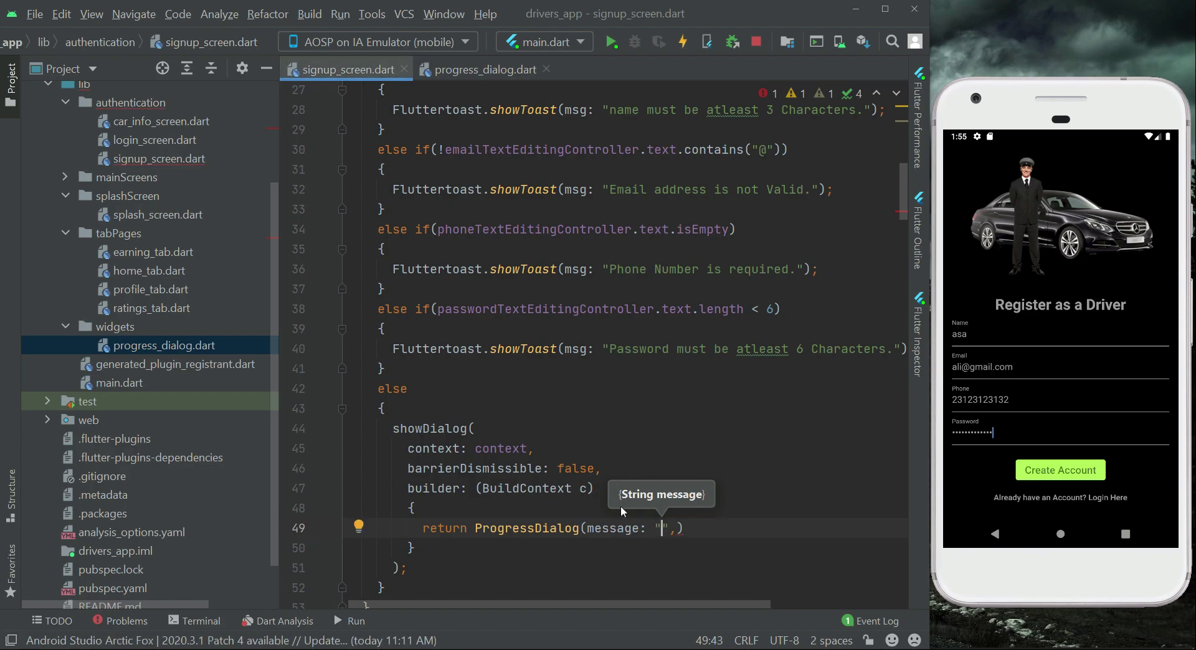
{"action": "type", "text": ");"}
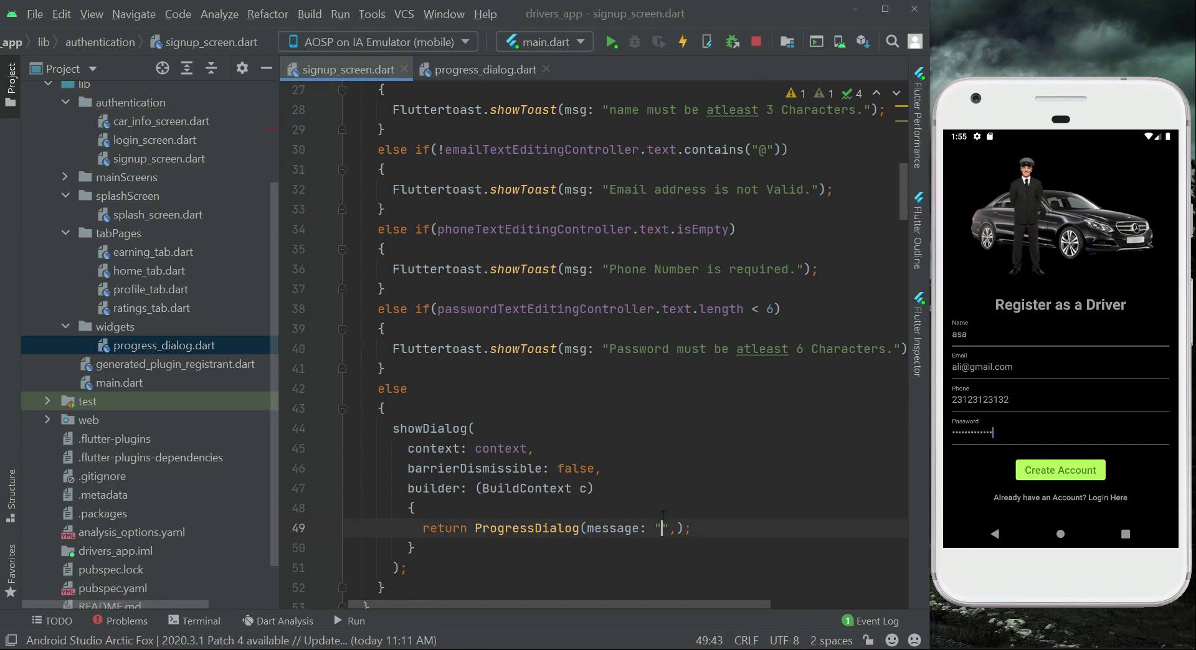
Set the ProgressDialog message to "Processing, Please wait..." and hot reload
{"action": "type", "text": "Proce"}
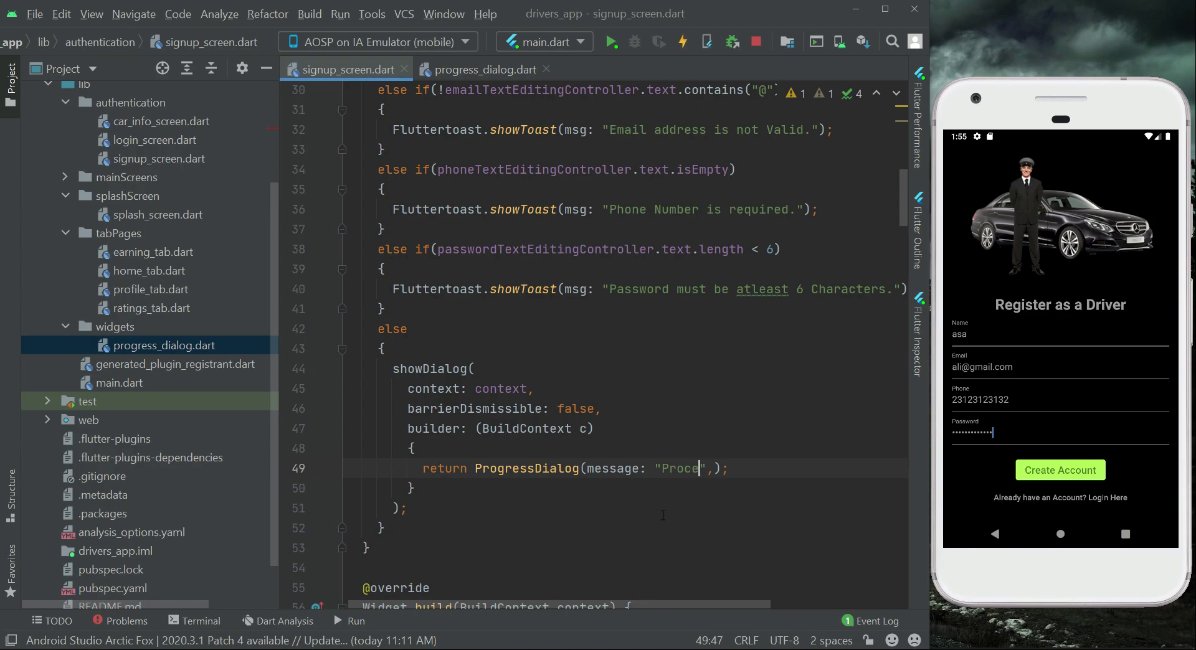
{"action": "type", "text": "ssing"}
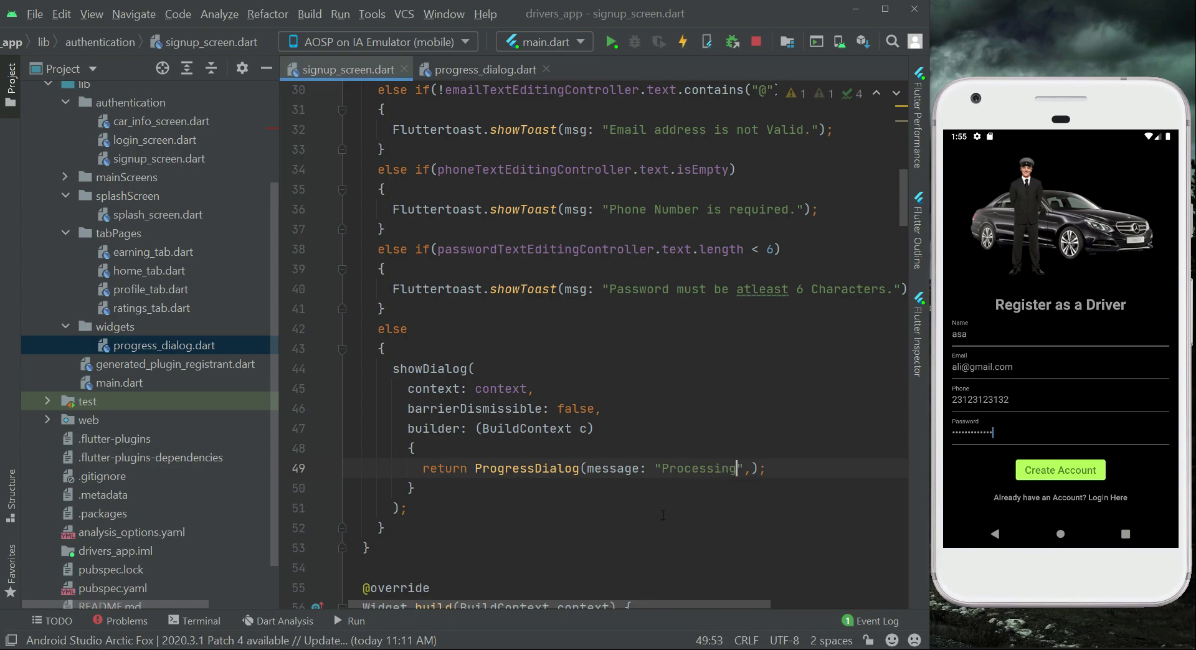
{"action": "type", "text": ", Please"}
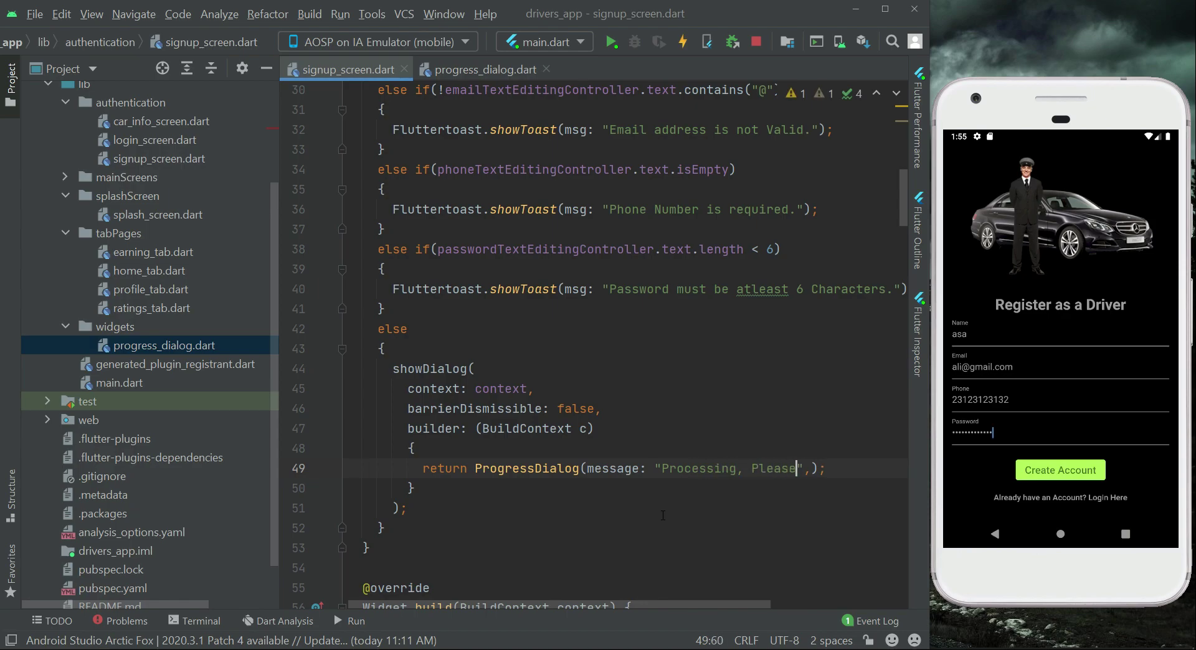
{"action": "type", "text": "wait..."}
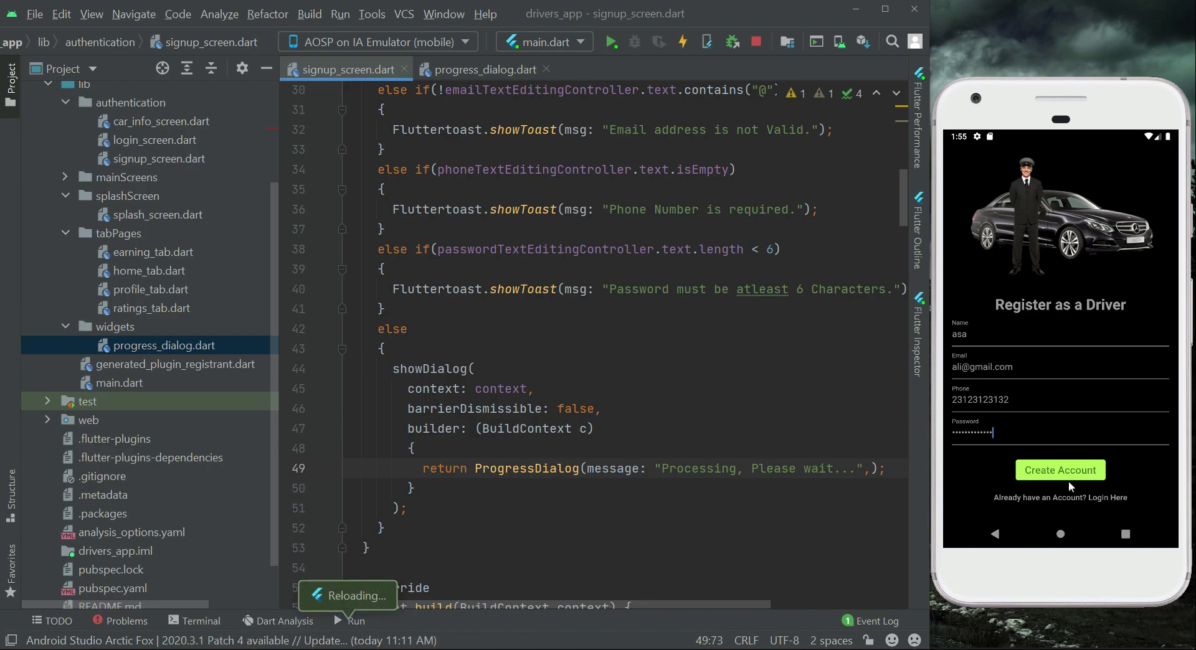
Tap Create Account on the emulator to show the progress dialog
{"action": "left_click", "coordinate": [1059, 470]}
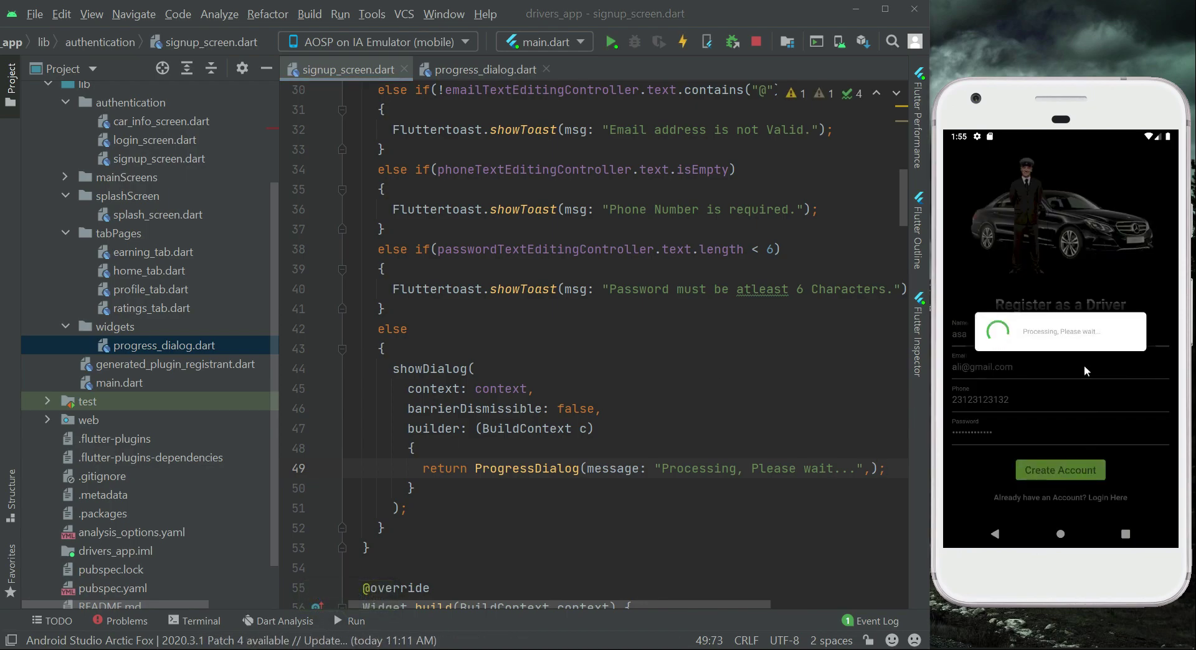
{"action": "mouse_move", "coordinate": [1071, 341]}
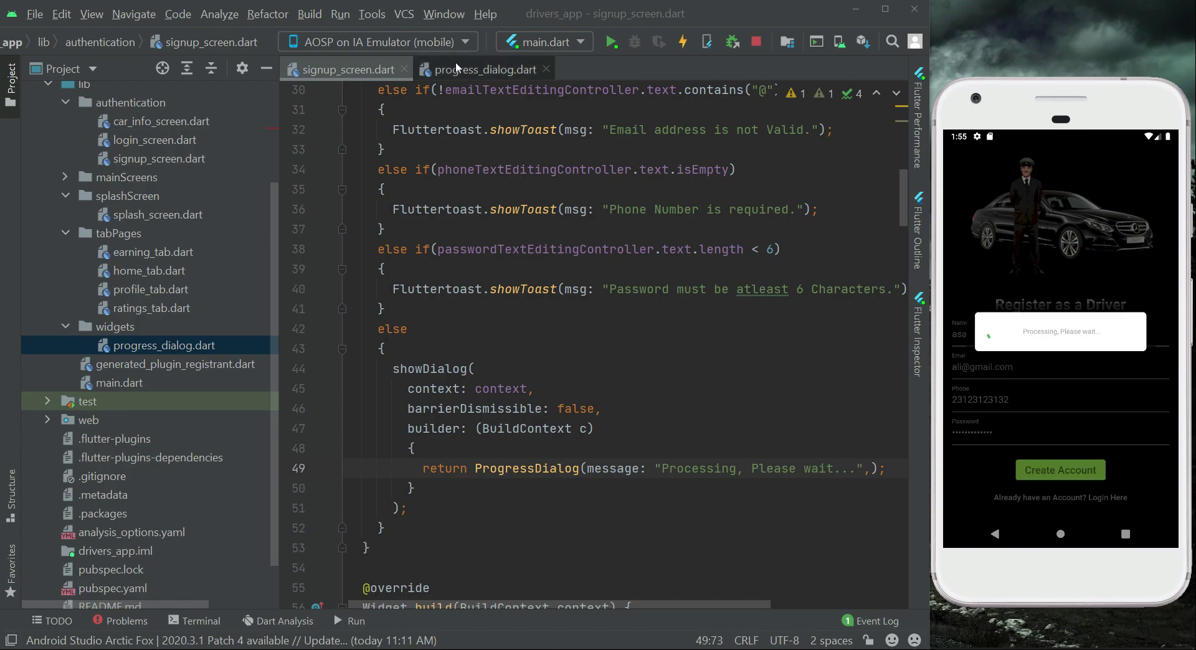
In progress_dialog.dart, try Colors.green as the background and comment out the BoxDecoration
{"action": "left_click", "coordinate": [484, 70]}
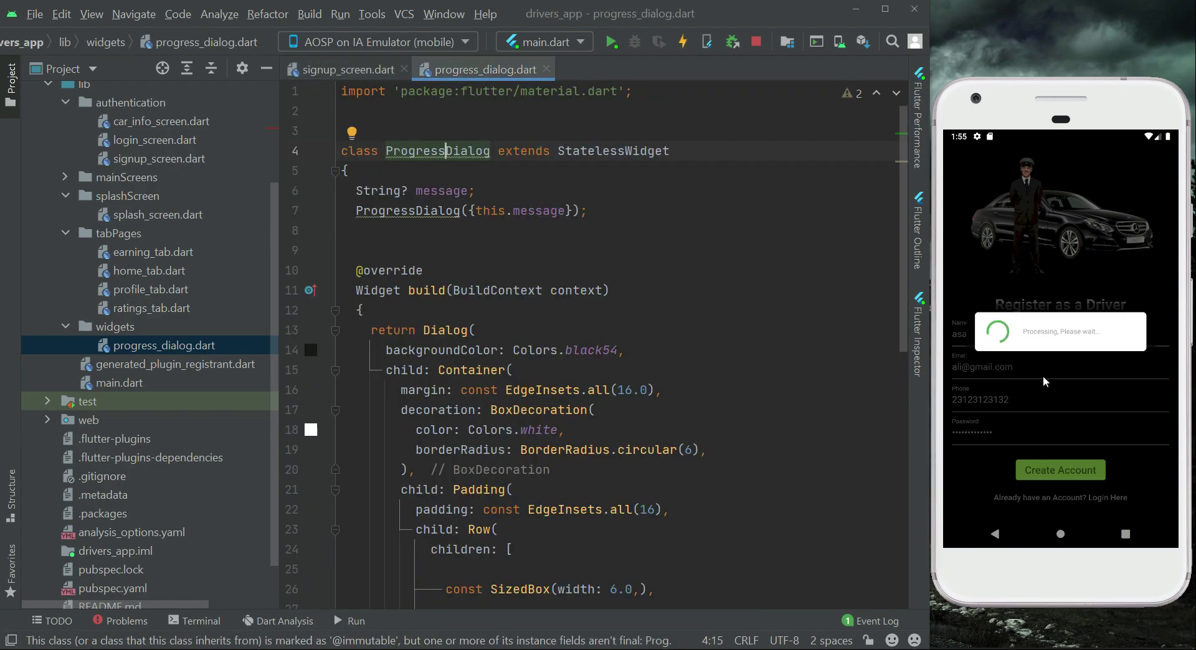
{"action": "scroll", "scroll_direction": "down", "scroll_amount": 3}
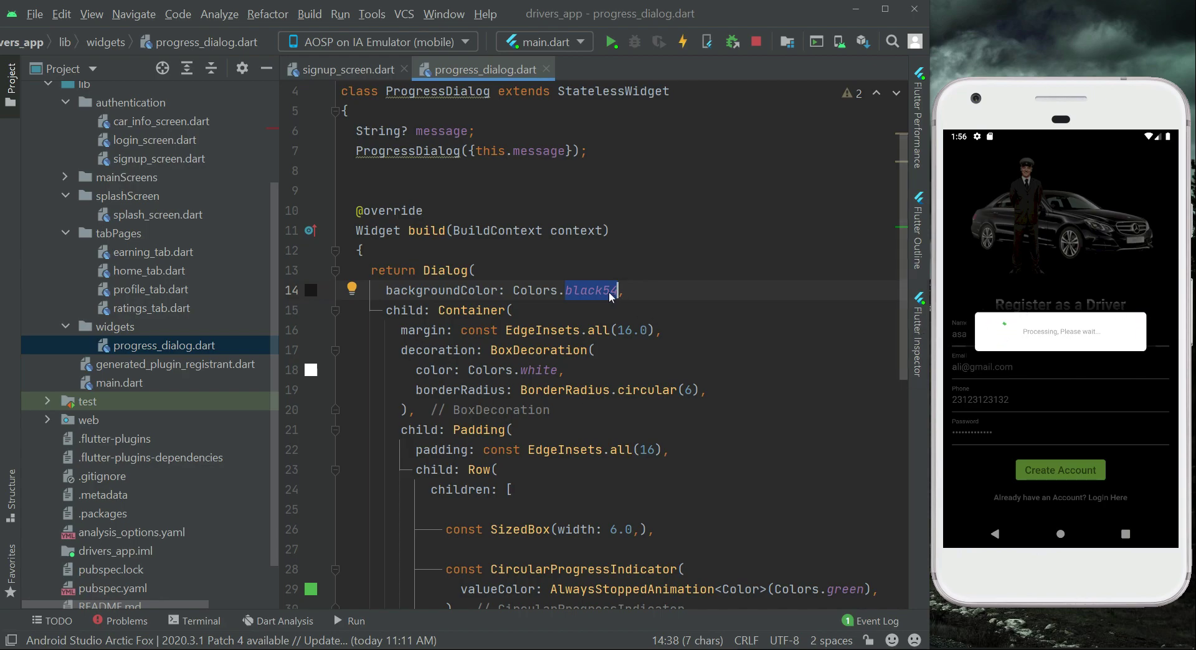
{"action": "type", "text": "green"}
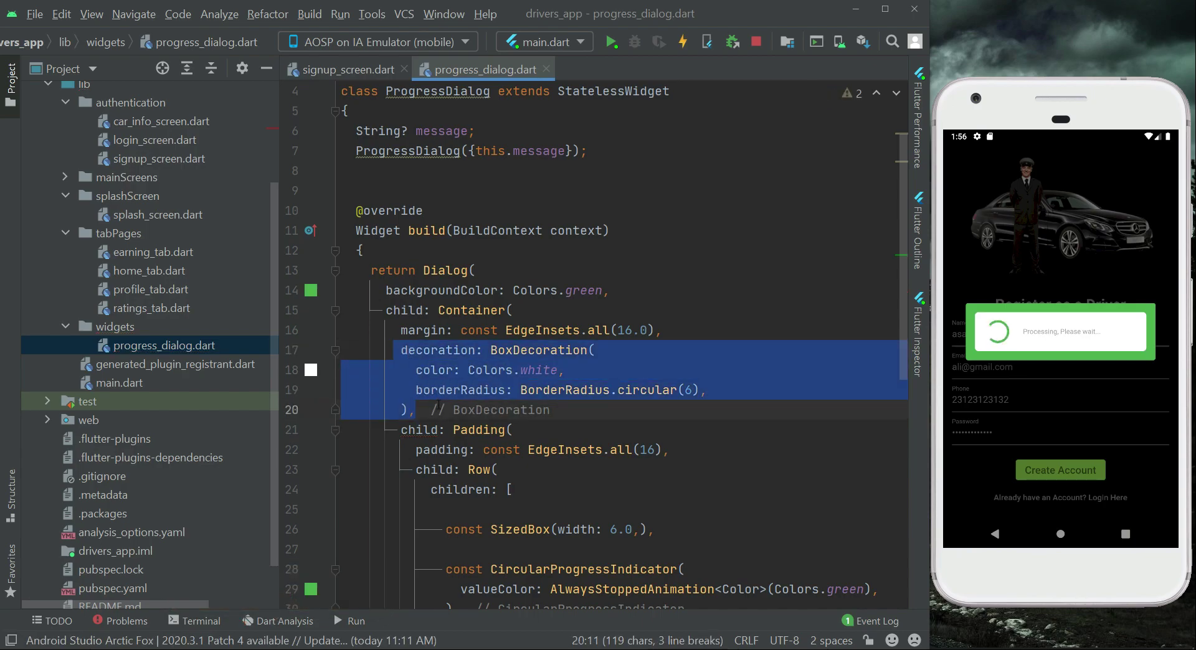
{"action": "key", "text": "ctrl+slash"}
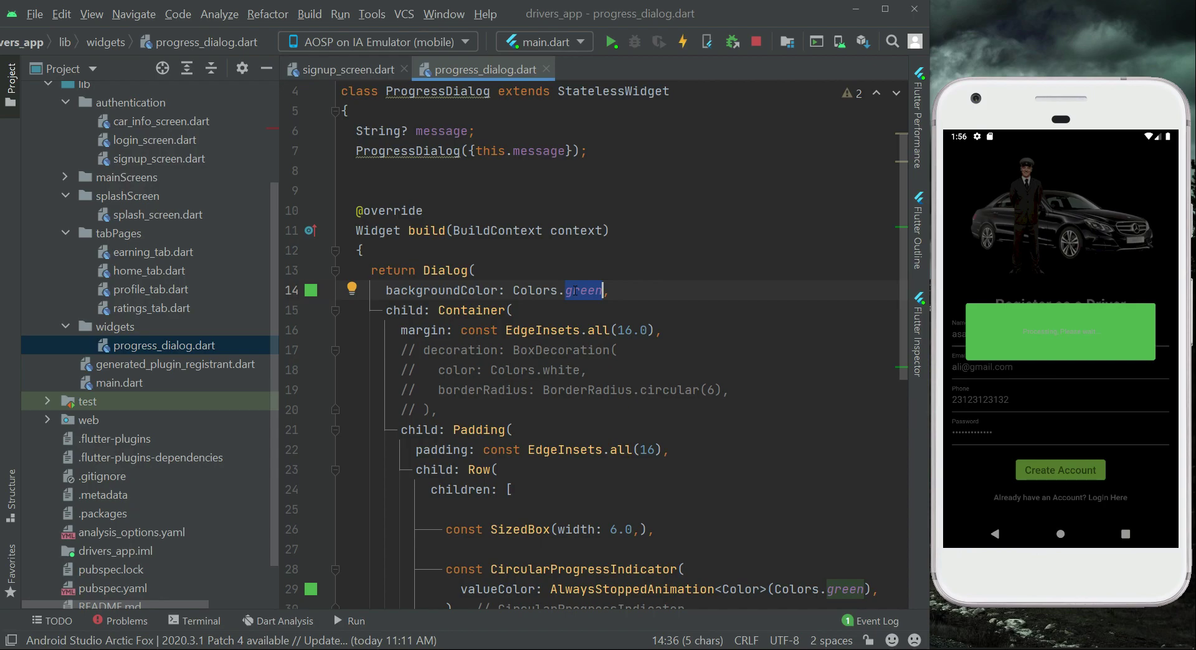
Restore the dialog background to Colors.black54 with the white rounded decoration
{"action": "type", "text": "bla"}
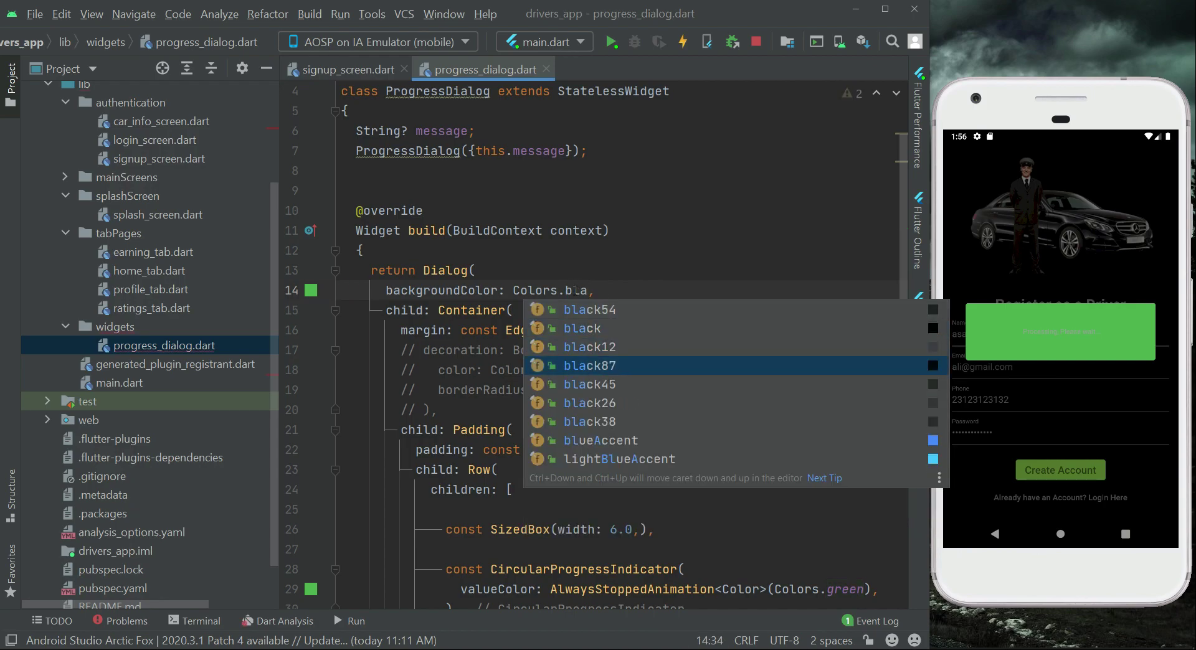
{"action": "left_click", "coordinate": [589, 309]}
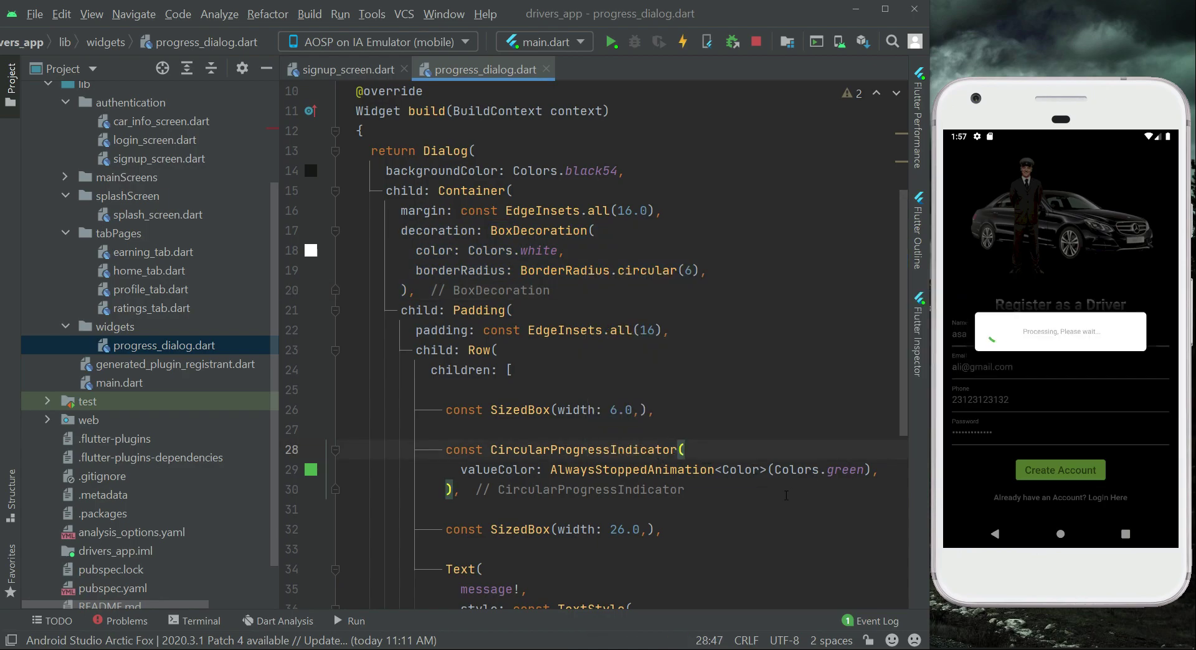
Change the message TextStyle colour from Colors.grey to Colors.black and hot reload
{"action": "scroll", "scroll_direction": "down", "scroll_amount": 3}
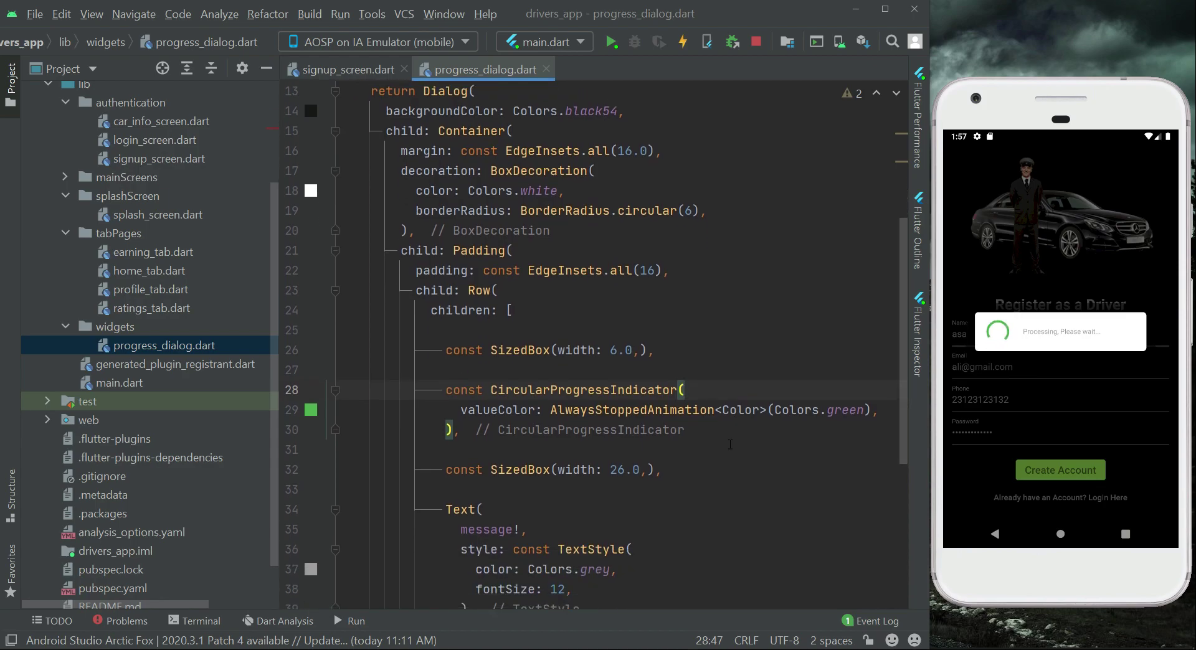
{"action": "scroll", "scroll_direction": "down", "scroll_amount": 3}
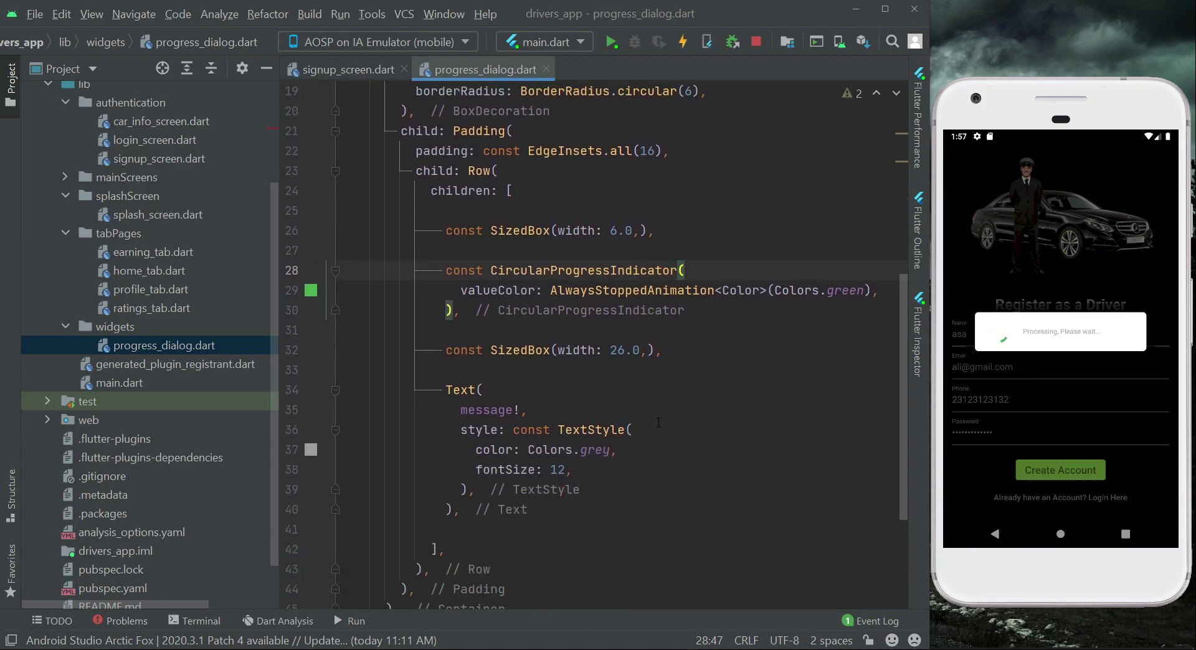
{"action": "double_click", "coordinate": [597, 450]}
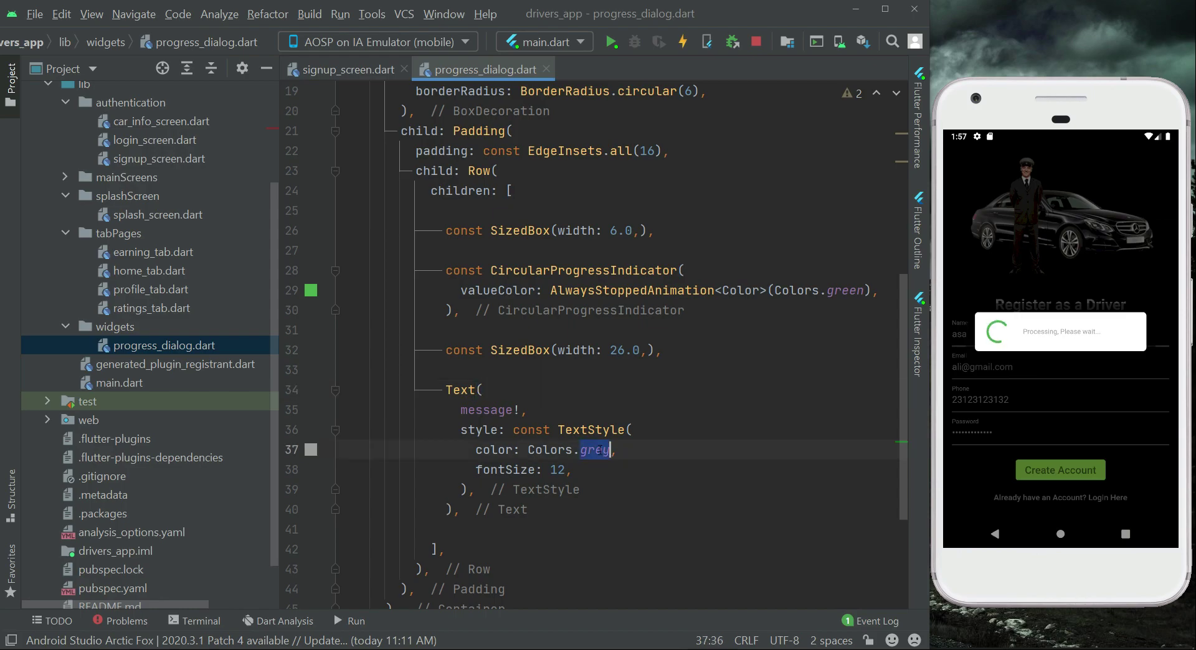
{"action": "type", "text": "w"}
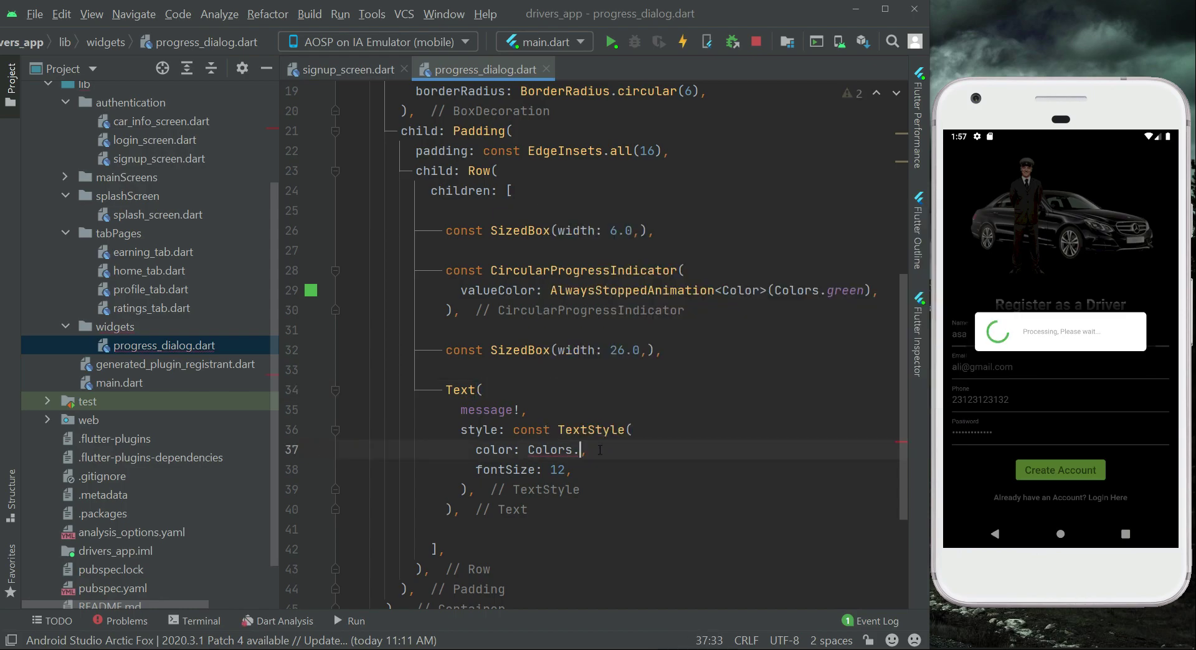
{"action": "type", "text": "black"}
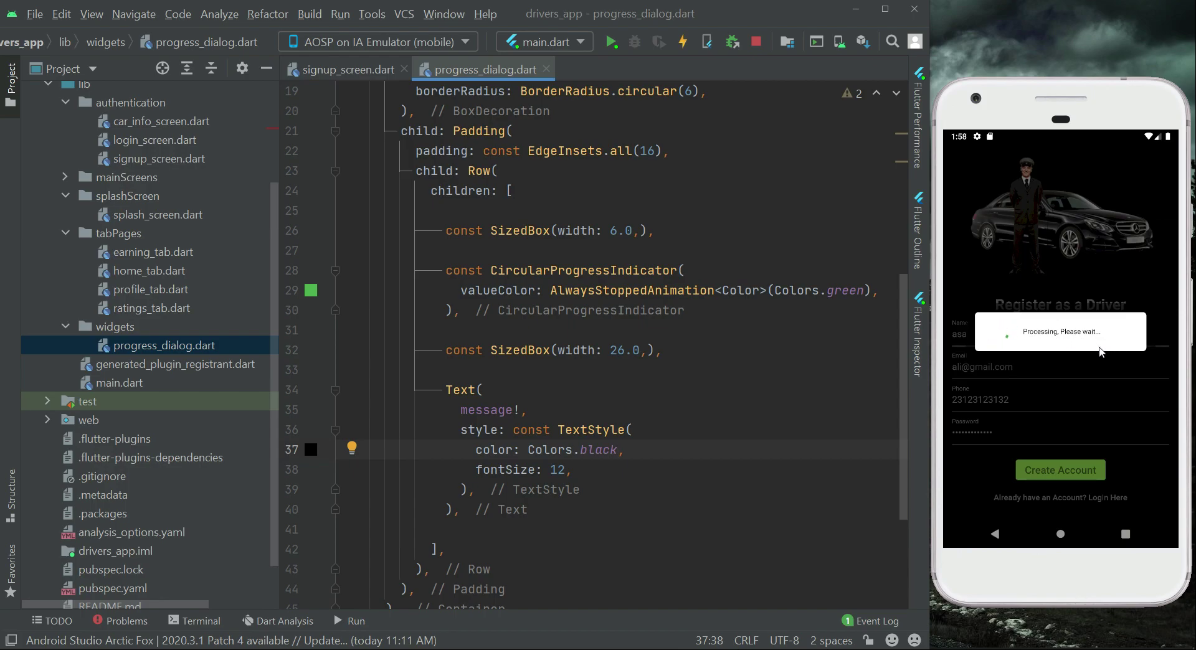
{"action": "mouse_move", "coordinate": [991, 430]}
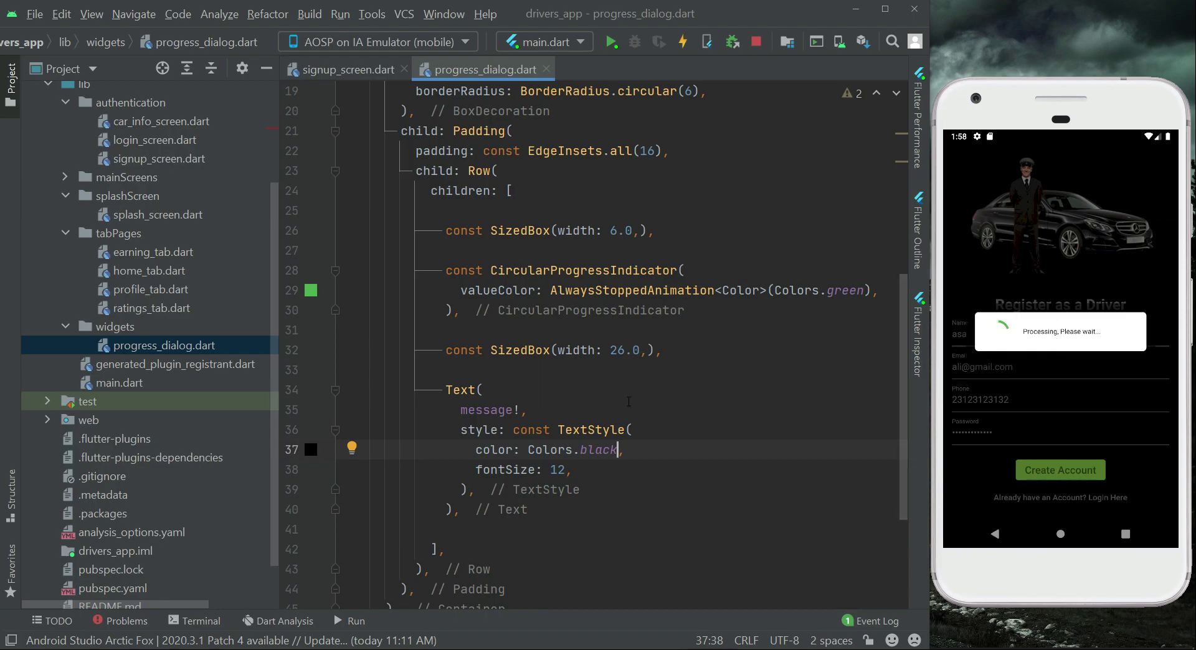
{"action": "scroll", "scroll_direction": "up", "scroll_amount": 3}
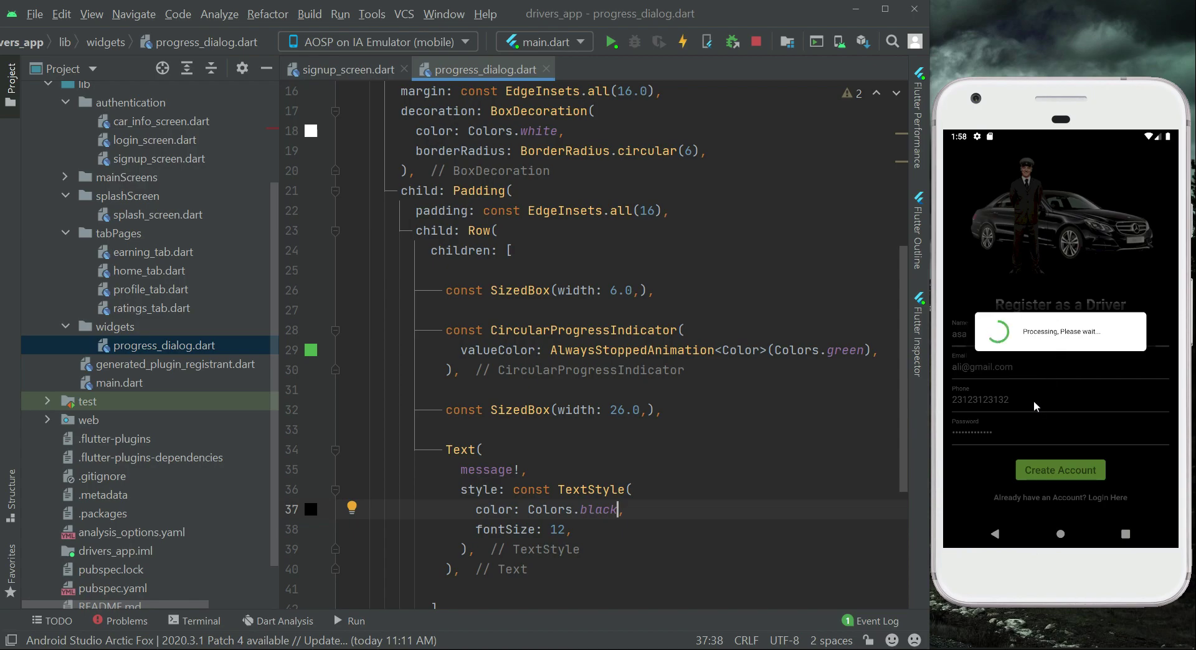
{"action": "mouse_move", "coordinate": [1093, 342]}
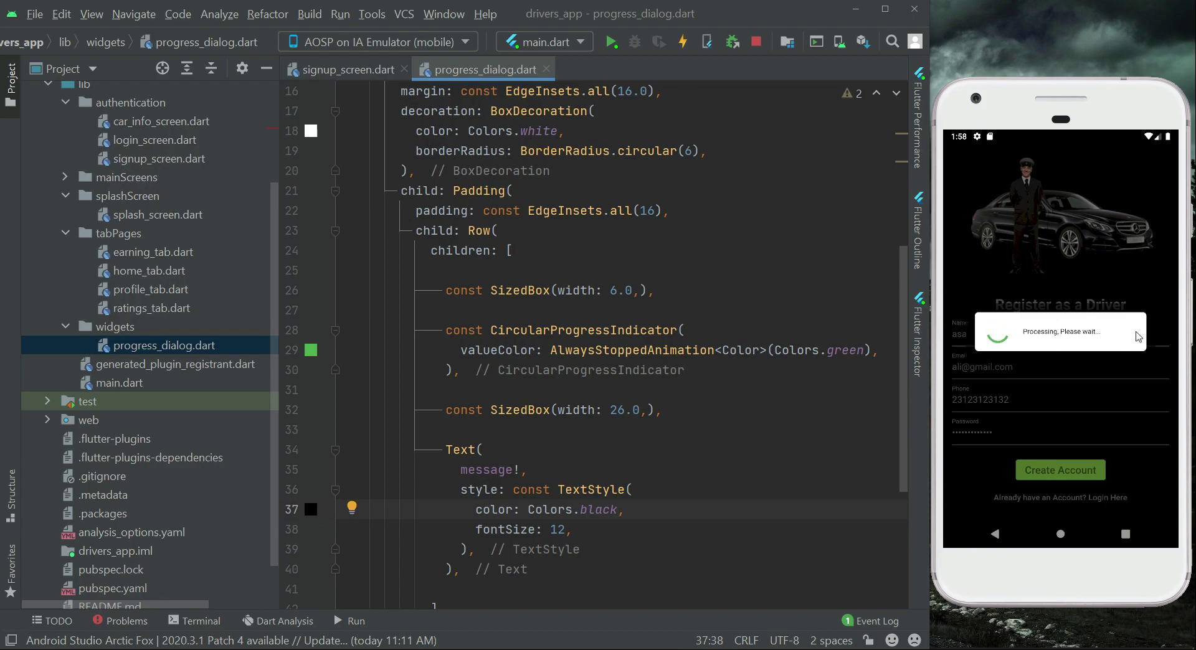
{"action": "mouse_move", "coordinate": [1140, 368]}
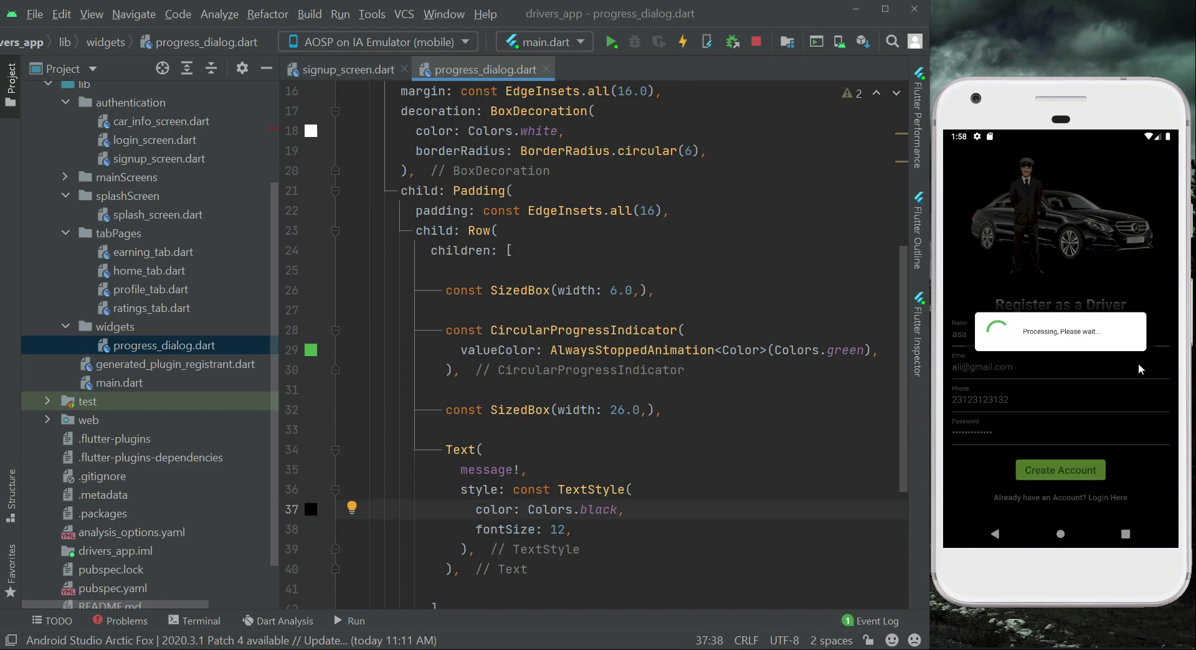